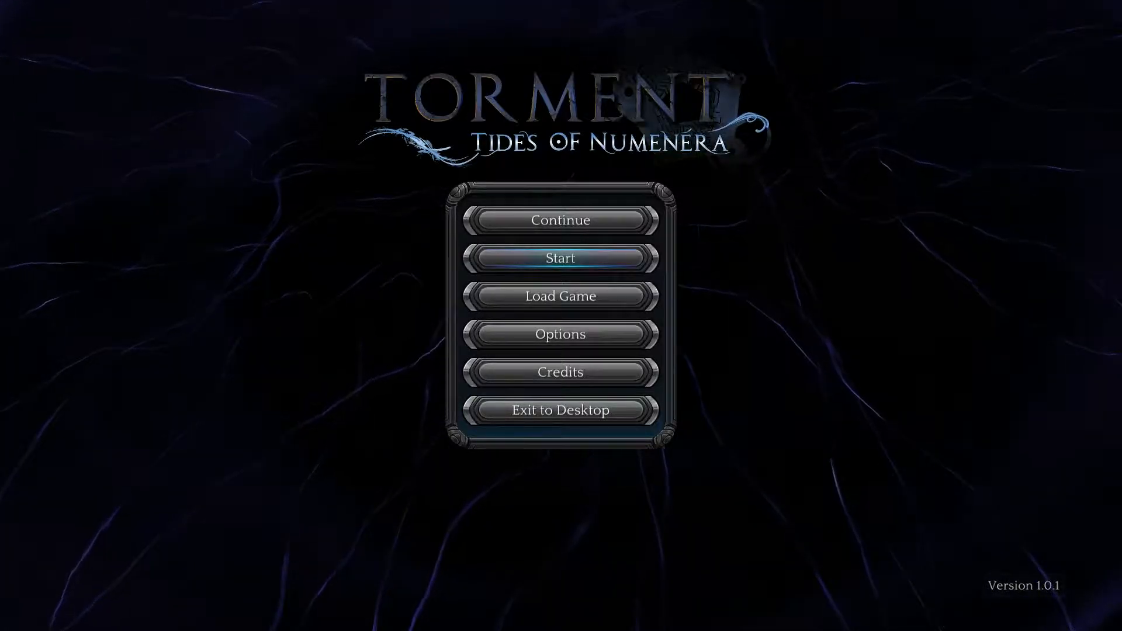
Step: Start a new game from the main menu
click(561, 258)
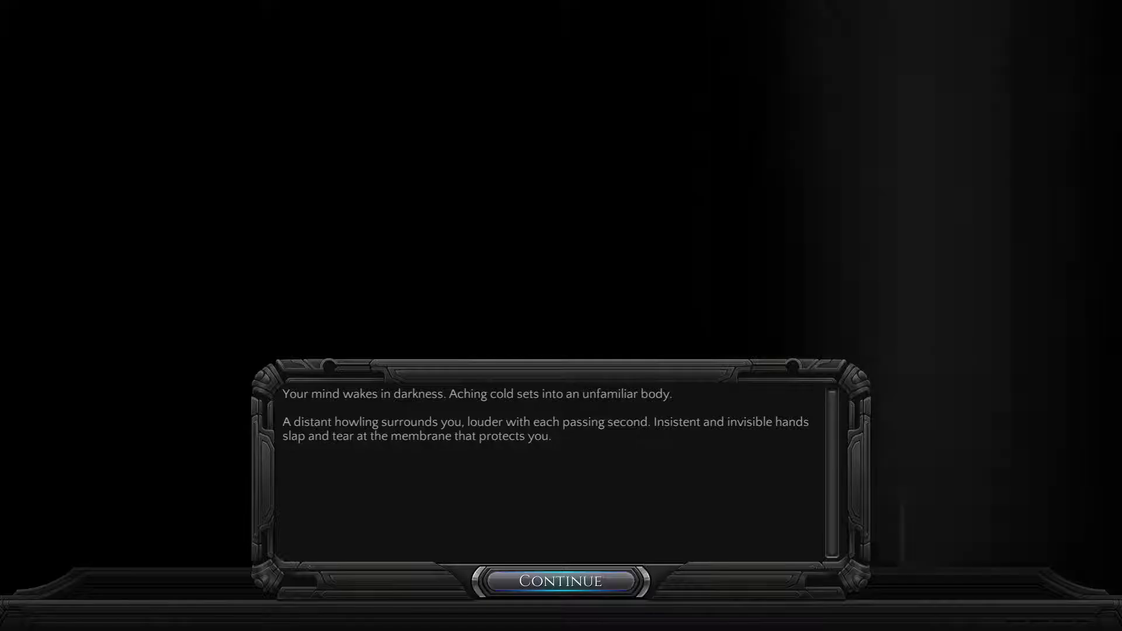
Step: Advance through the waking, cocoon-tearing and falling narration to the four fall options
click(561, 581)
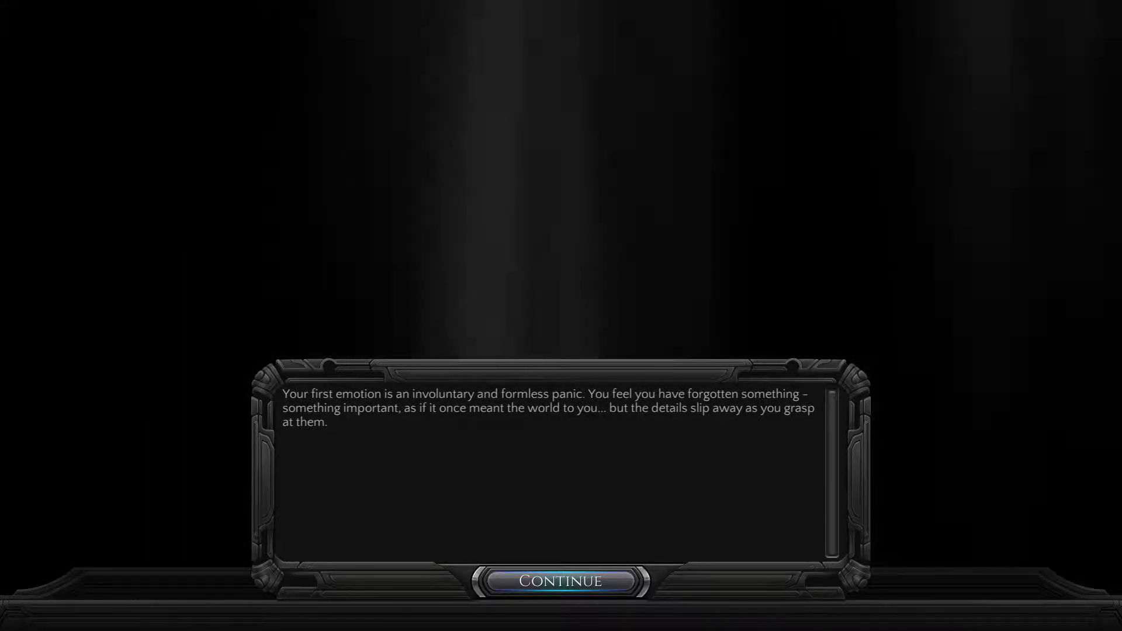
click(561, 581)
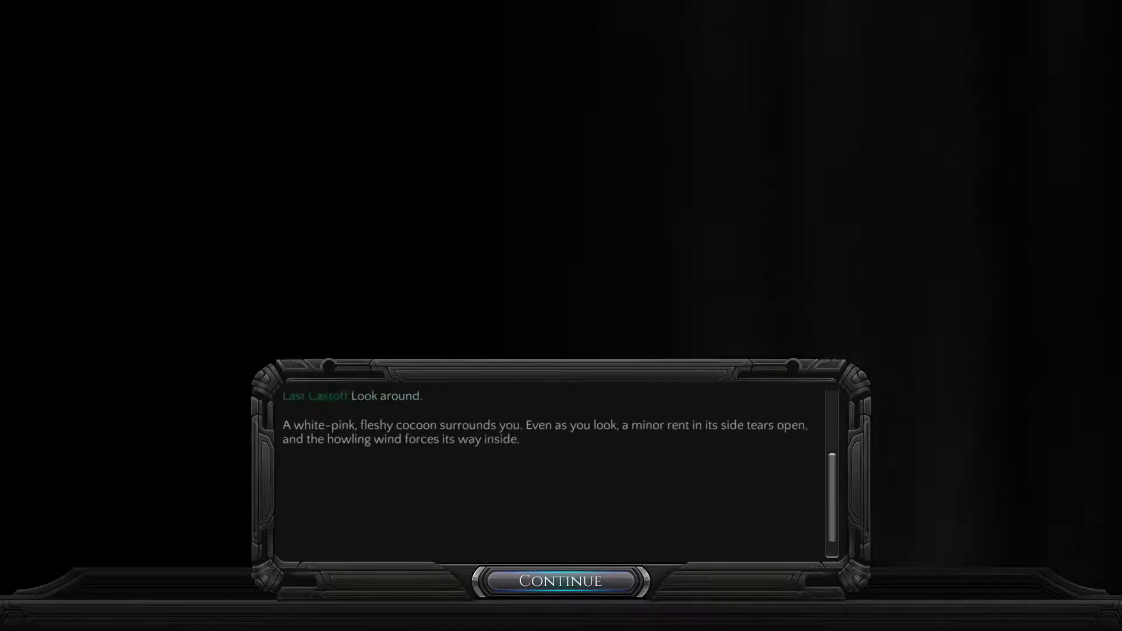
click(561, 580)
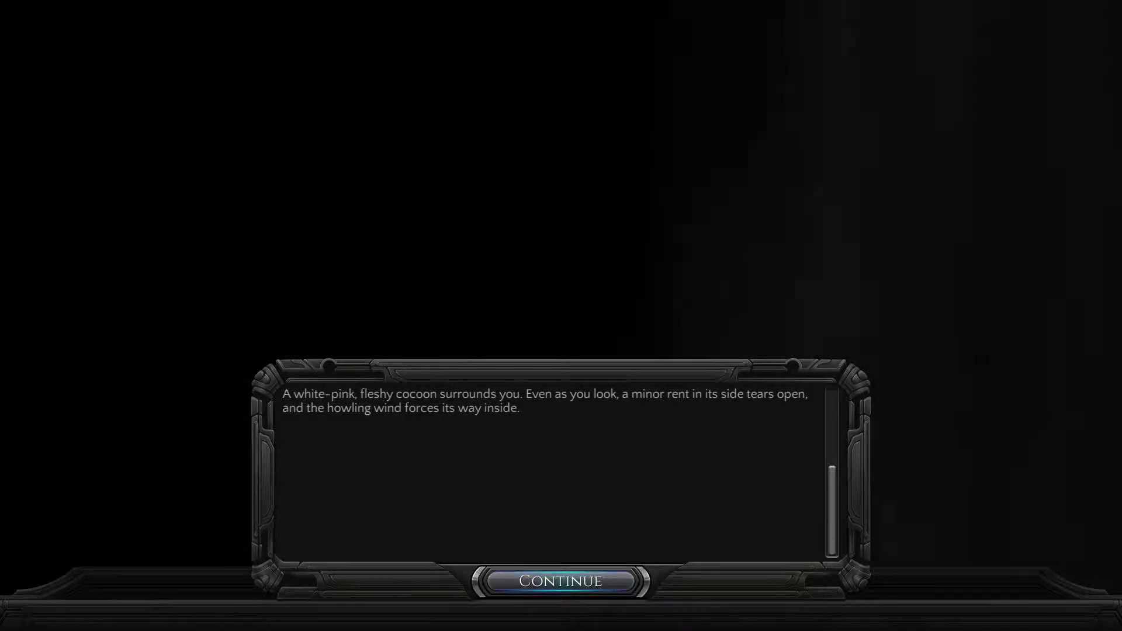
click(561, 581)
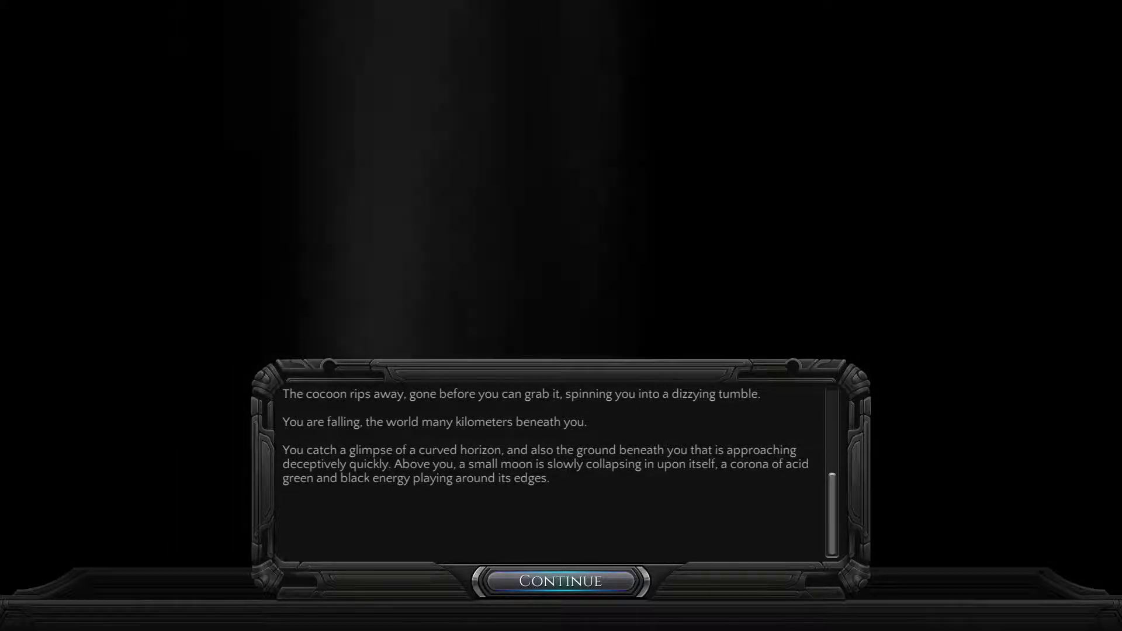
click(561, 581)
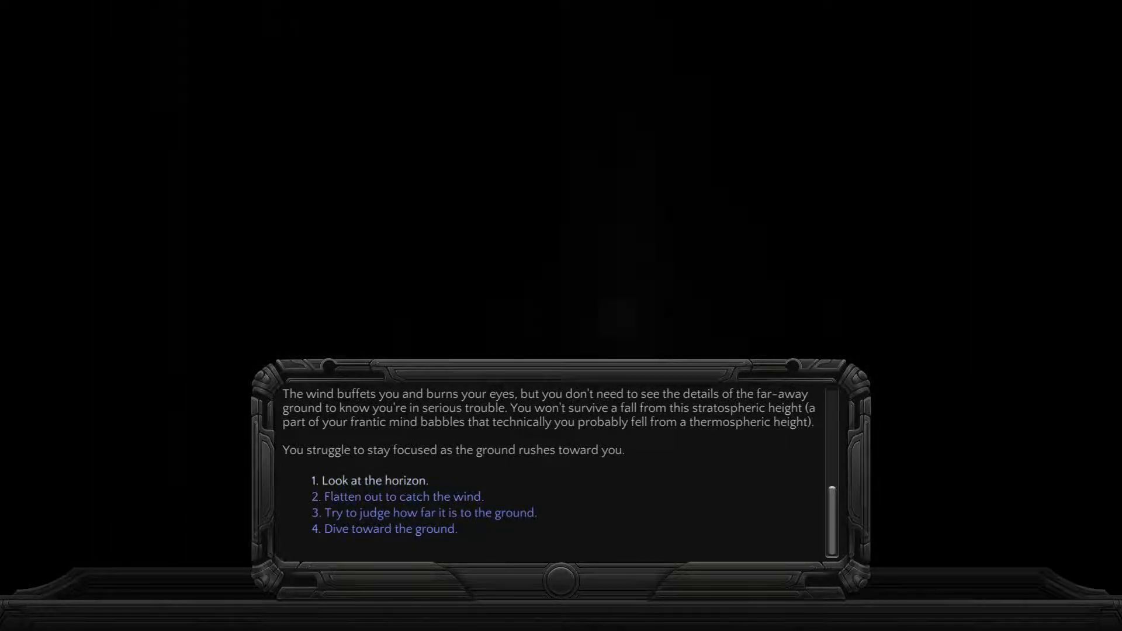
Step: Look at the horizon, try to remember, and read the memory of fleeing the Sorrow
click(373, 480)
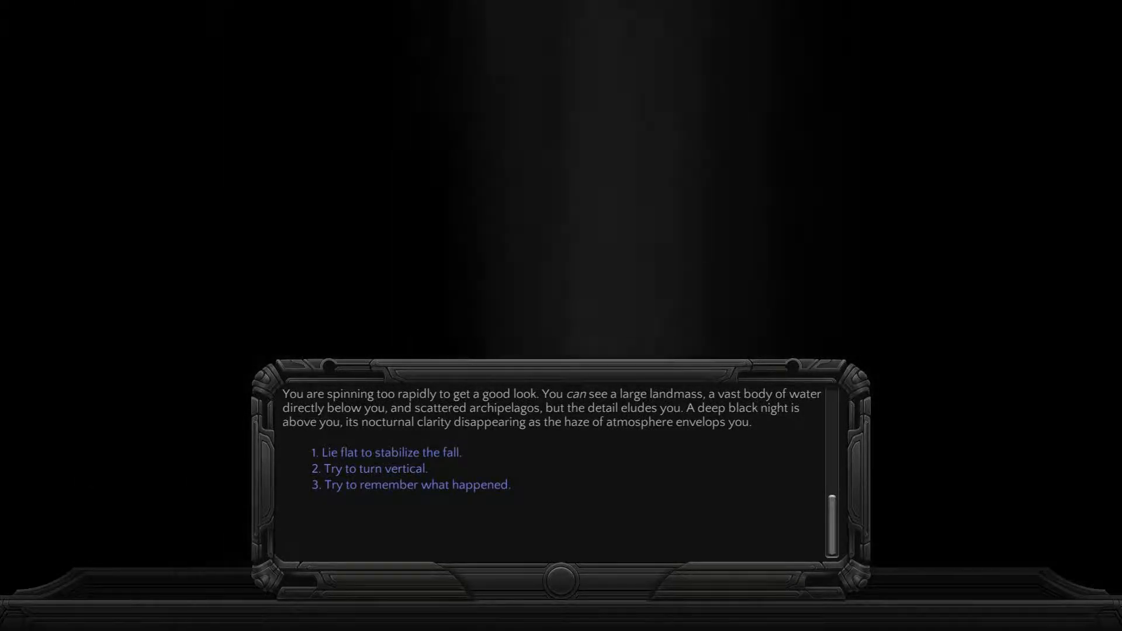
click(411, 485)
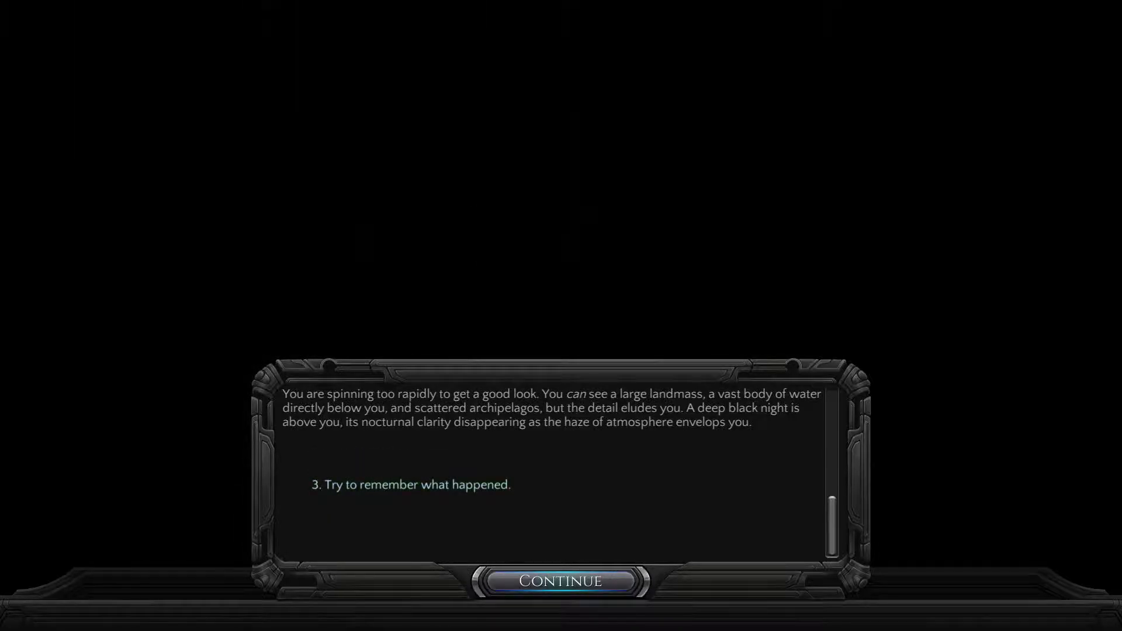
click(412, 484)
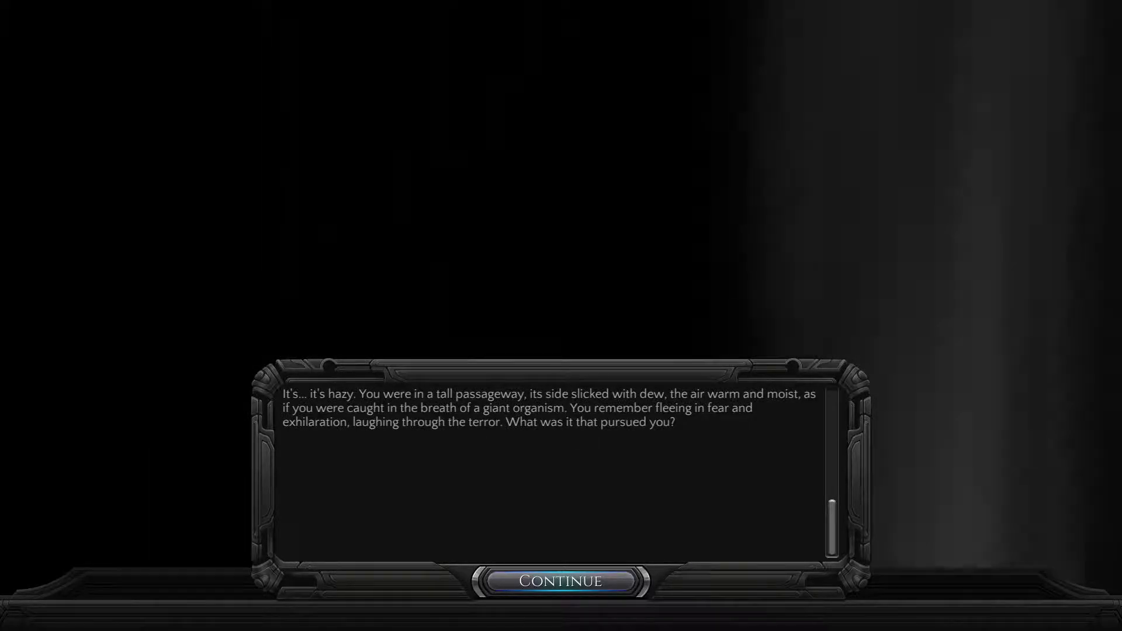
click(561, 581)
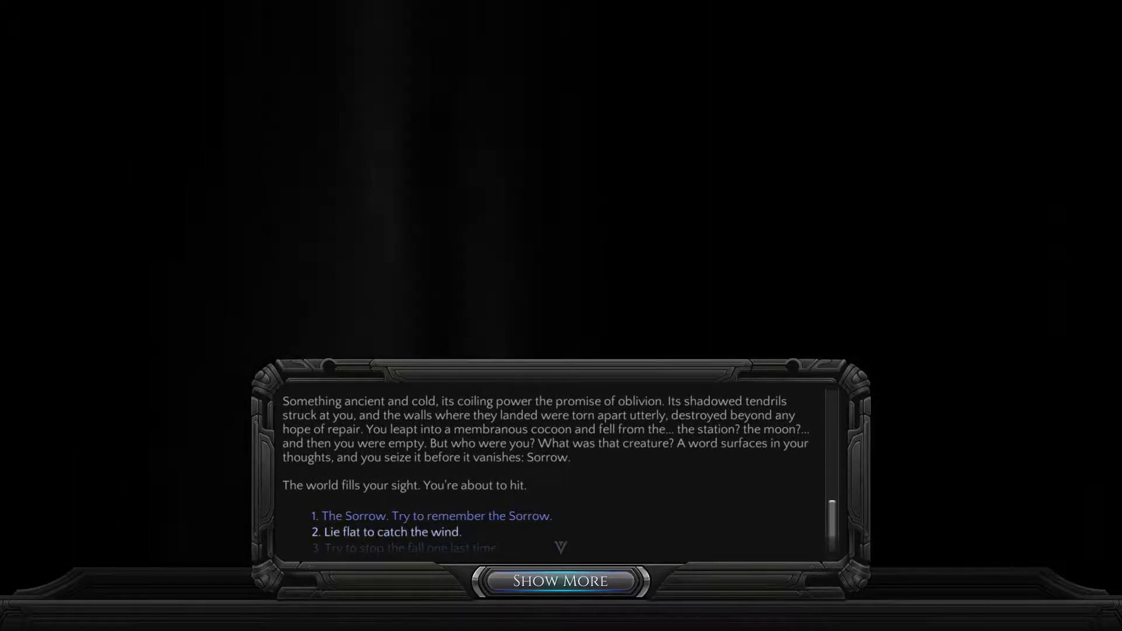
click(560, 580)
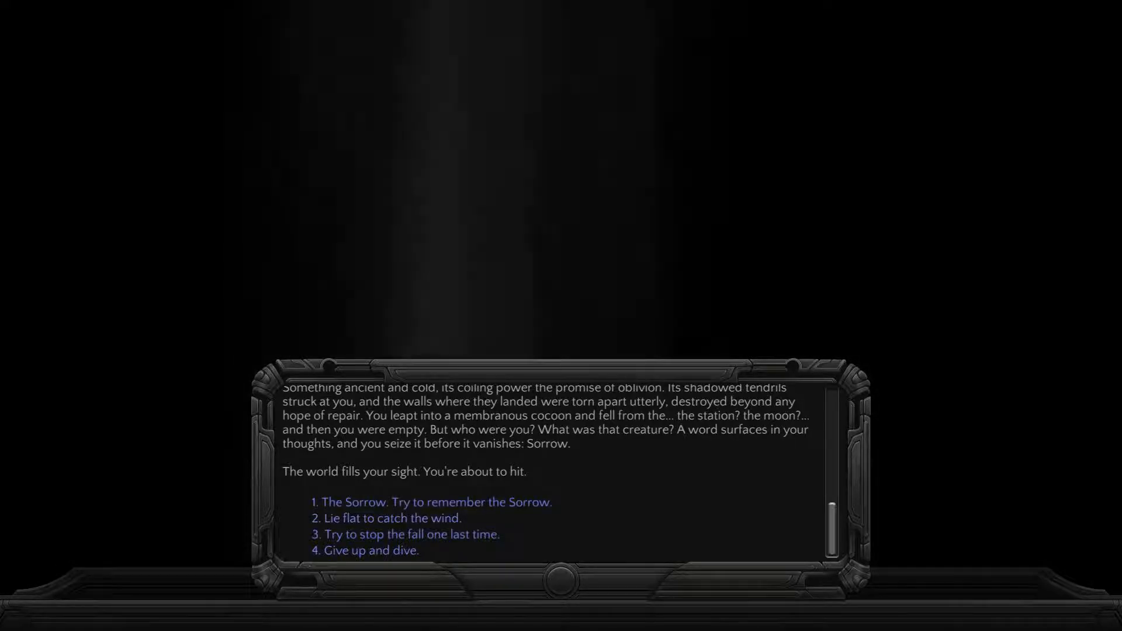
mouse_move(432, 501)
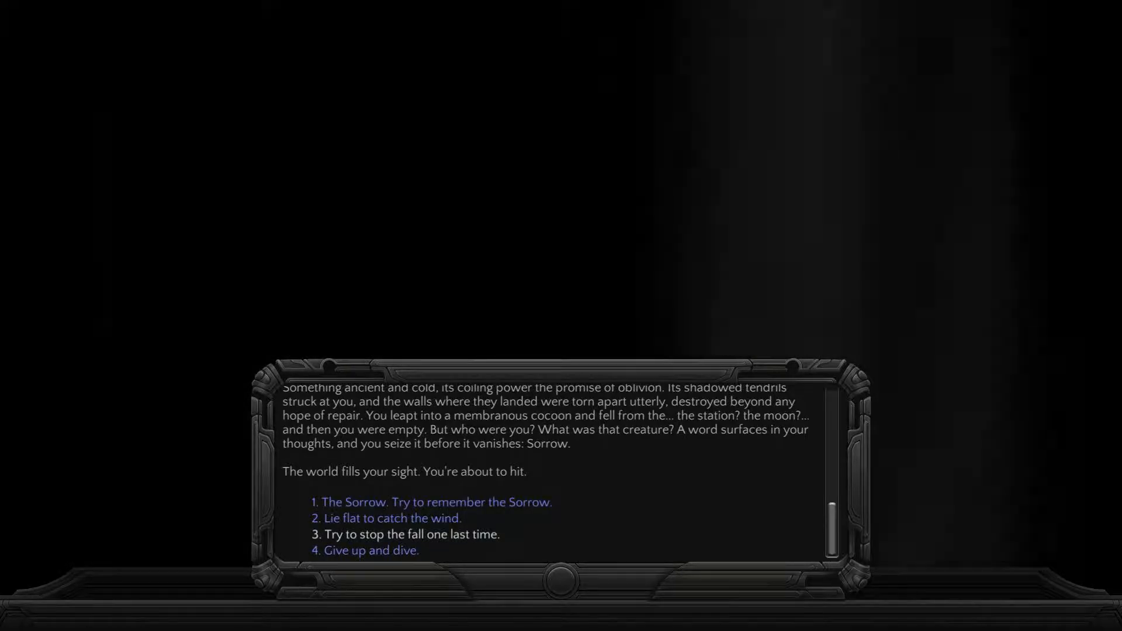
Step: Try stopping the fall one last time, then read through the crash into the building
click(411, 534)
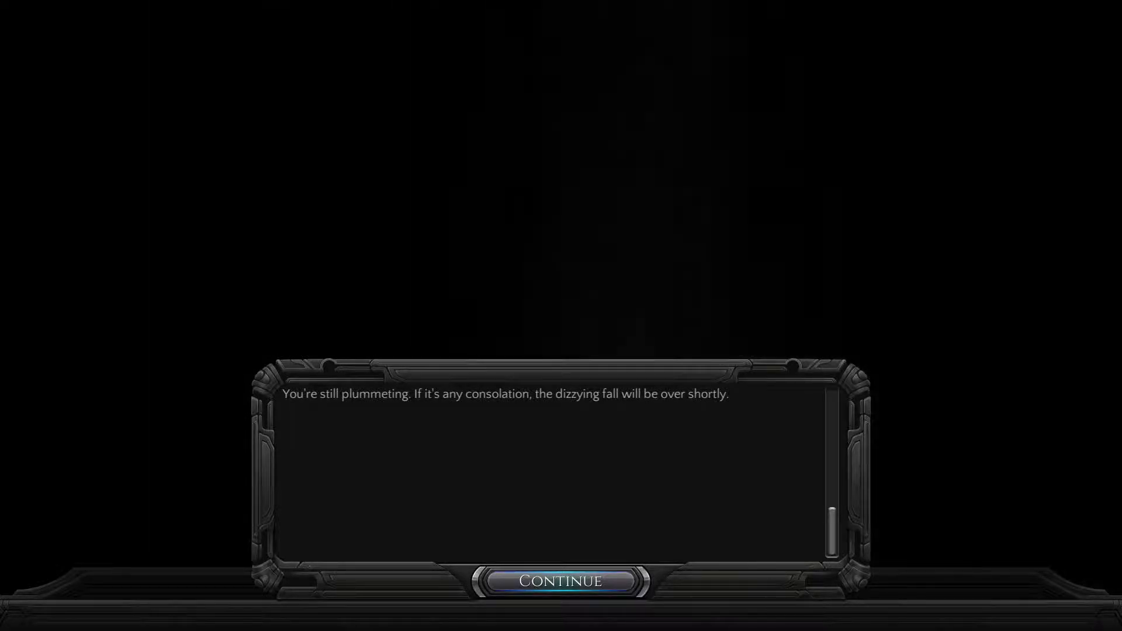
click(561, 581)
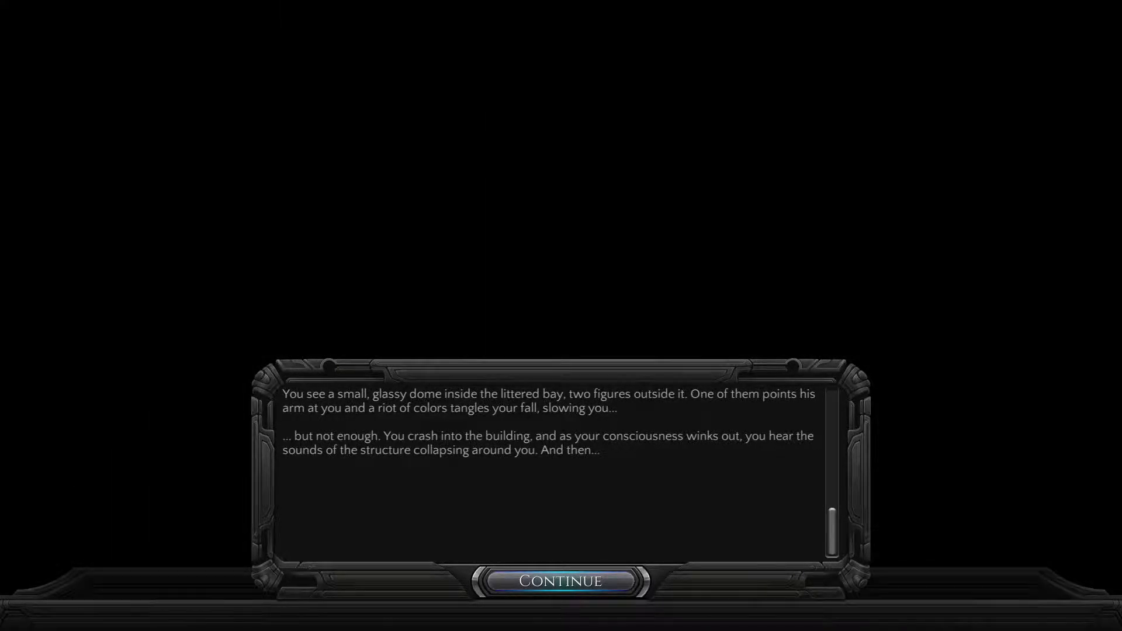
click(561, 581)
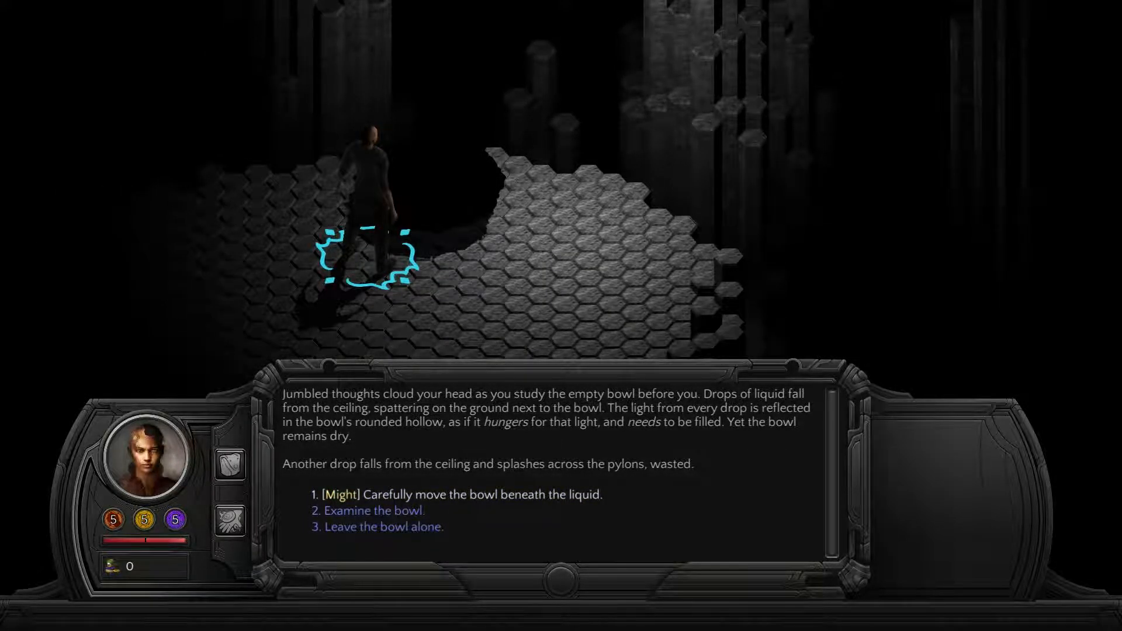
Step: Attempt the [Might] bowl task, dismissing both Effort tutorial pages, and take 1 damage
click(458, 495)
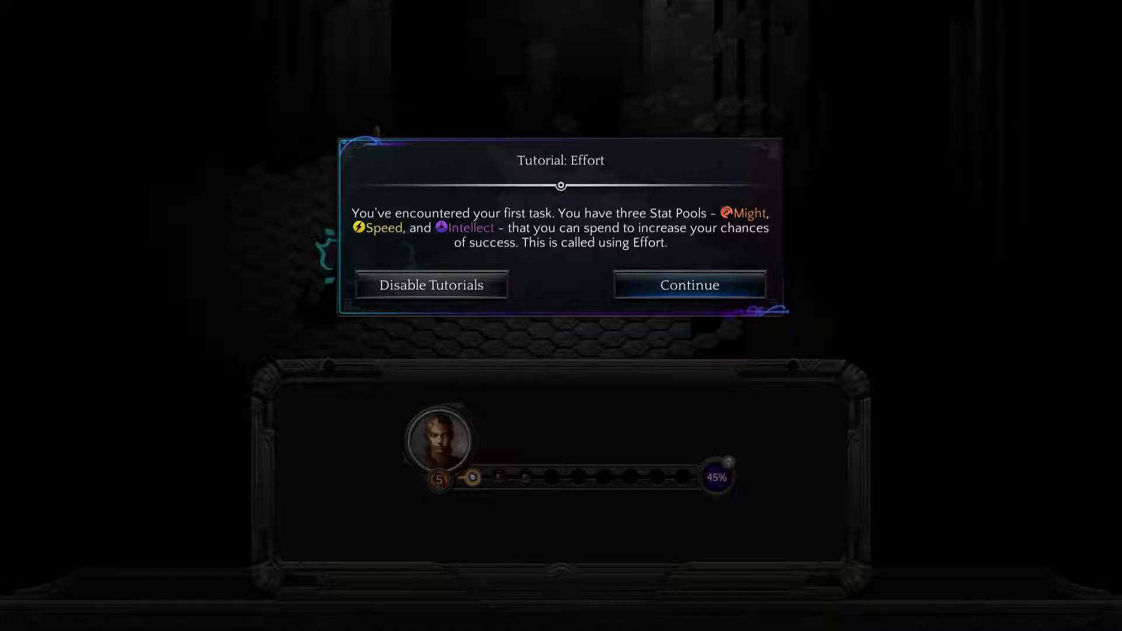
click(689, 285)
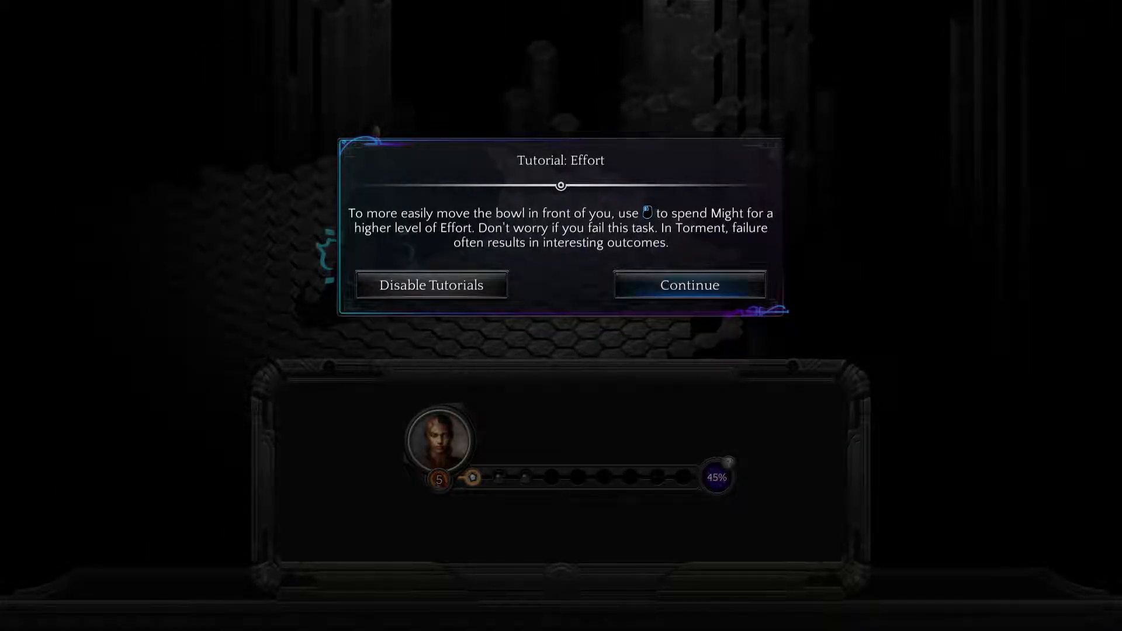
click(688, 285)
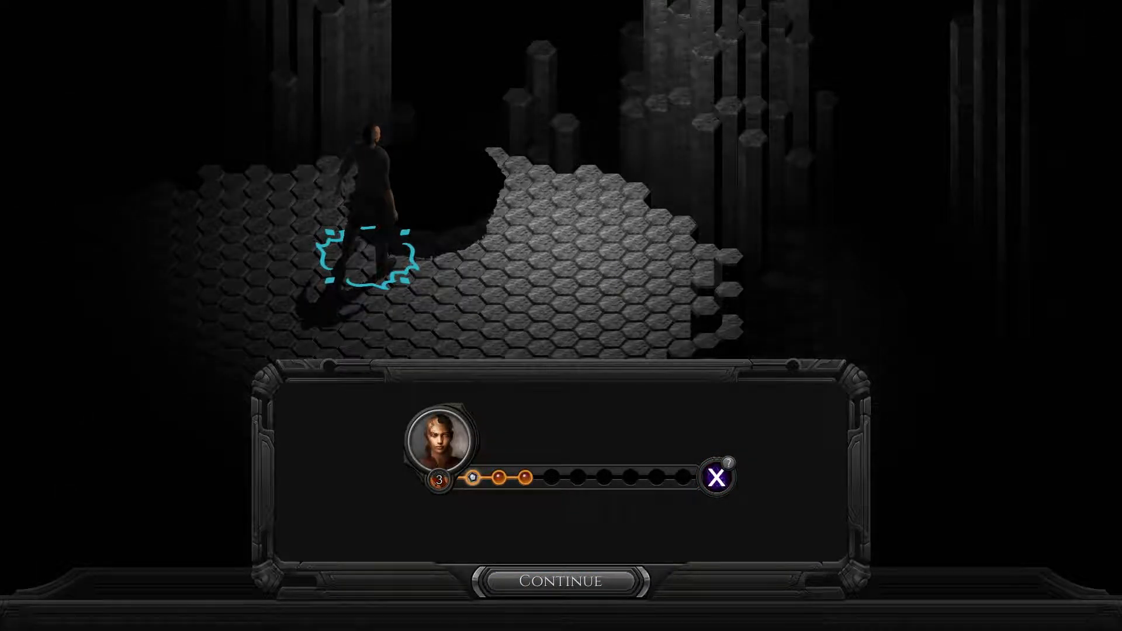
click(562, 580)
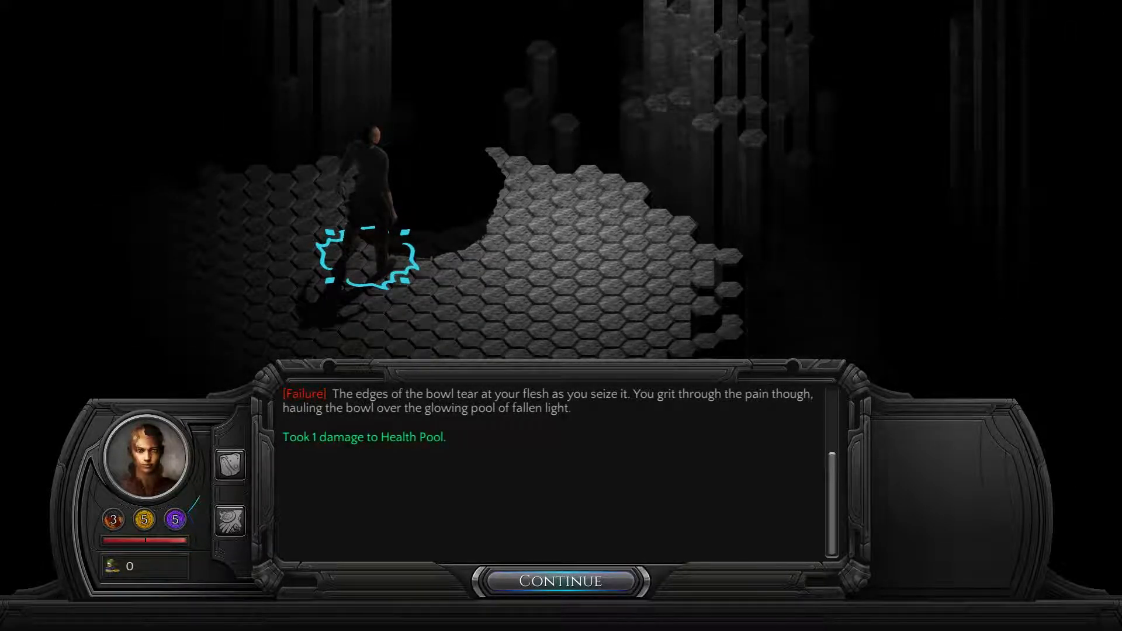
Step: Read as blood fills the bowl, end the dialogue, zoom out and walk across the chamber
click(560, 581)
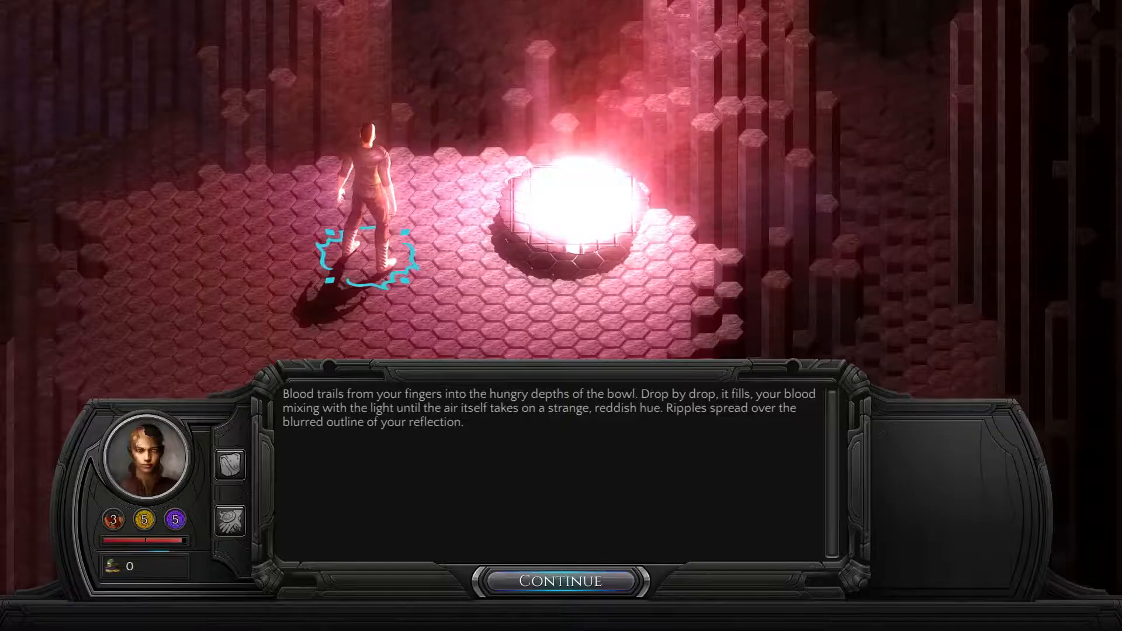
click(562, 581)
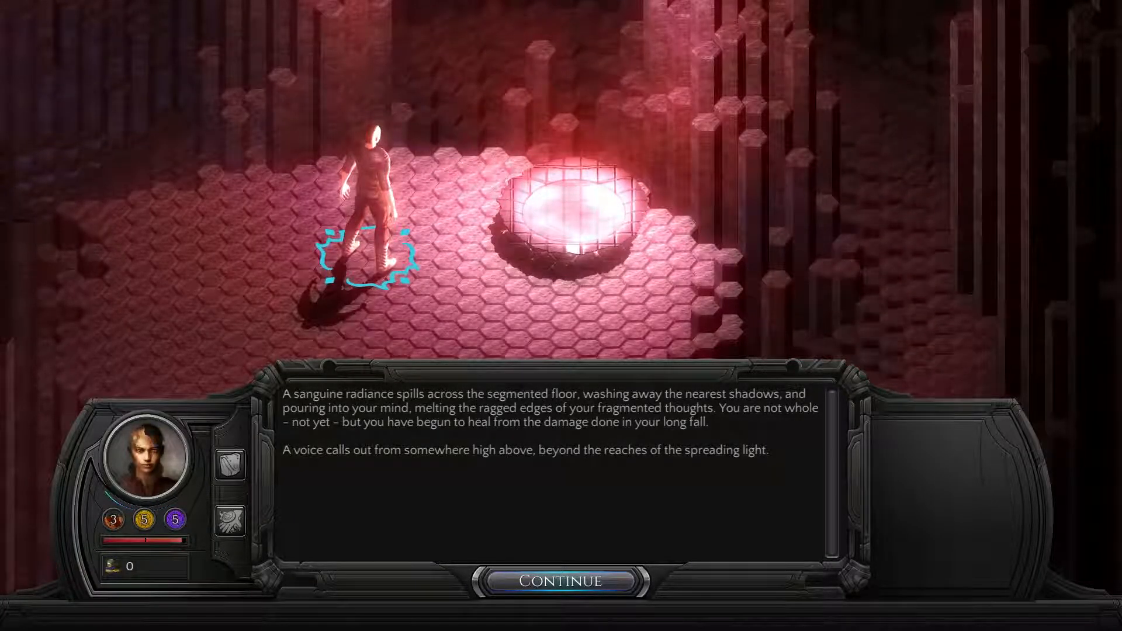
click(561, 580)
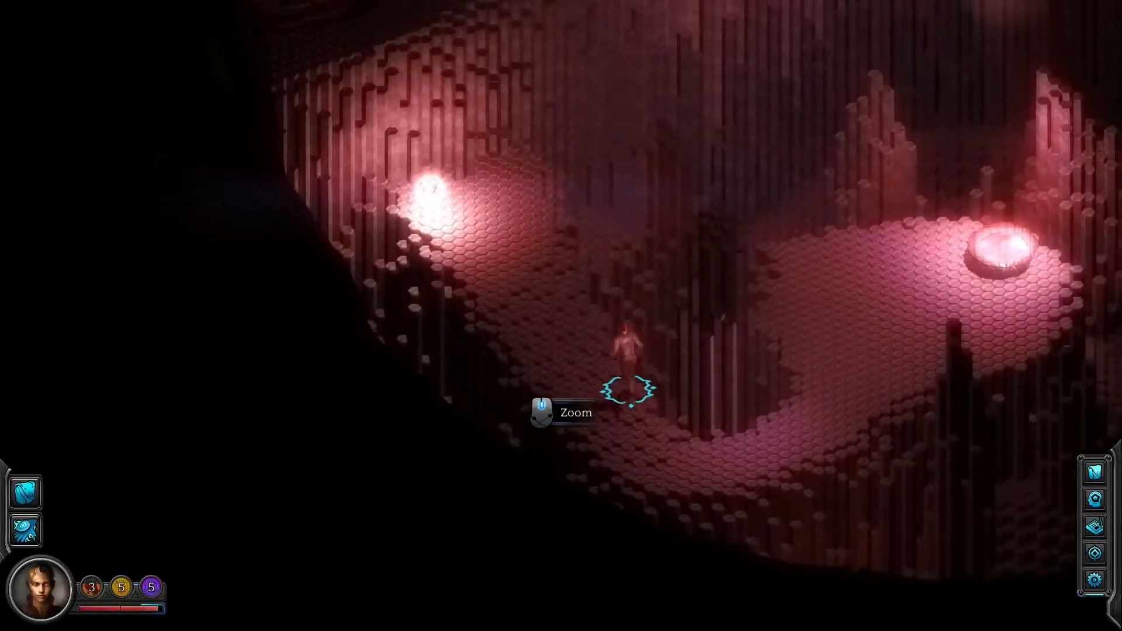
scroll(up, 3)
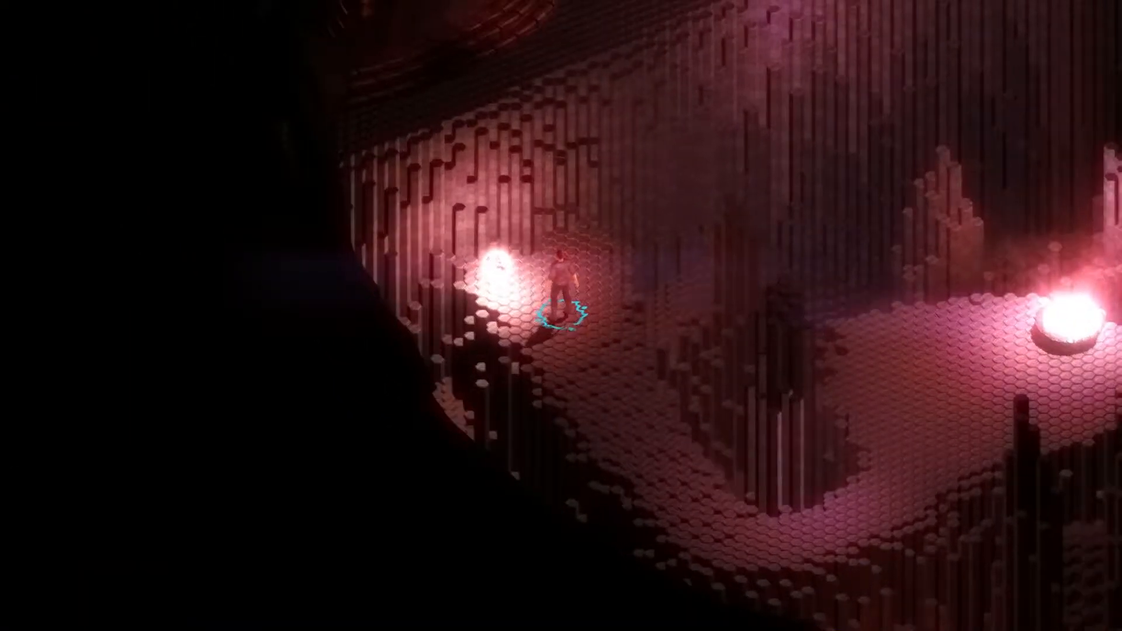
click(505, 287)
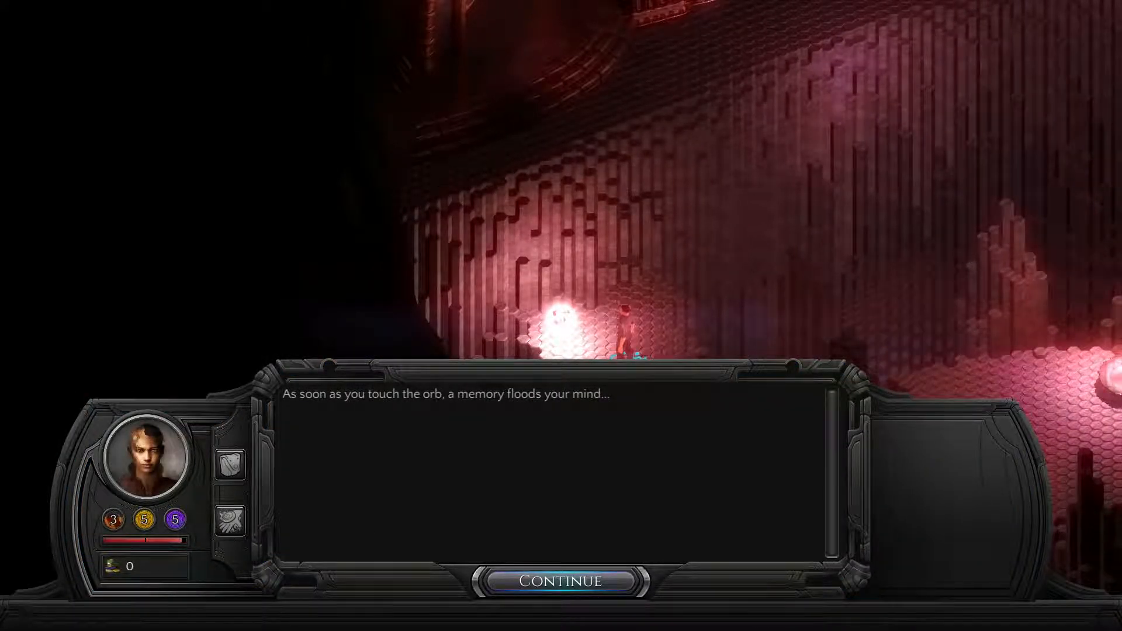
Step: Read the orb memory and threaten the distracted companion back to his task
click(561, 580)
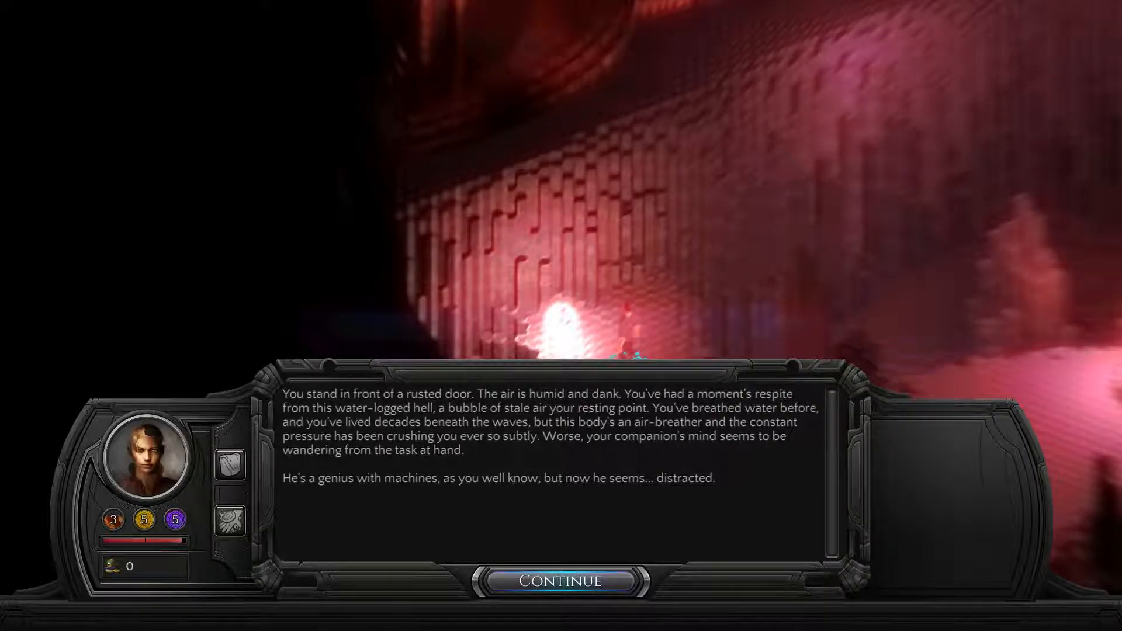
click(561, 581)
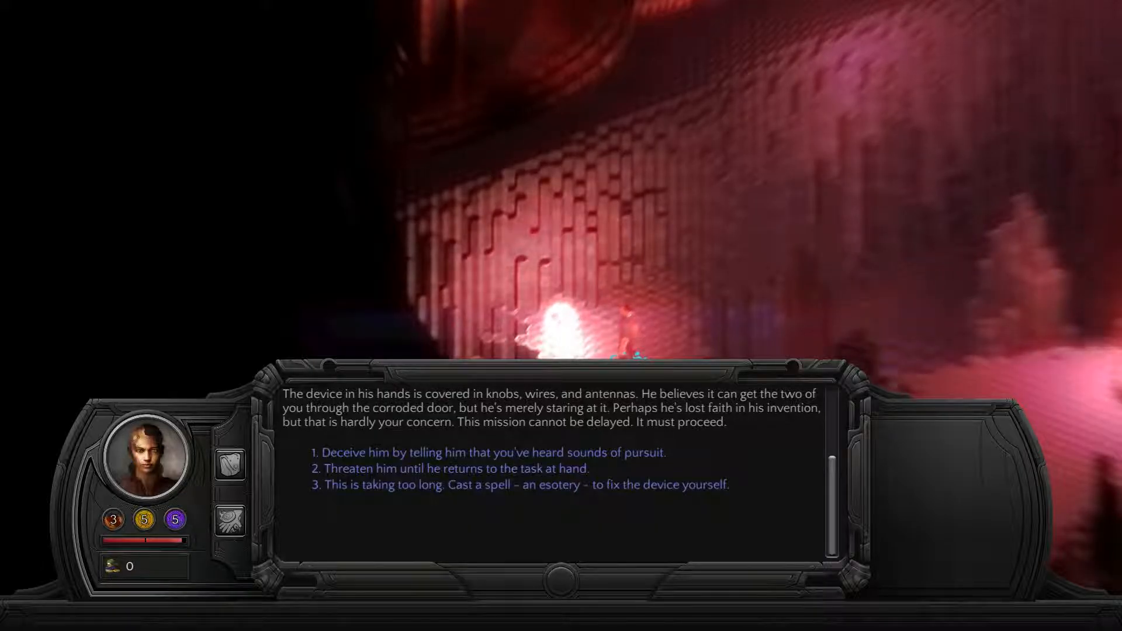
mouse_move(492, 452)
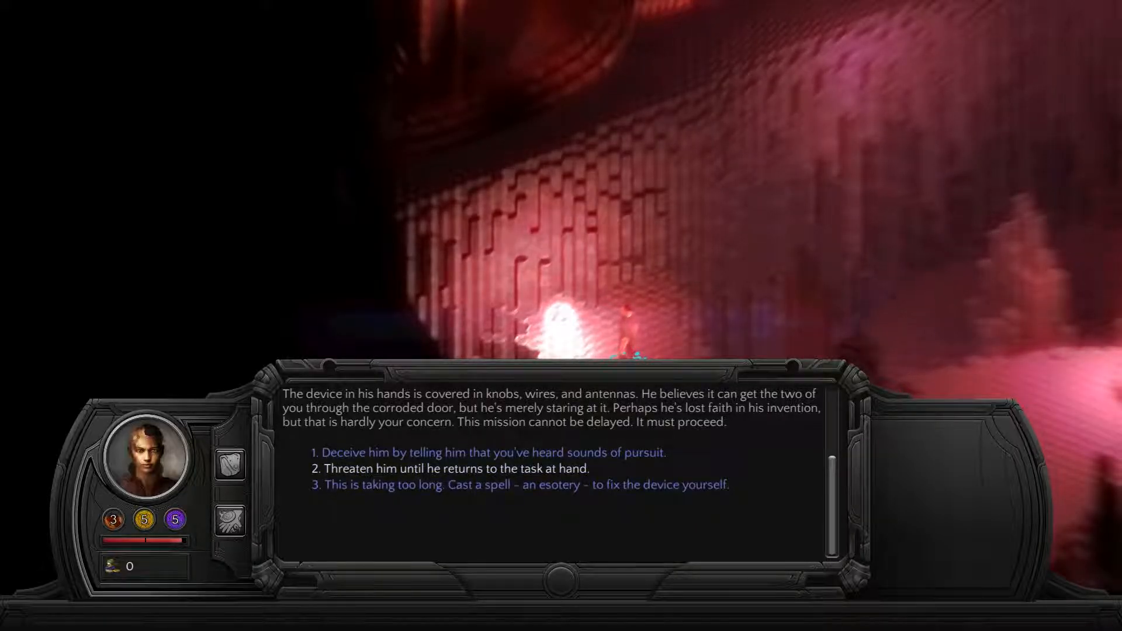
click(458, 469)
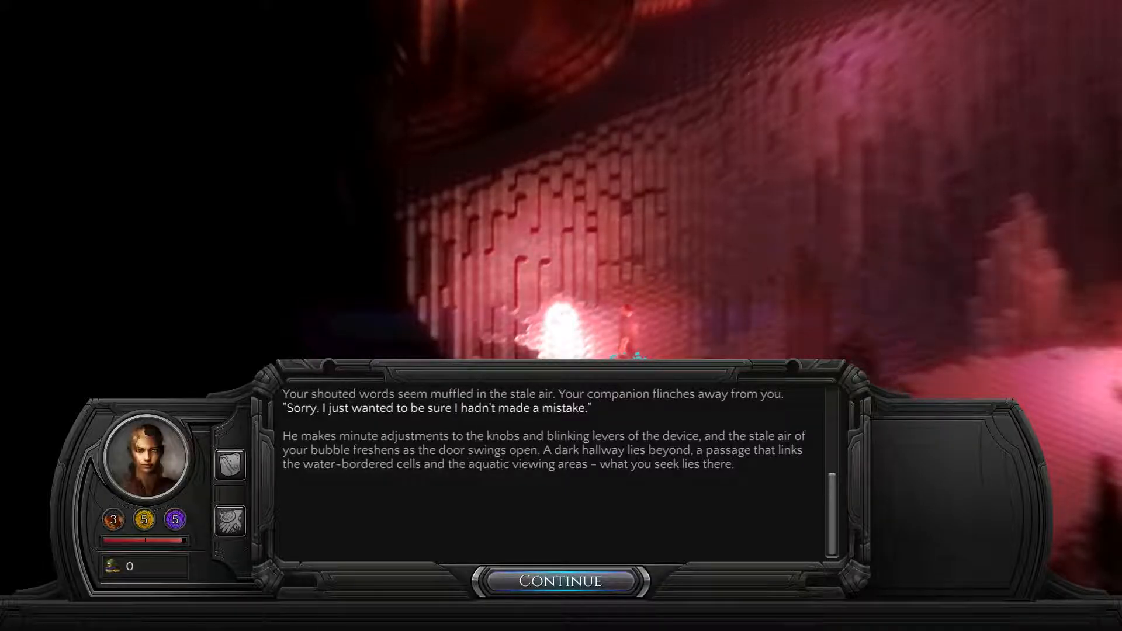
Step: Continue past the opened door, reveal the sonar alarm replies, and read until the scaly hand grabs you
click(563, 581)
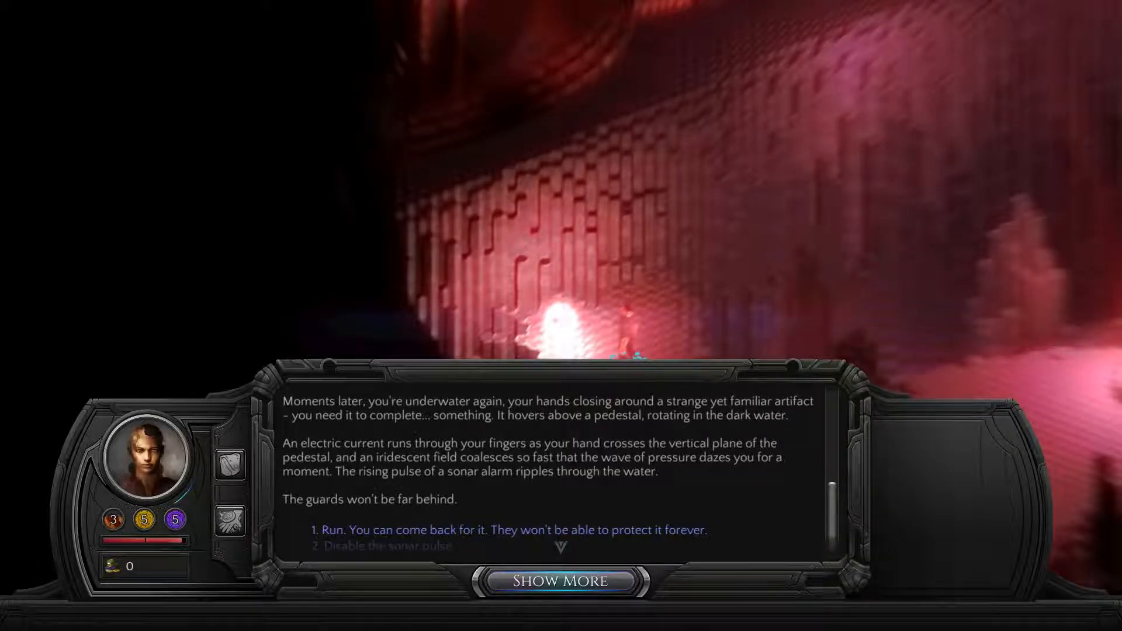
click(560, 581)
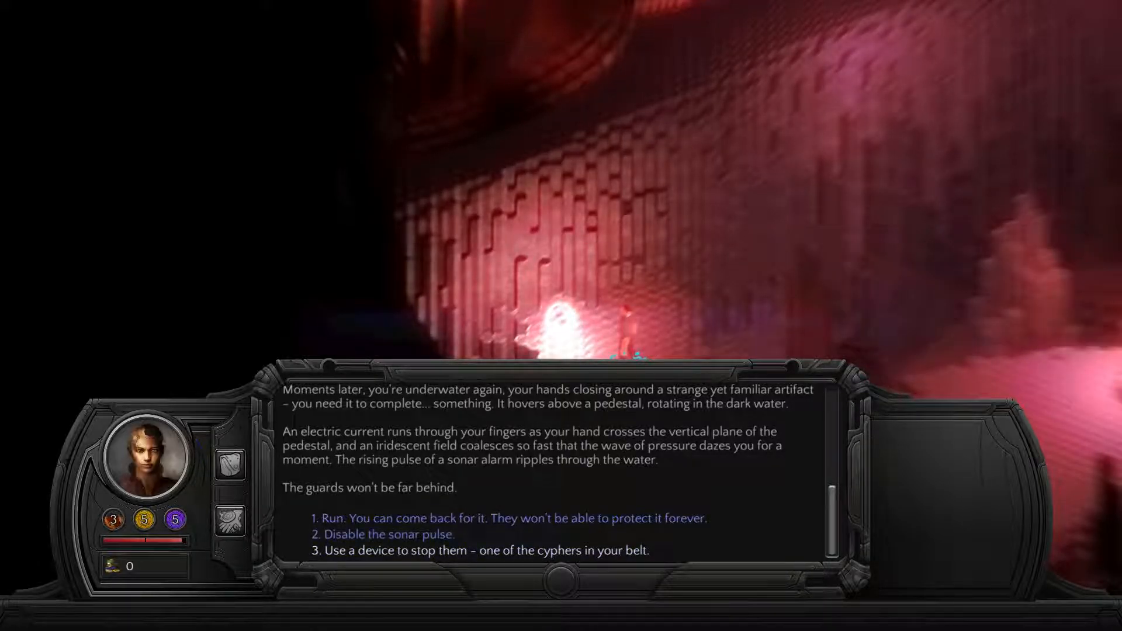
mouse_move(388, 535)
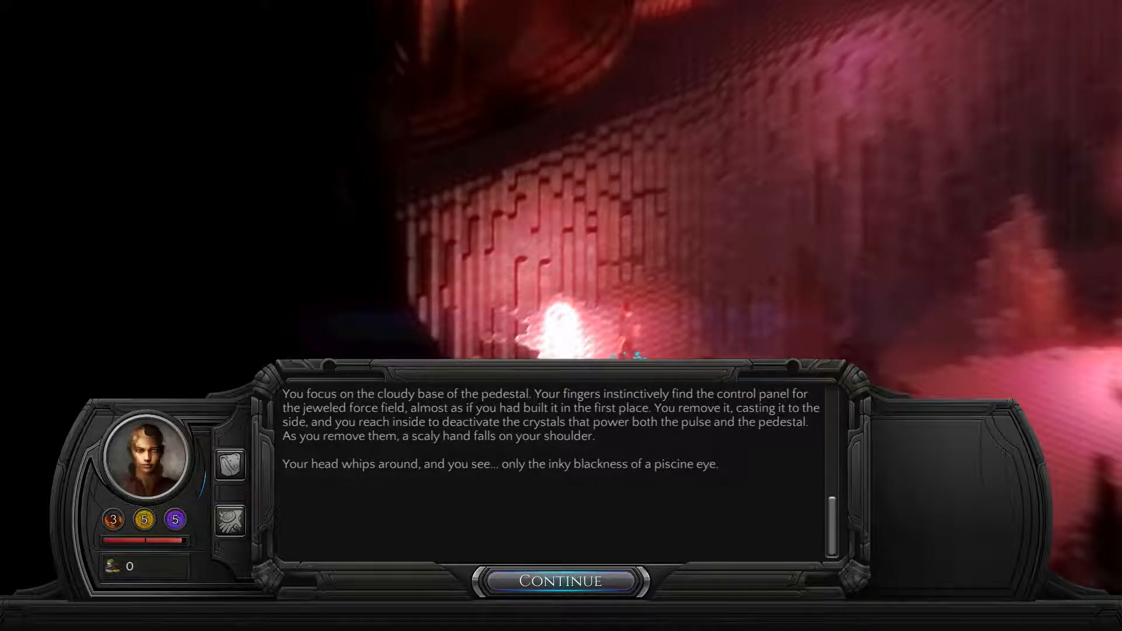
click(562, 581)
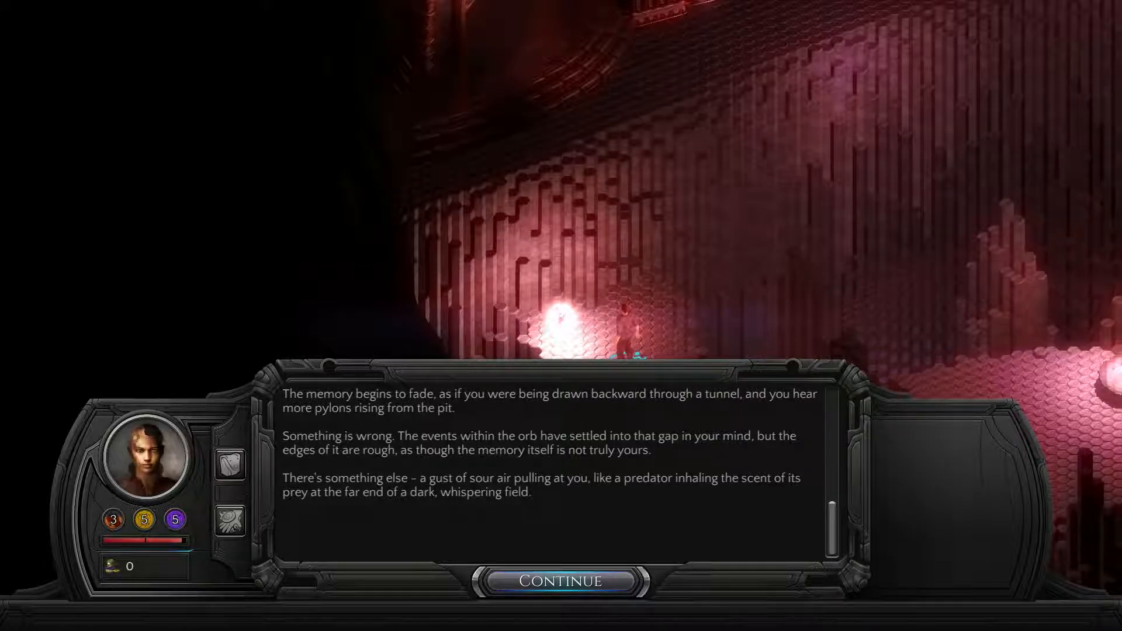
Step: End the fading memory and touch the glowing orb beside the Last Castoff
click(561, 580)
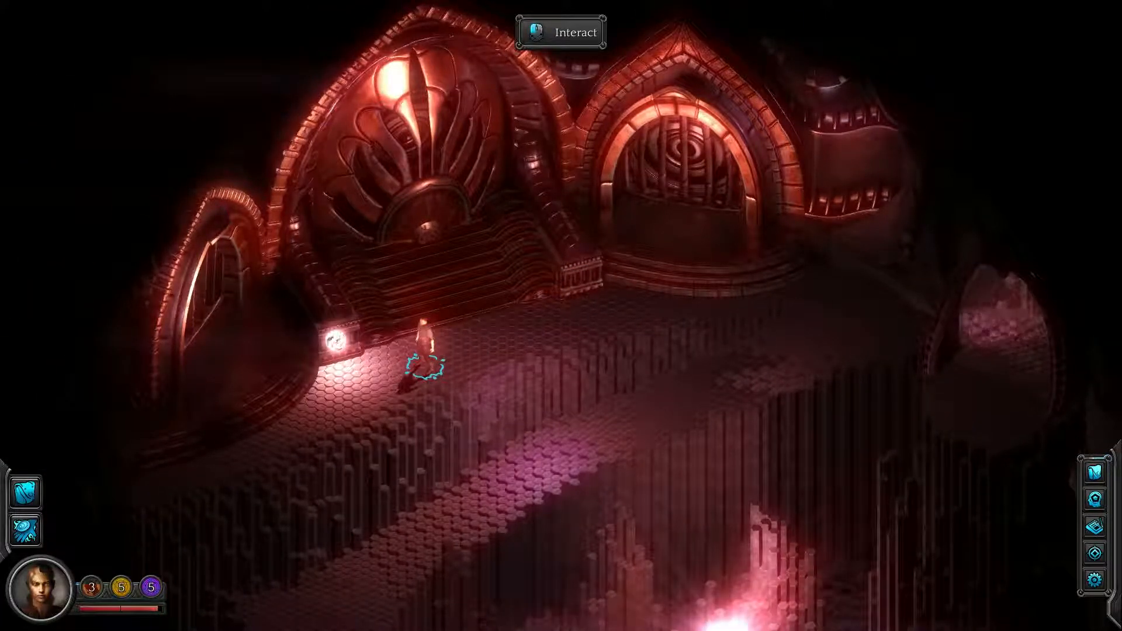
click(561, 33)
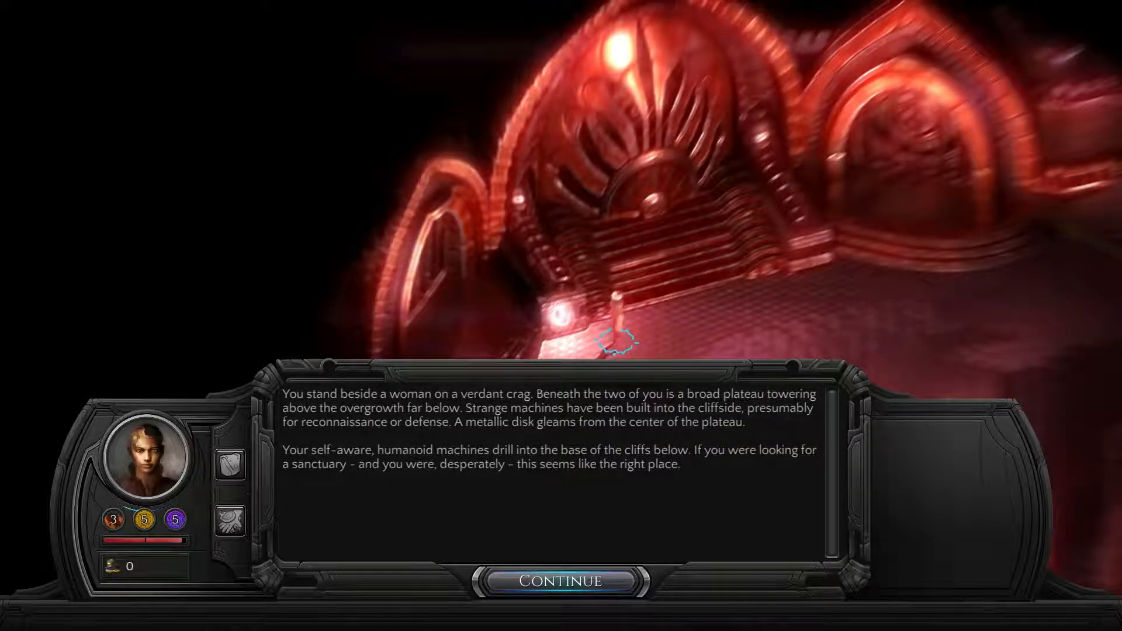
Step: Read through the crag narration and the woman's questions about the sanctuary site
click(562, 581)
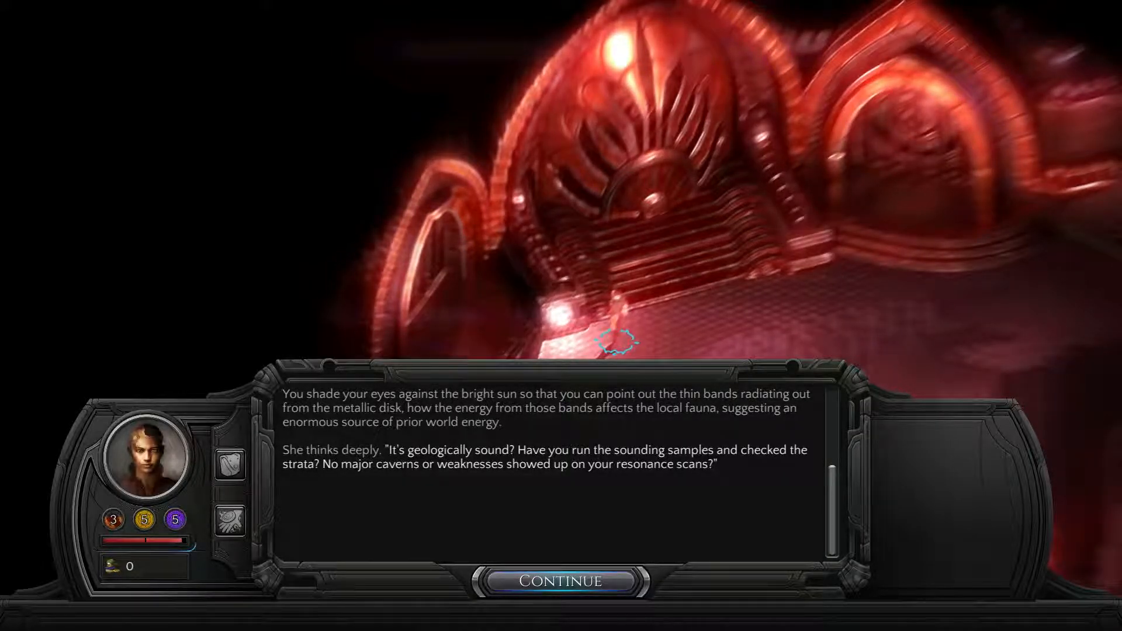
click(561, 580)
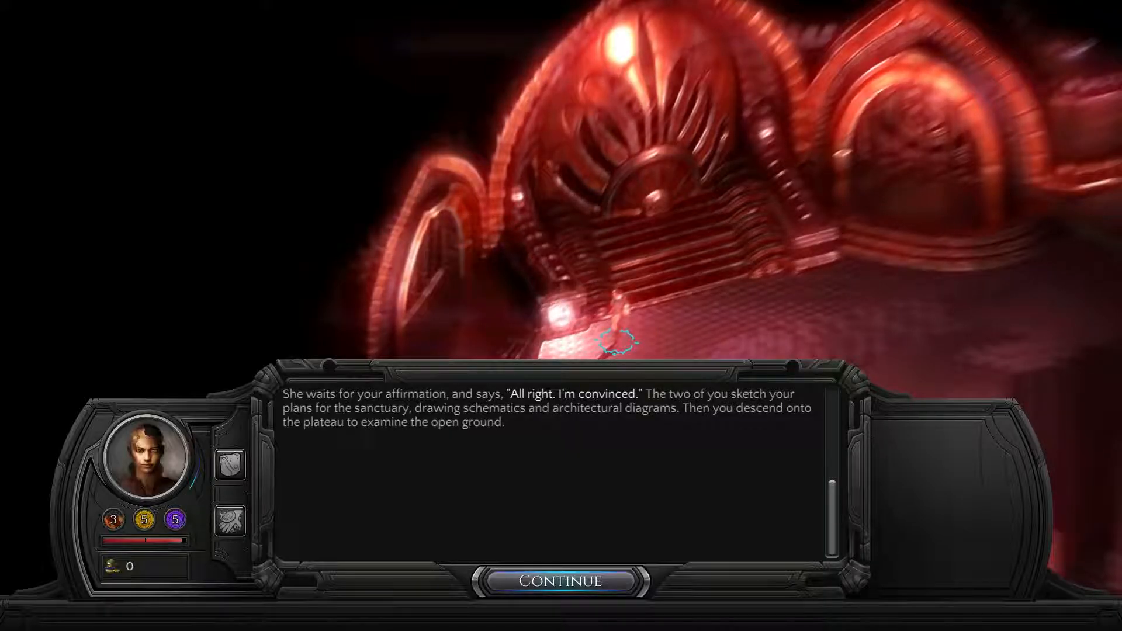
Step: Reveal all replies and examine the construct for mechanical faults until it obeys
click(561, 580)
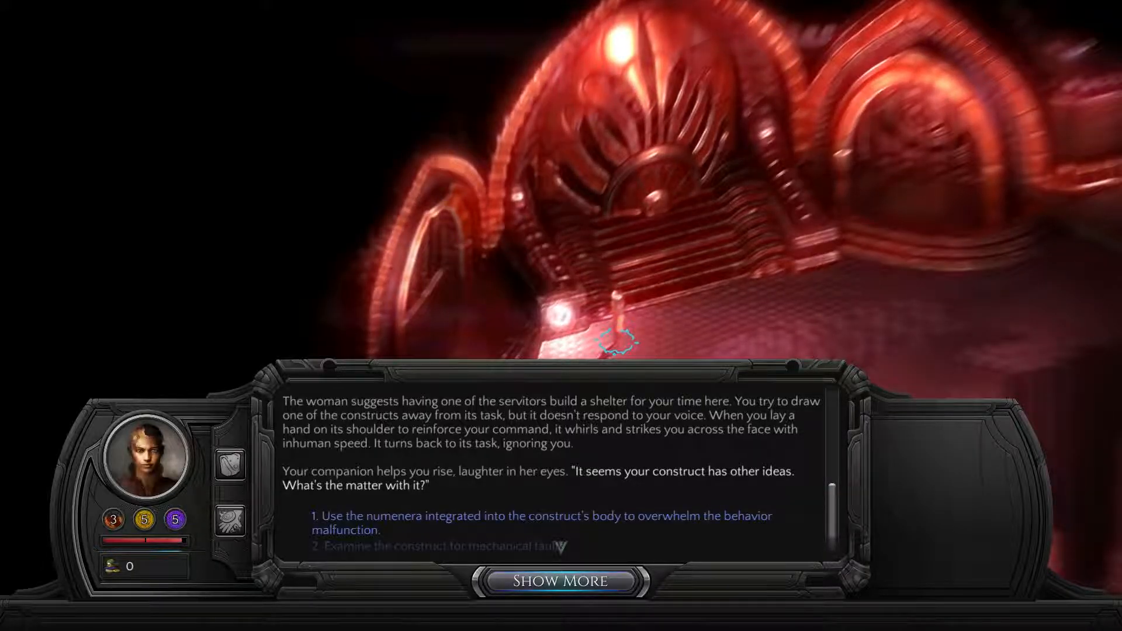
click(560, 581)
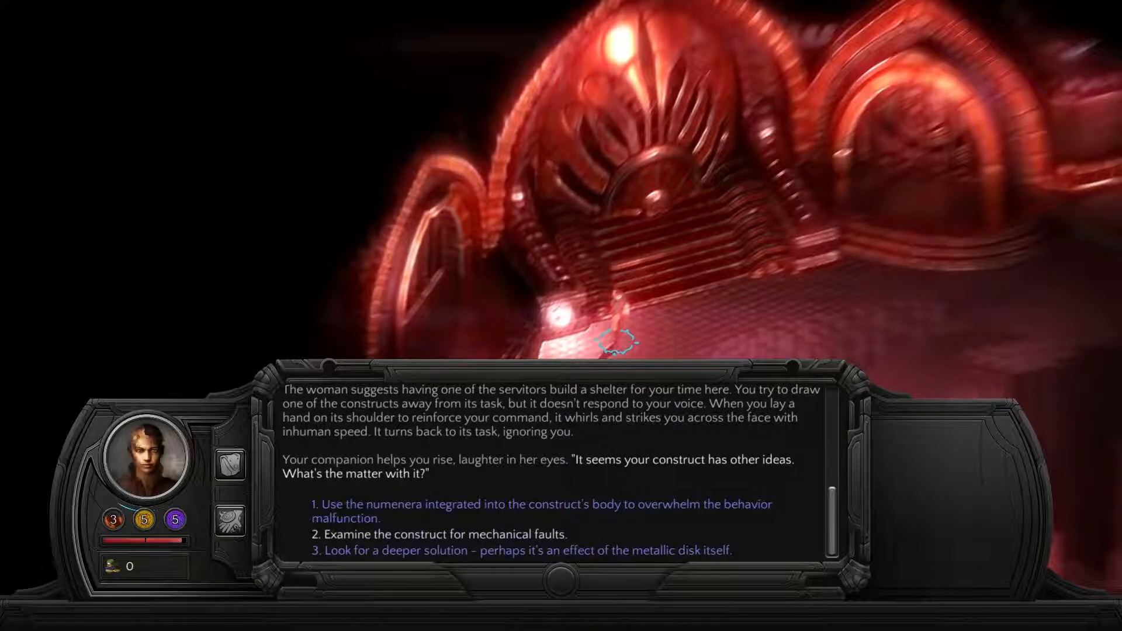
click(424, 533)
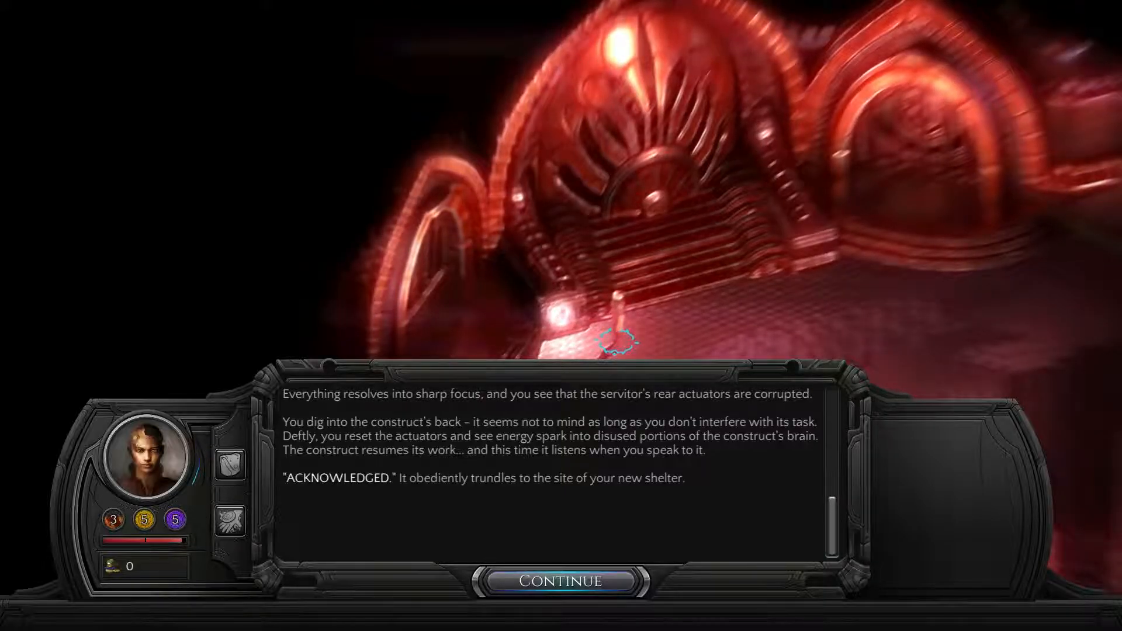
click(561, 581)
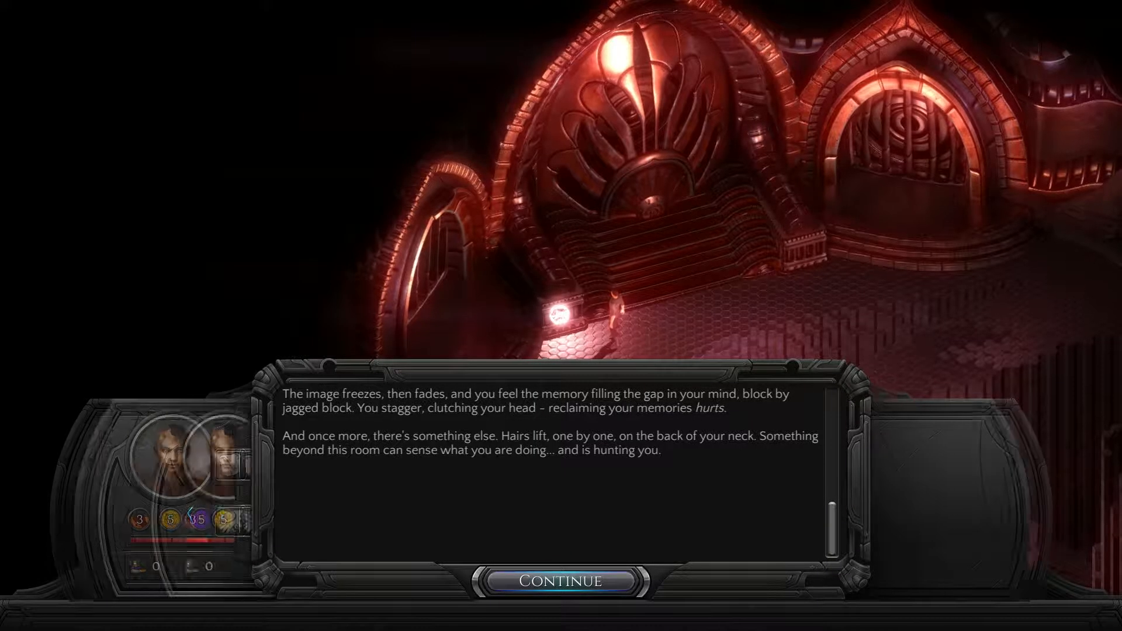
Step: Close the crag memory narration and return to the red-lit chamber
click(561, 581)
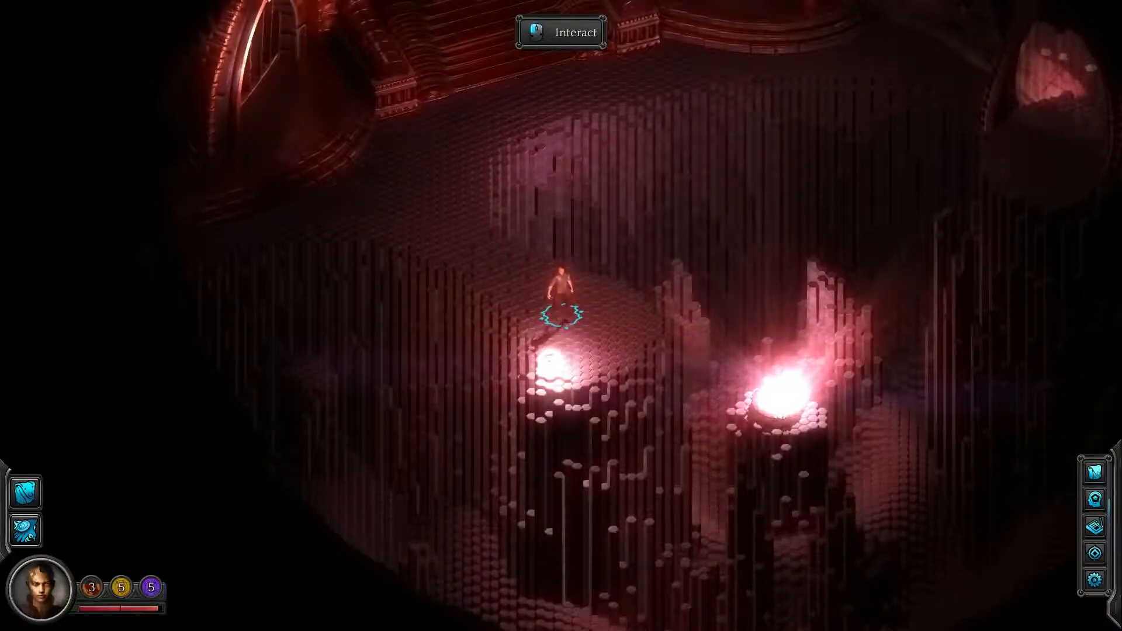
Step: Touch the glowing pillar and read the burning city vision until the attackers land
click(561, 32)
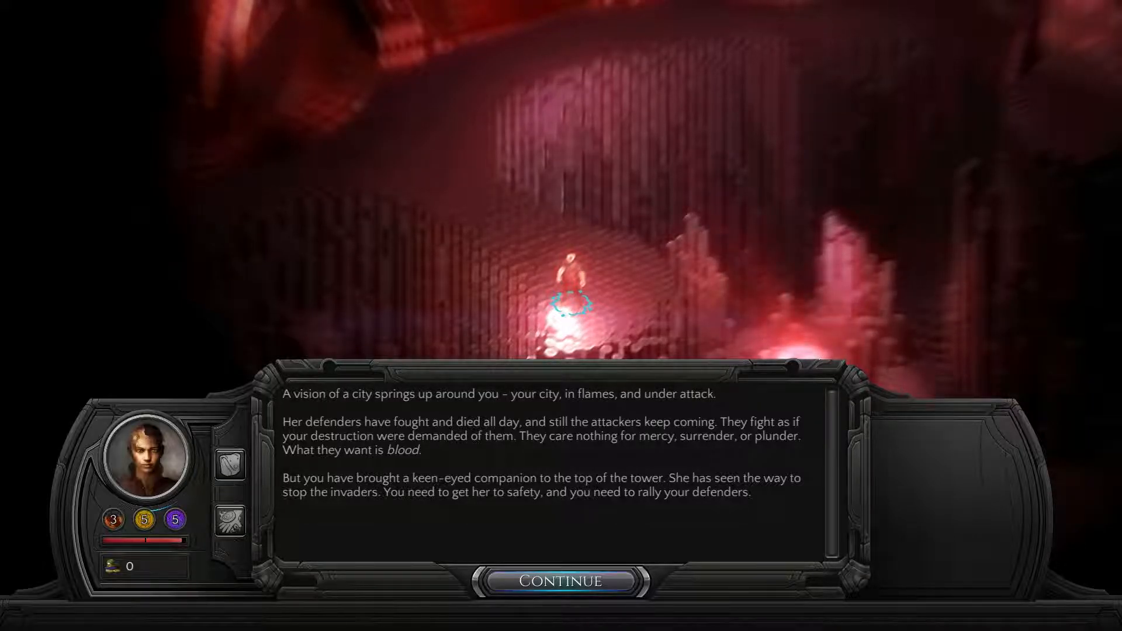
click(561, 580)
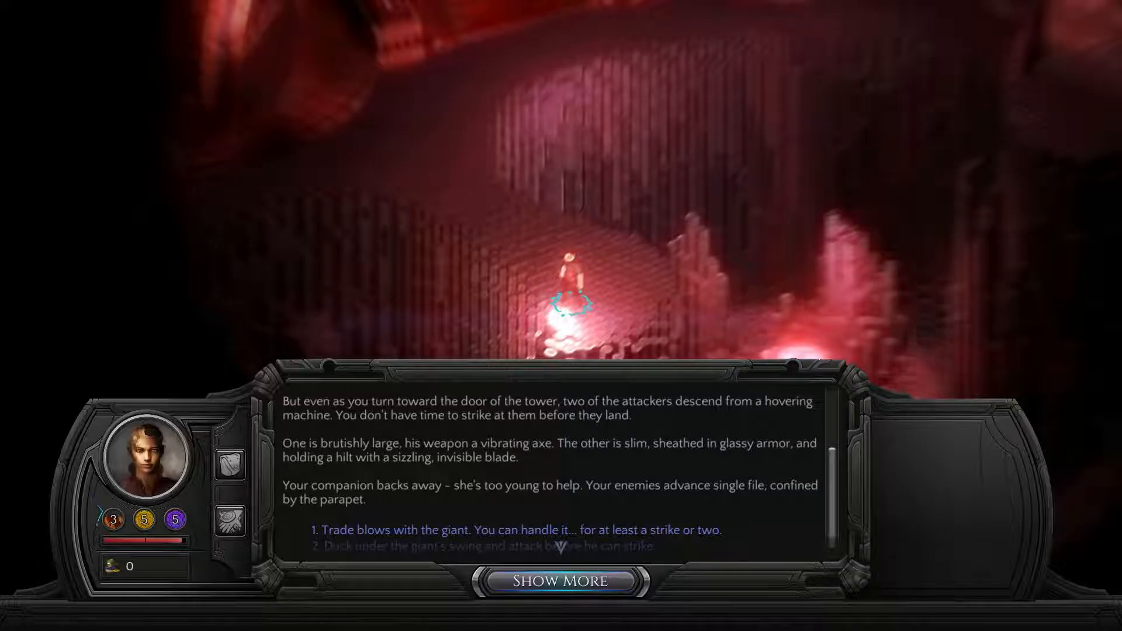
Step: Reveal all options and pick 'Trade blows with the giant'
click(561, 580)
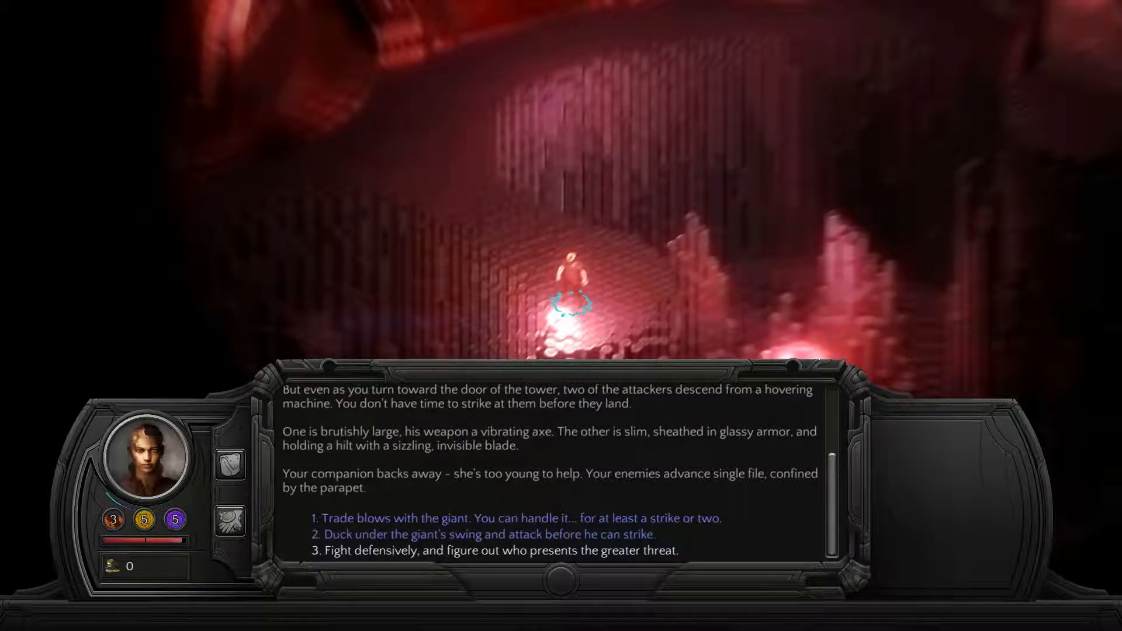
mouse_move(492, 550)
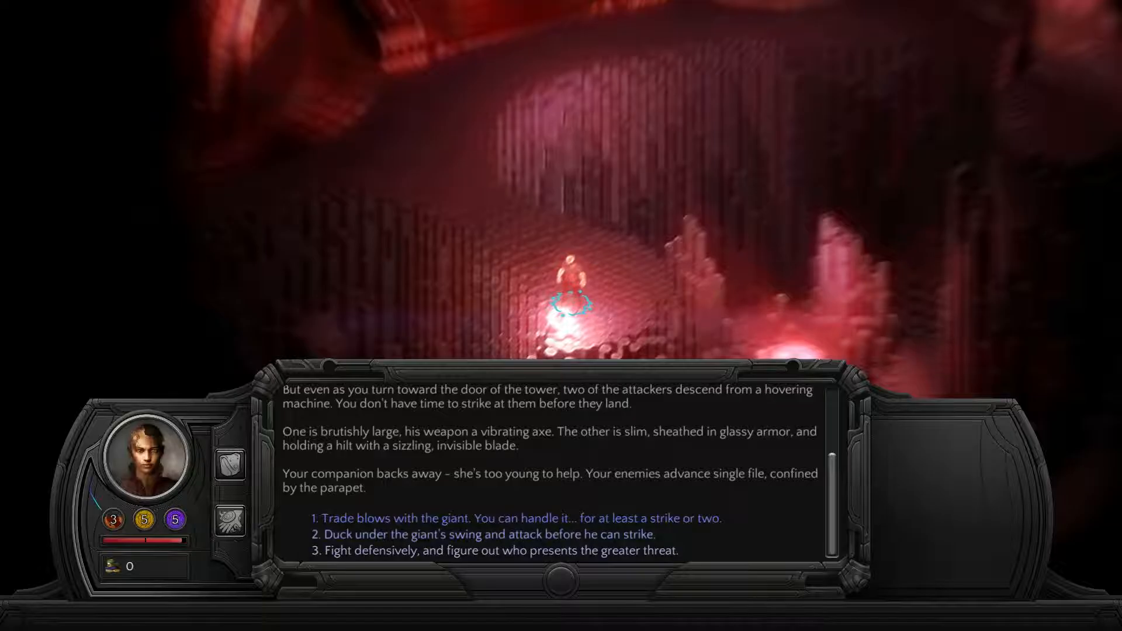
click(516, 517)
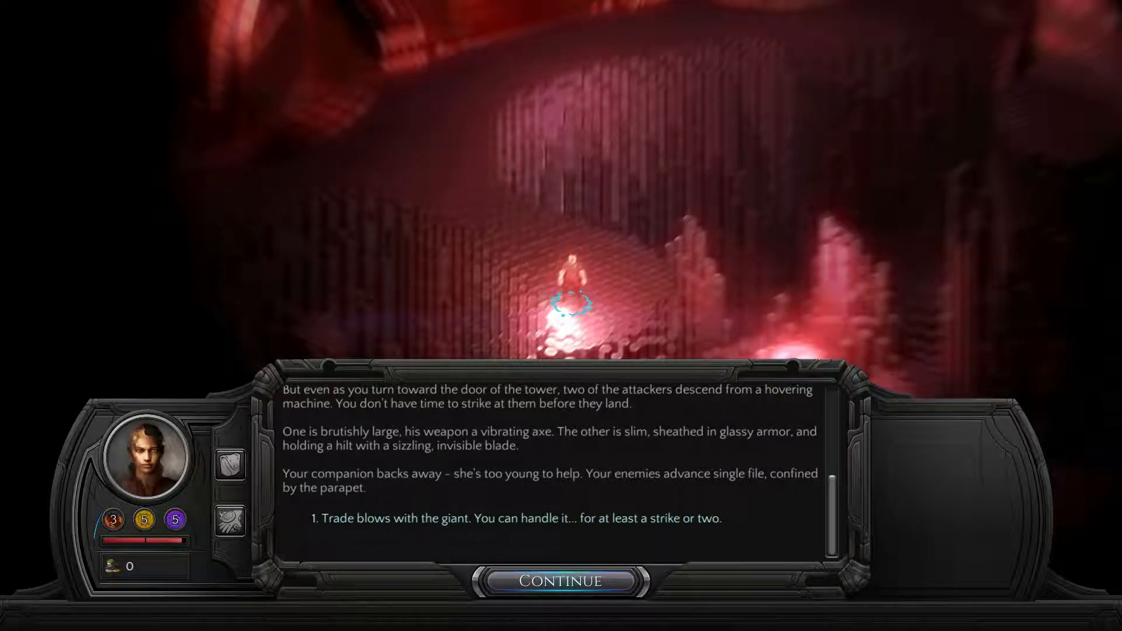
Step: Defeat the giant, burst through the door at the soldiers, and let the memory fade
click(519, 519)
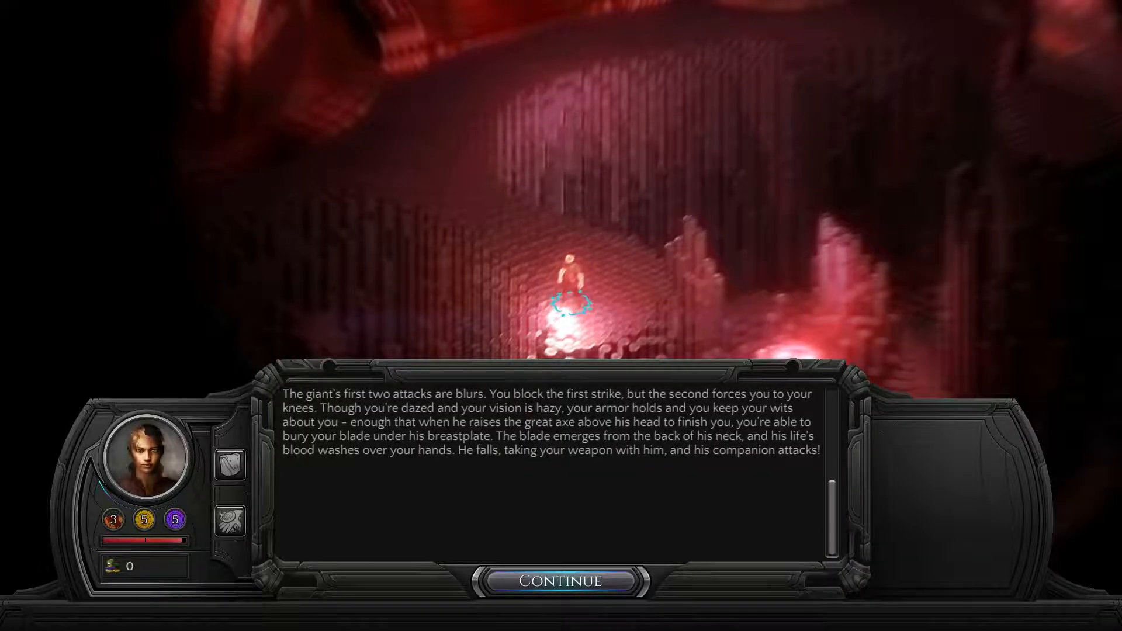
click(563, 580)
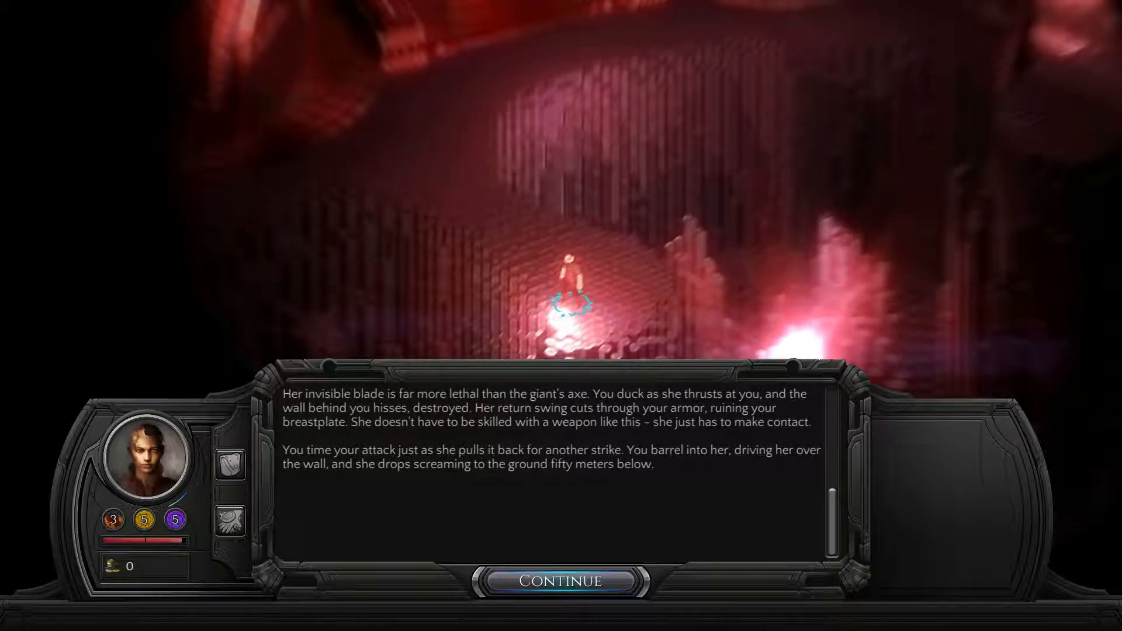
click(561, 581)
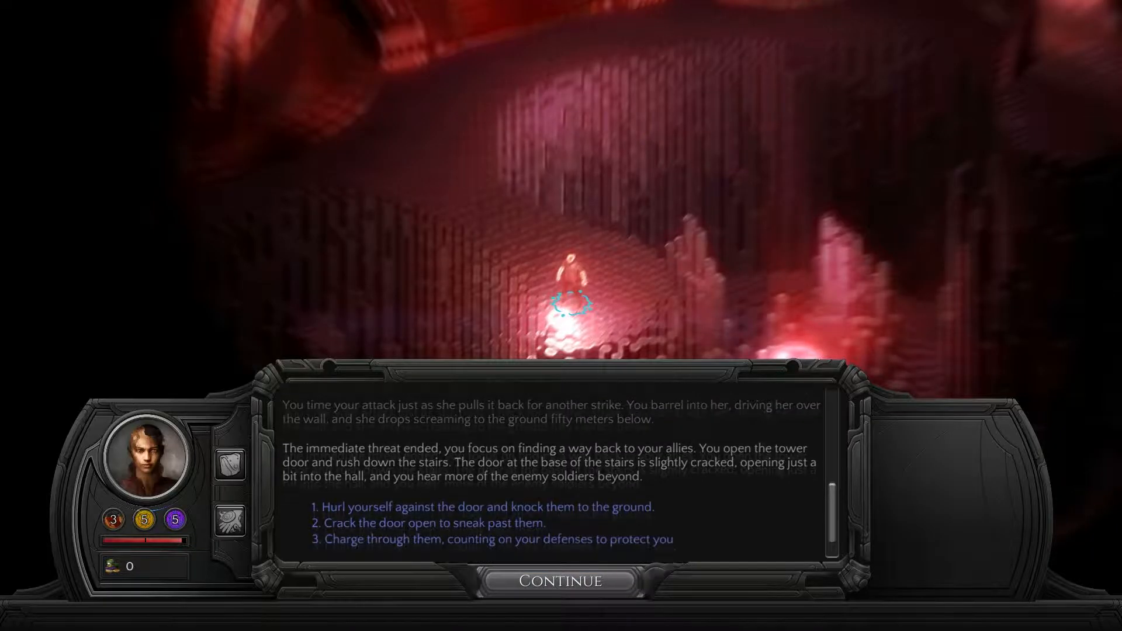
click(561, 581)
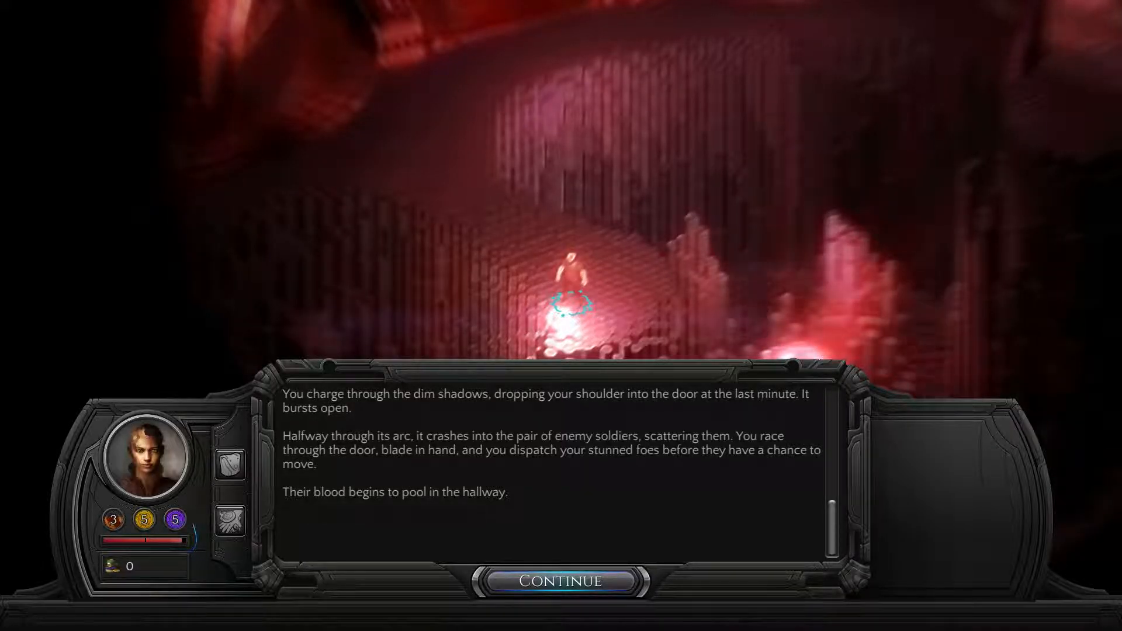
click(562, 580)
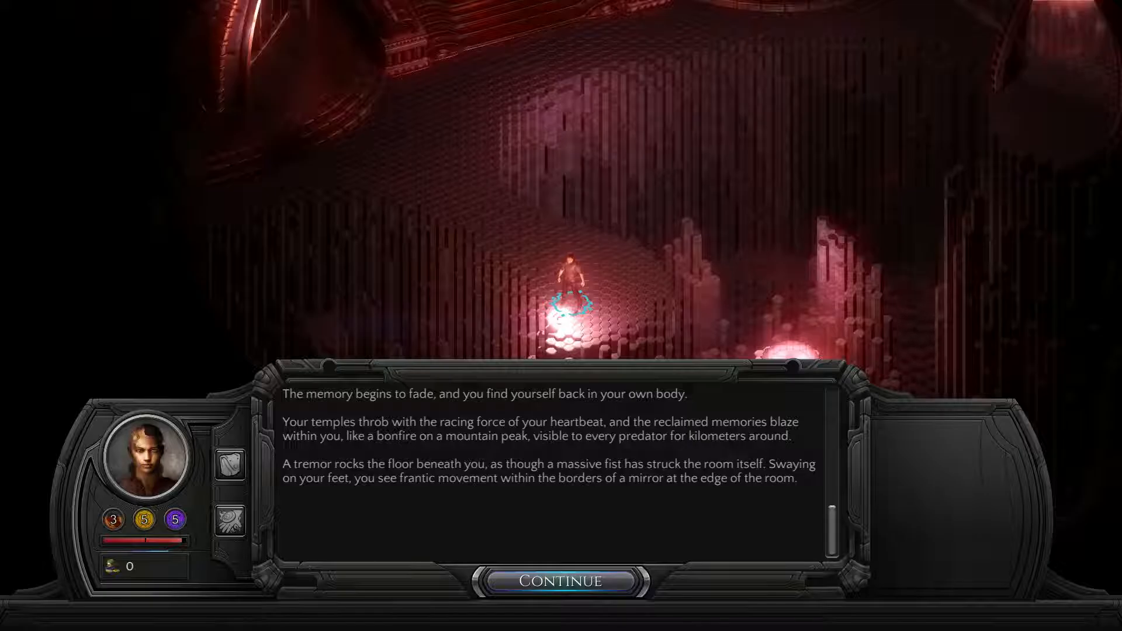
Step: Read about the mirror's doppelgangers and point at the hulking one with wrath
click(561, 581)
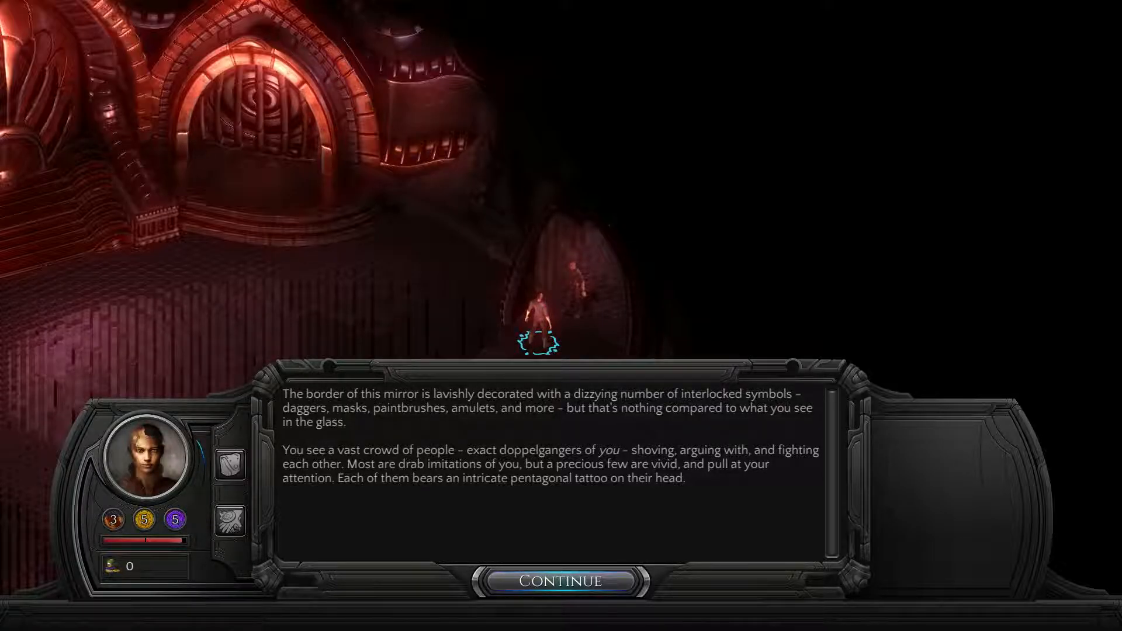
click(561, 581)
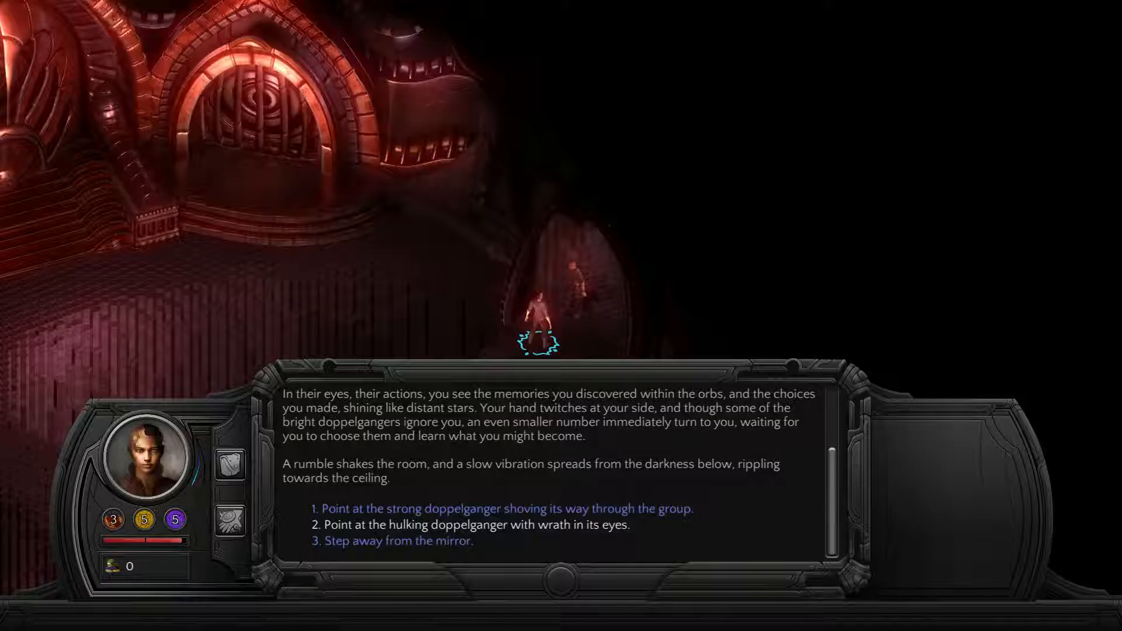
click(477, 523)
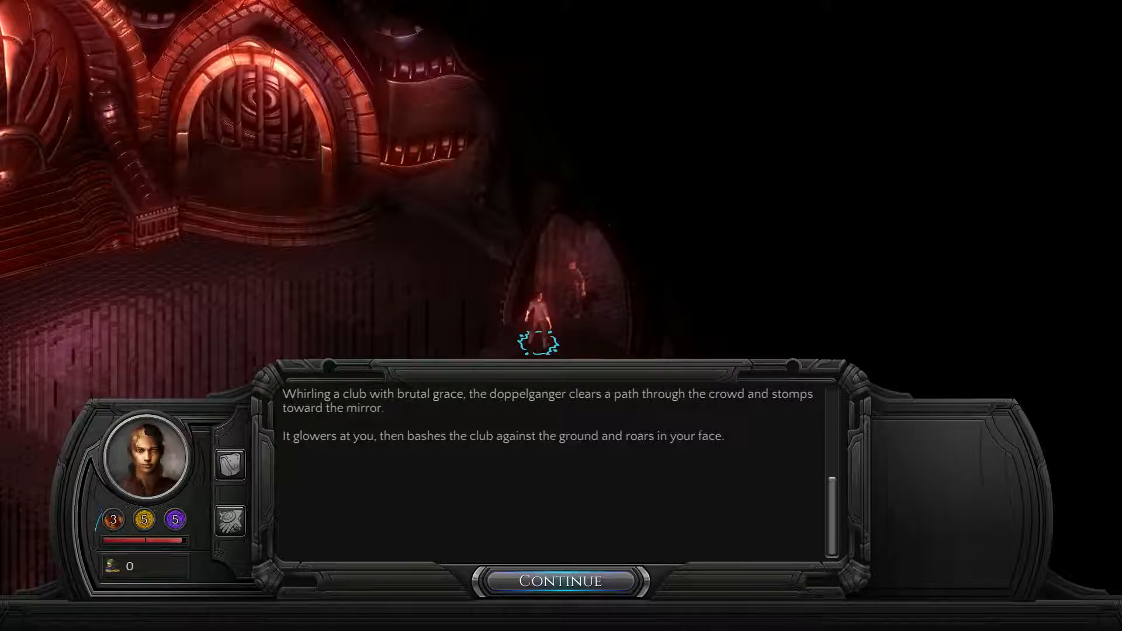
click(561, 581)
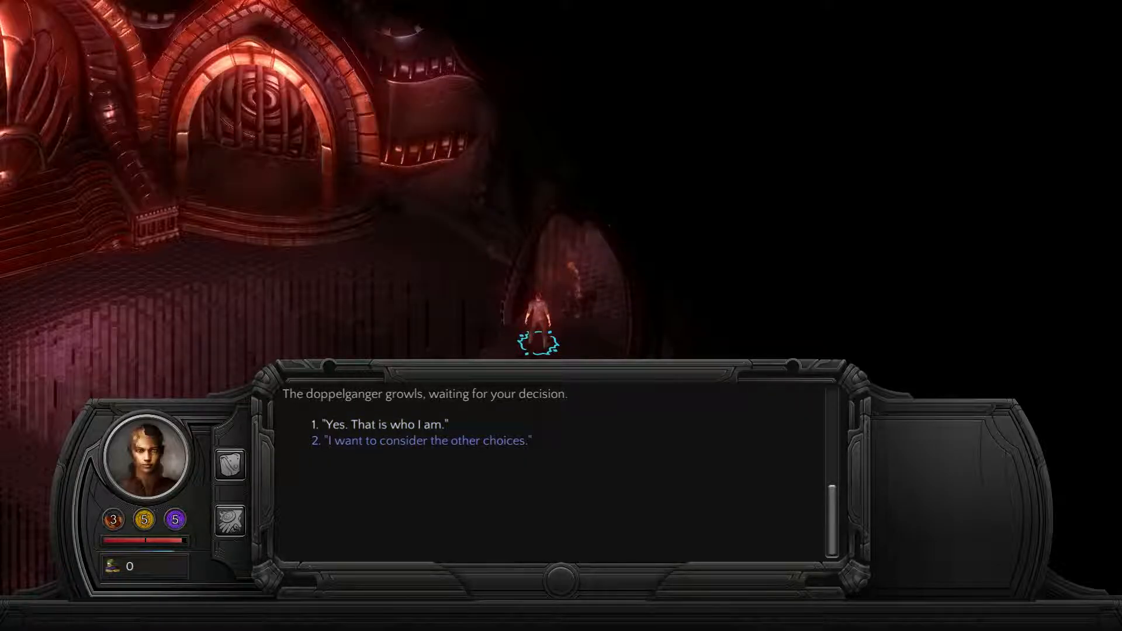
Step: Answer 'Yes. That is who I am.' and read past the Wrathful descriptor and restored pools
click(385, 424)
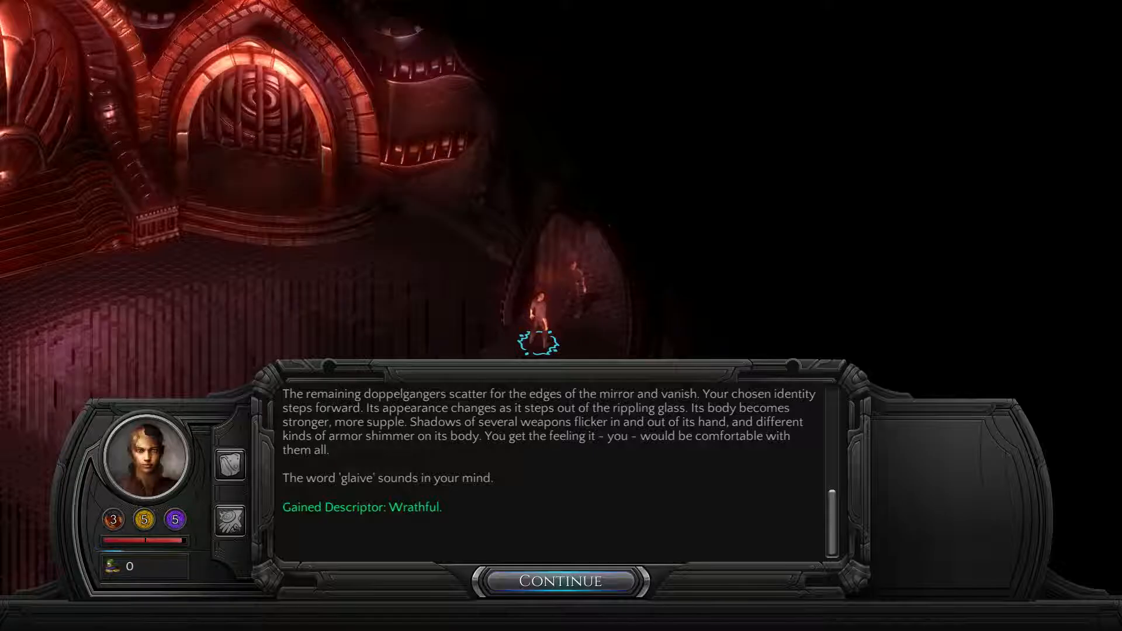
click(561, 580)
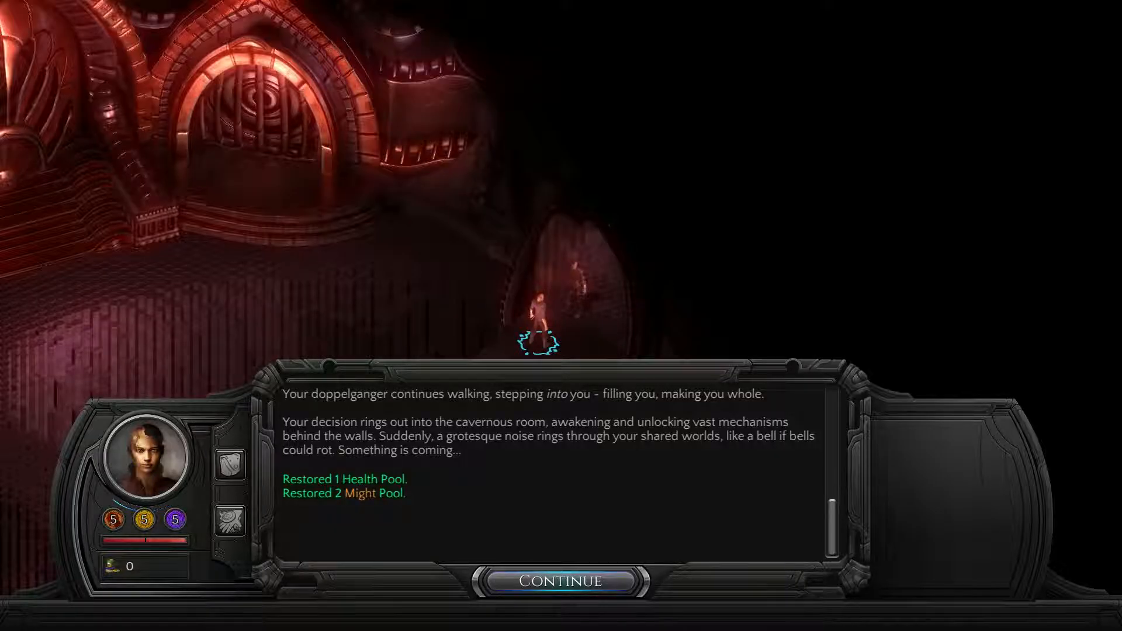
click(562, 581)
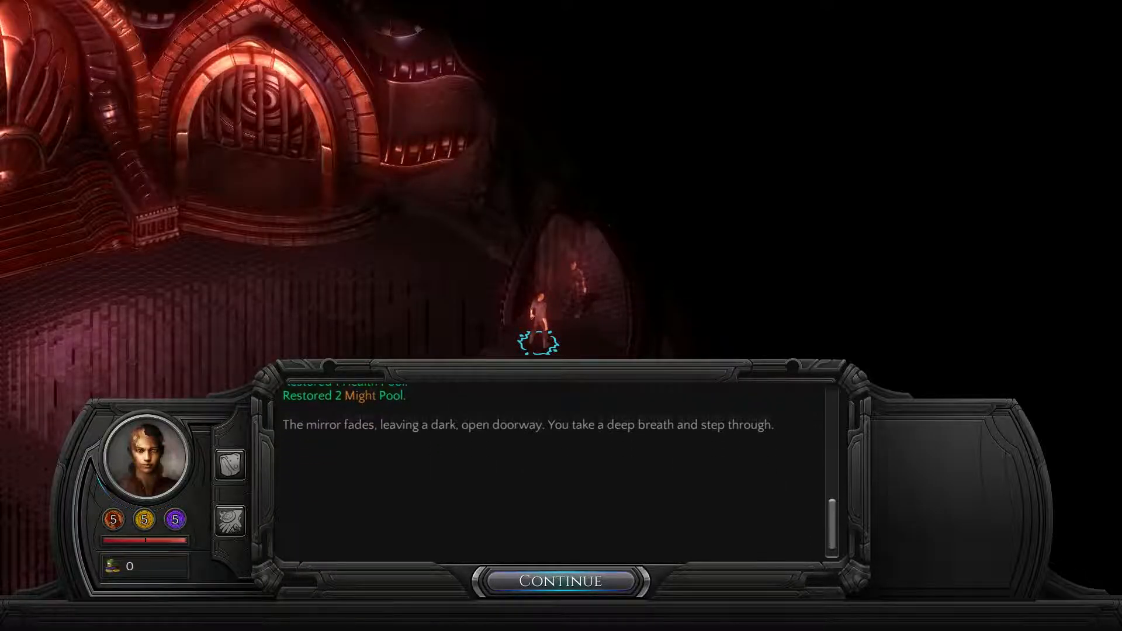
click(562, 580)
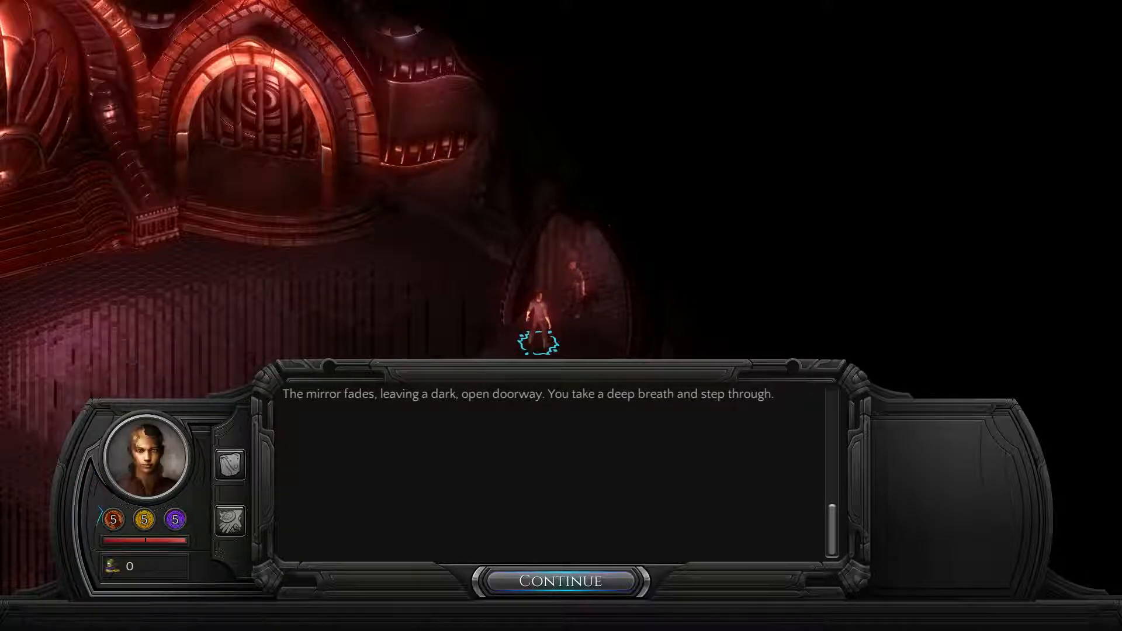
Step: Preview the Jack and Nano types, keep Glaive, and proceed to stat pools
click(562, 580)
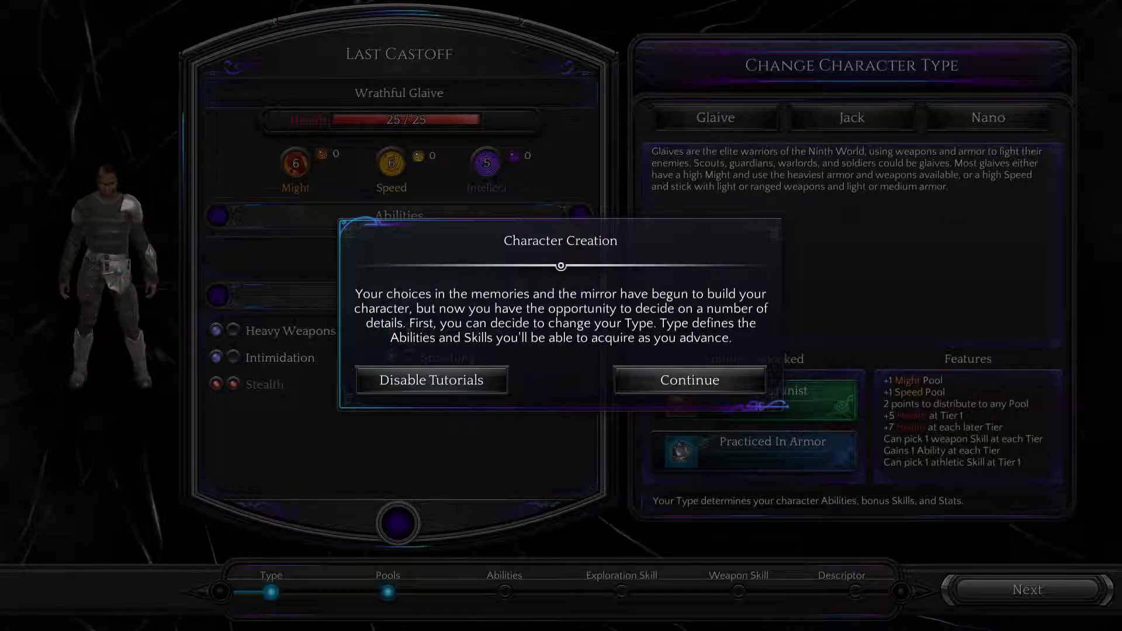
click(688, 380)
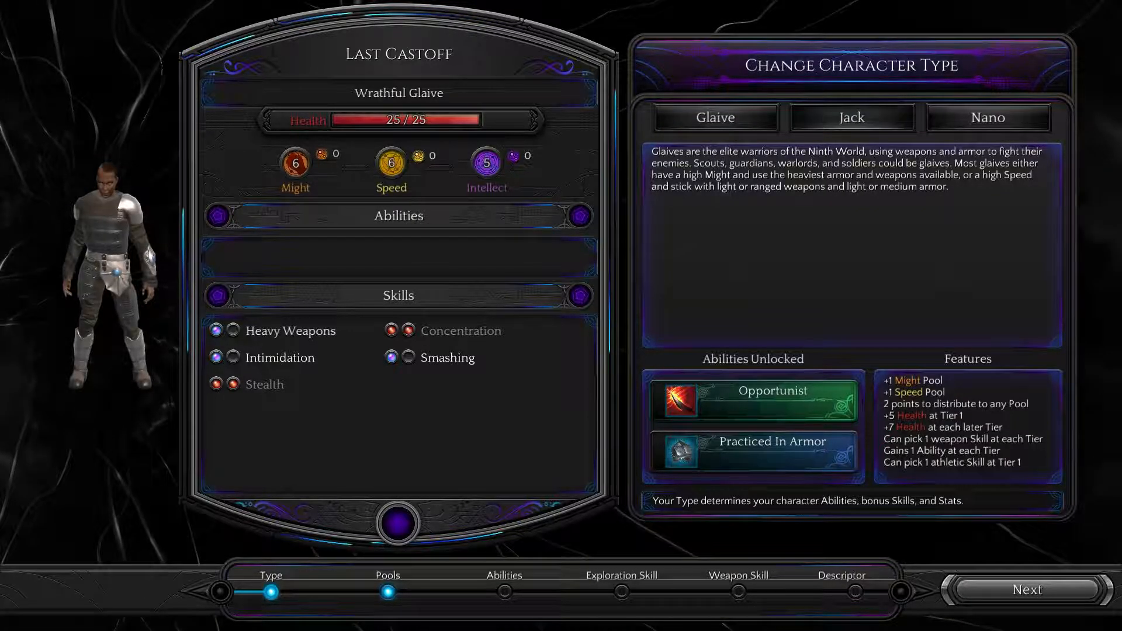
click(851, 117)
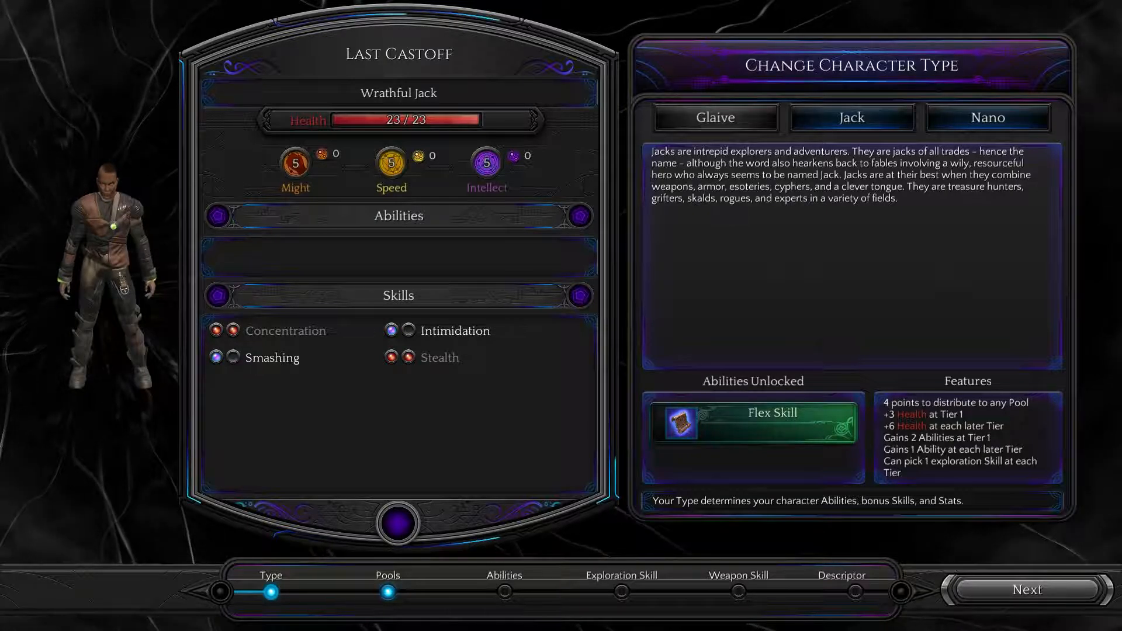
click(987, 117)
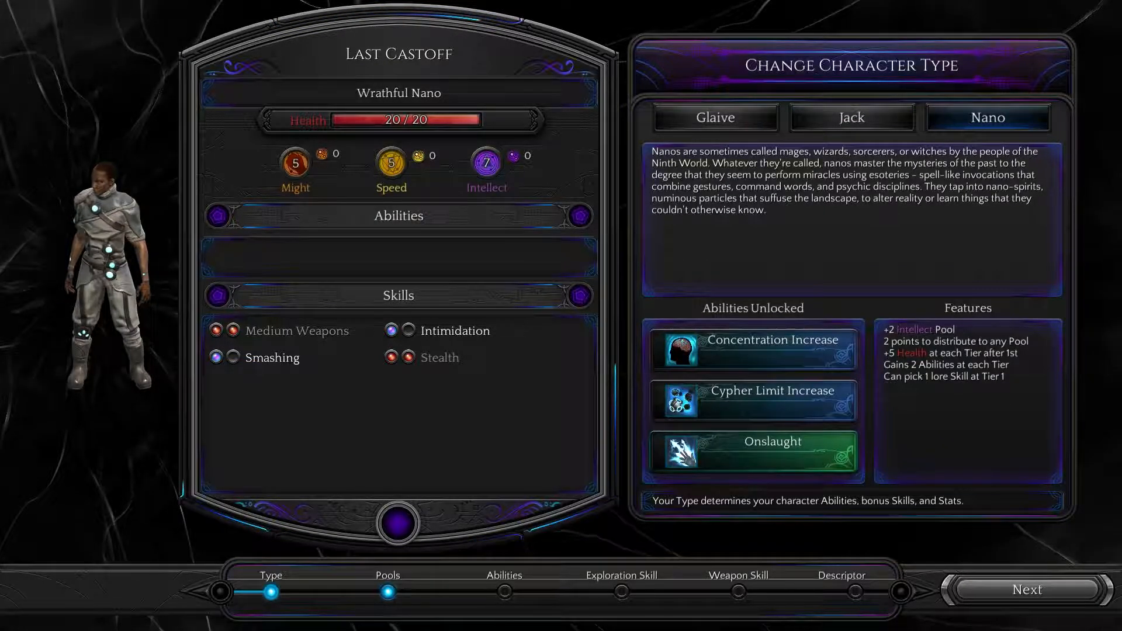
click(715, 117)
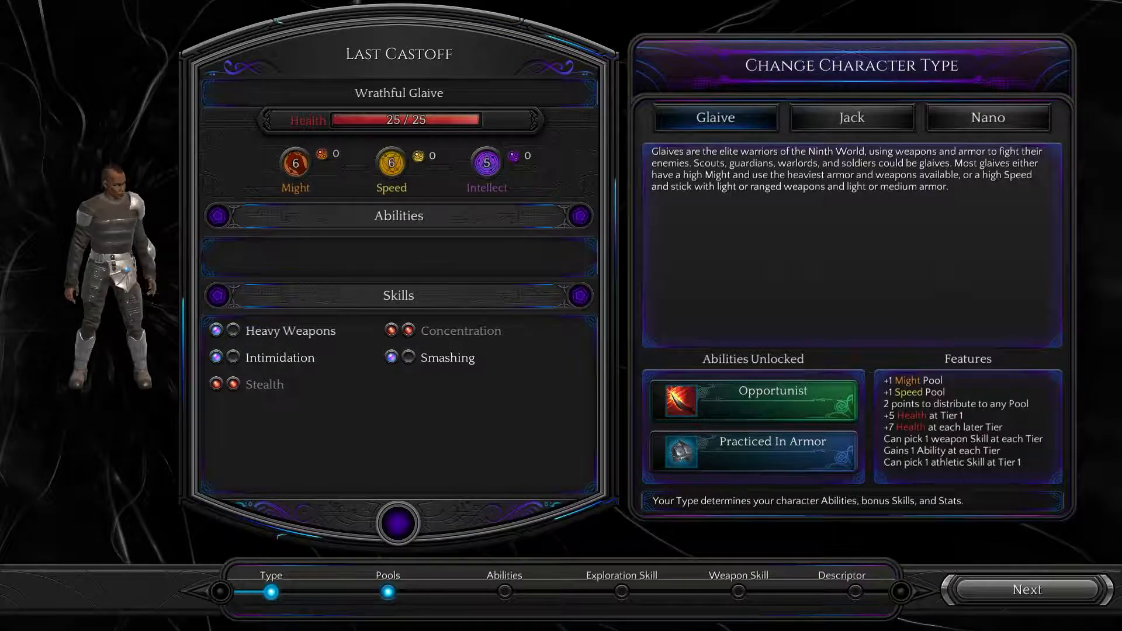
mouse_move(751, 402)
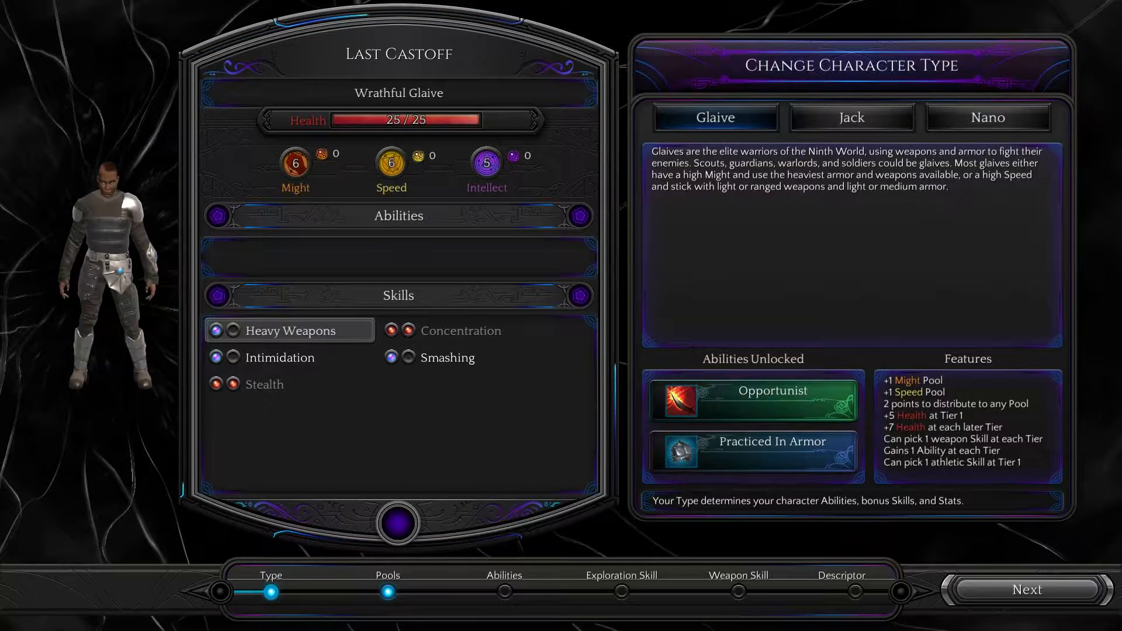
mouse_move(289, 330)
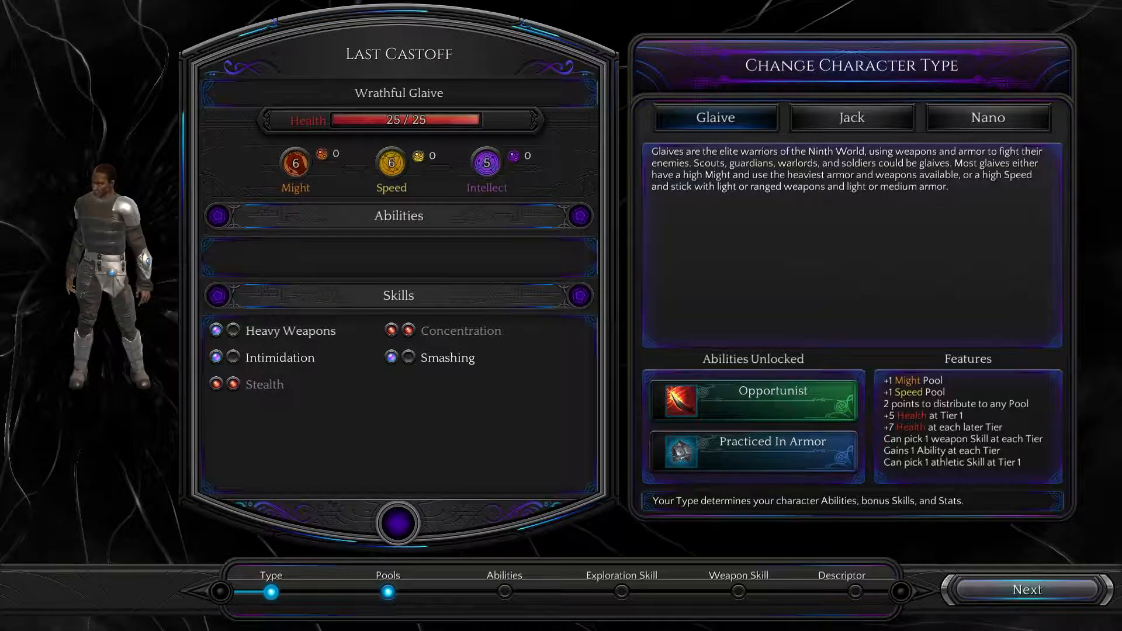
click(1026, 590)
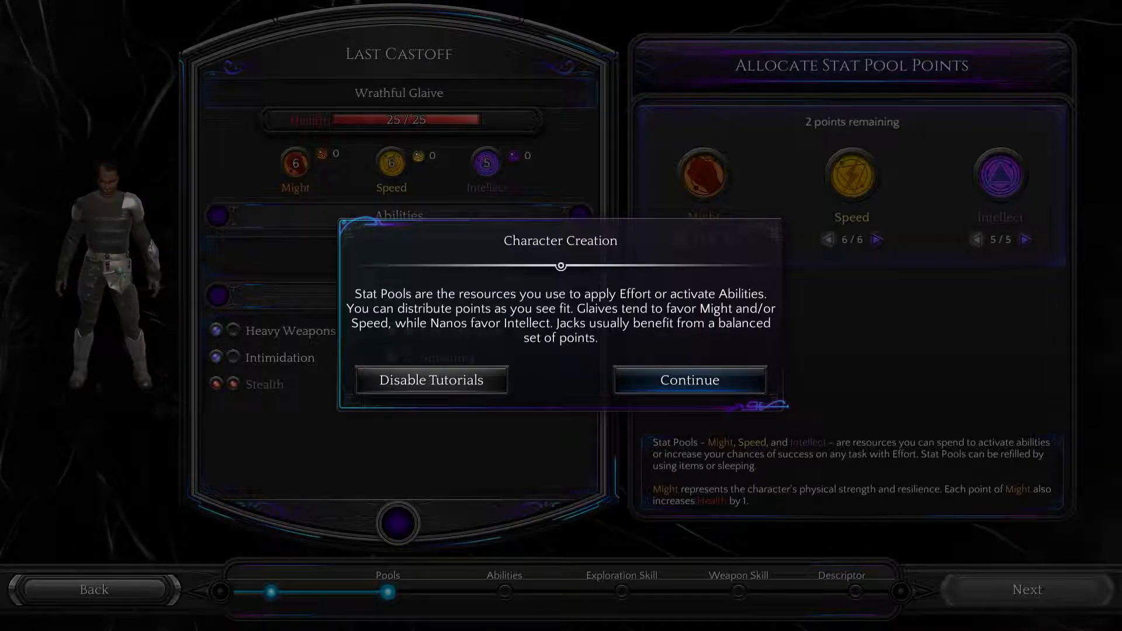
Step: Spend the remaining pool point on Might, giving Might 8, Speed 6, Intellect 5
click(688, 380)
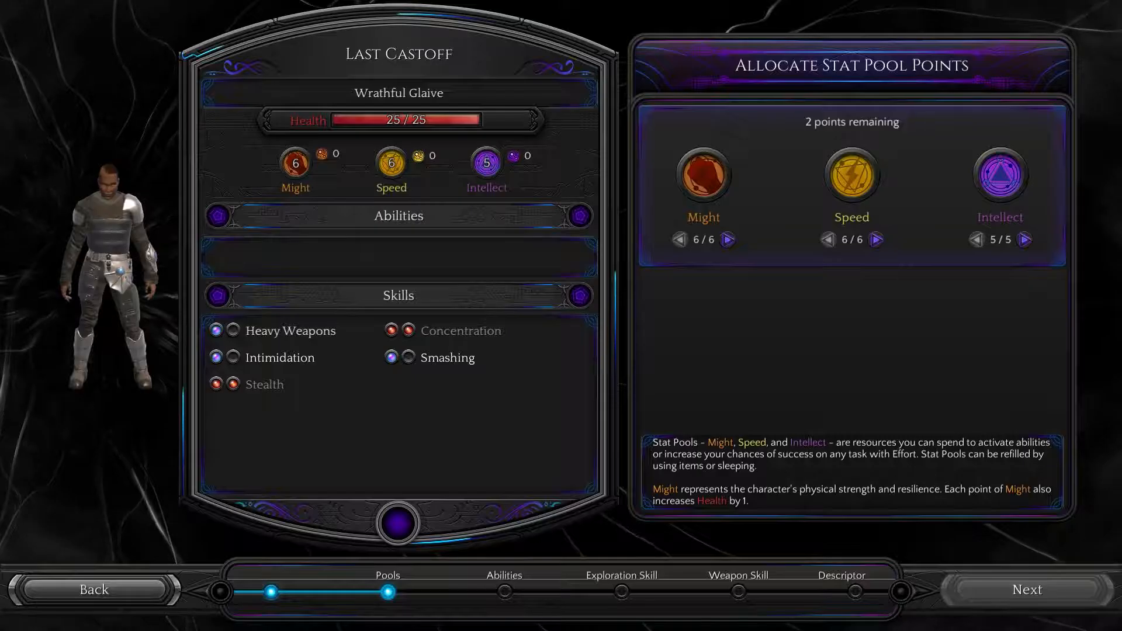
click(729, 240)
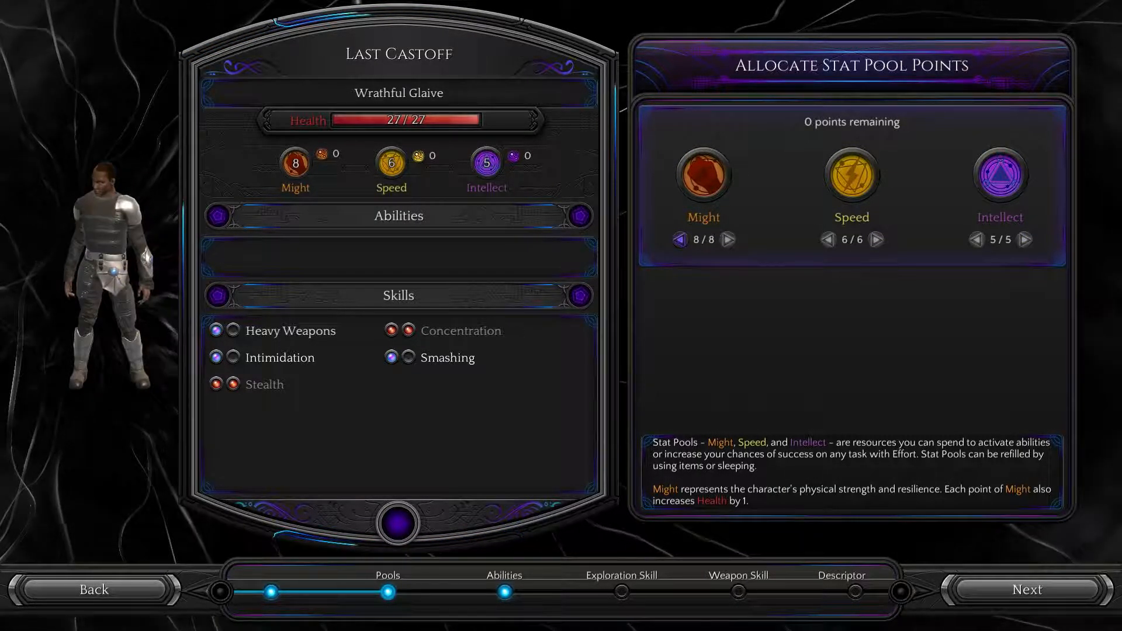
click(1027, 590)
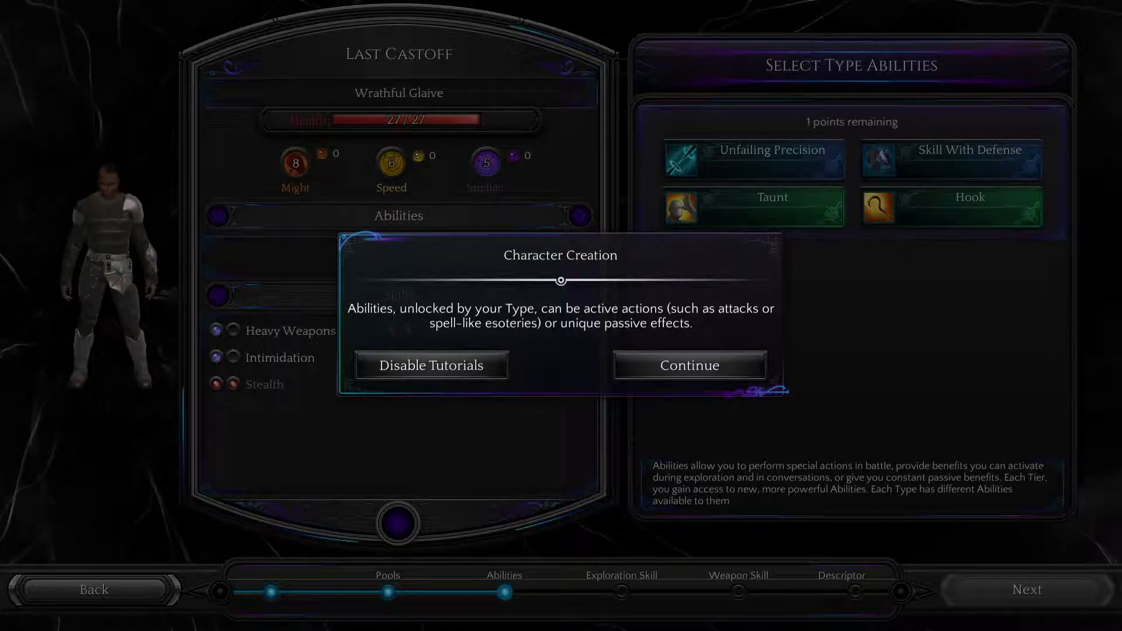
Step: Review Unfailing Precision and Skill With Defense details, then choose Skill With Defense
click(689, 365)
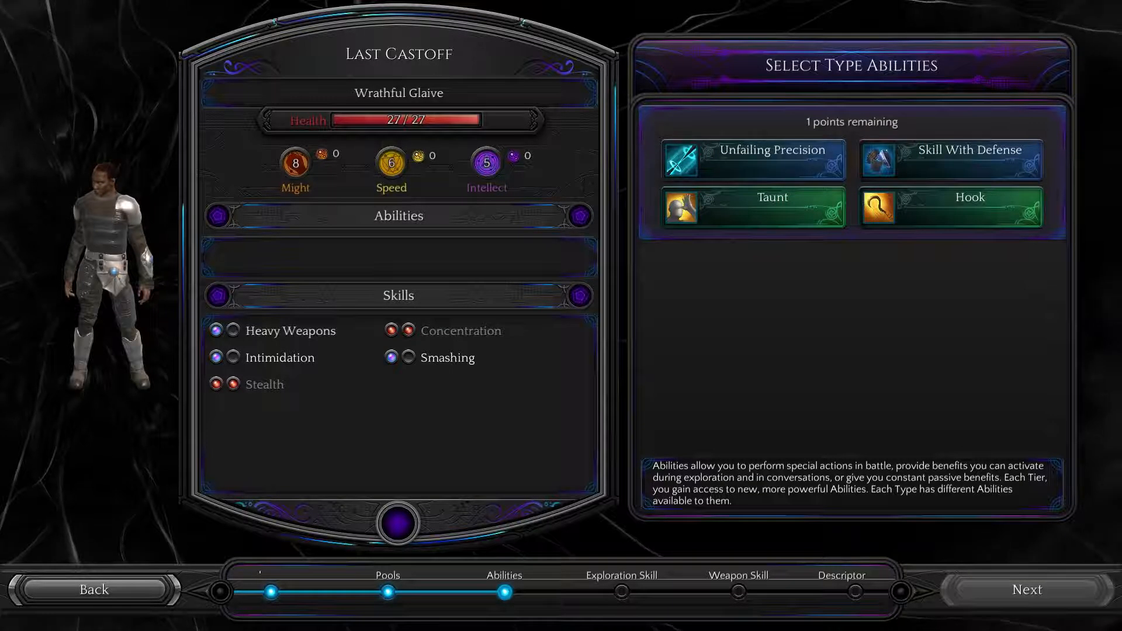
mouse_move(752, 159)
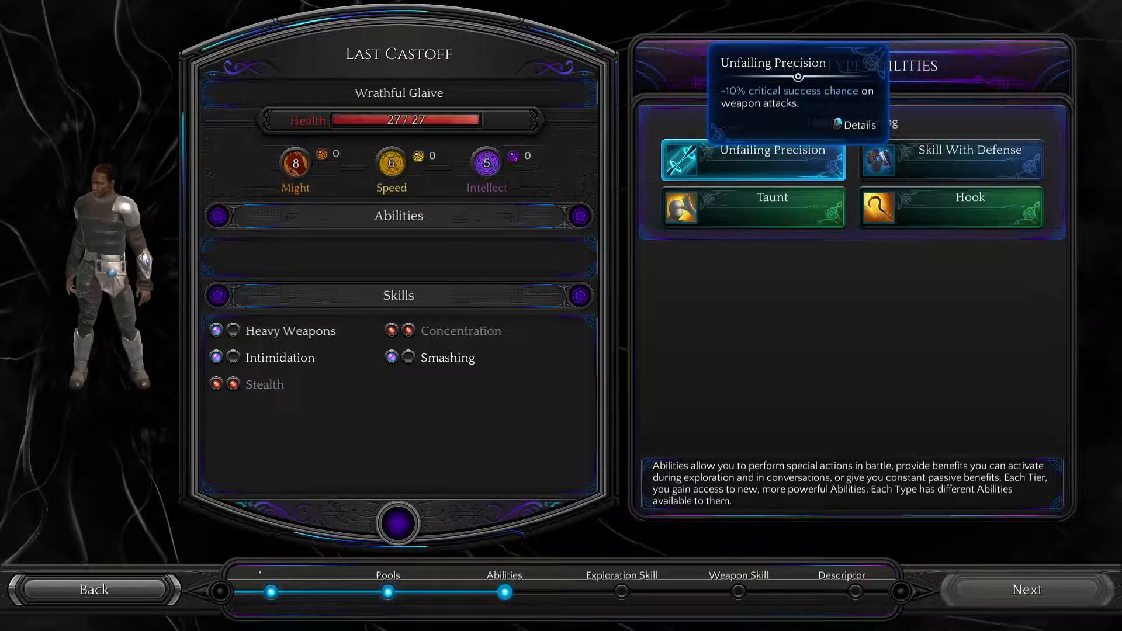
click(855, 124)
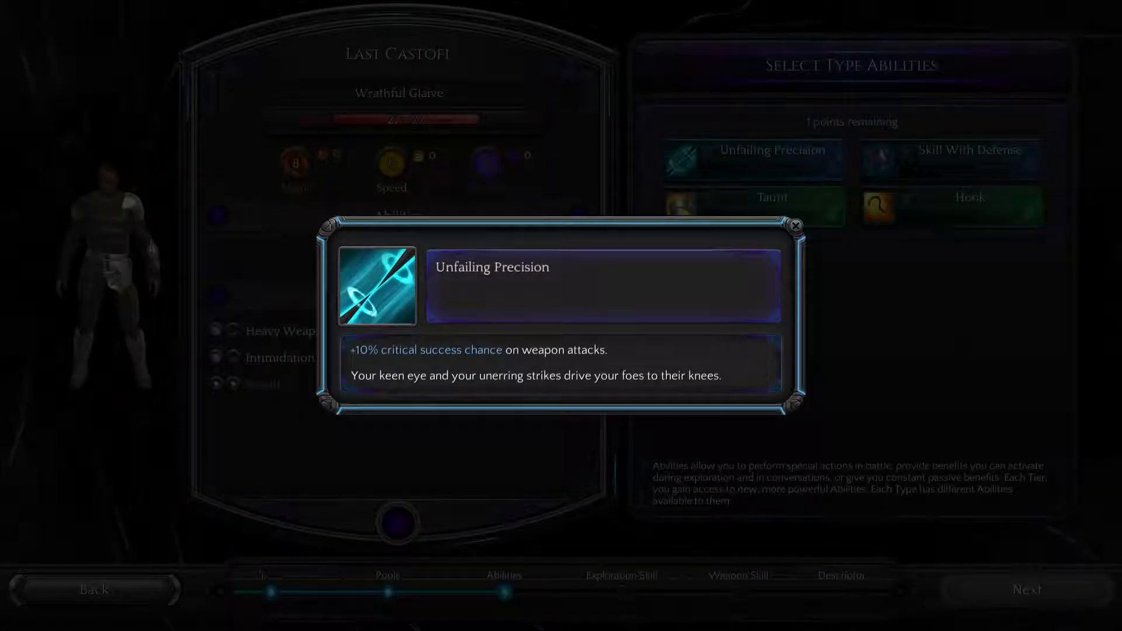
click(795, 226)
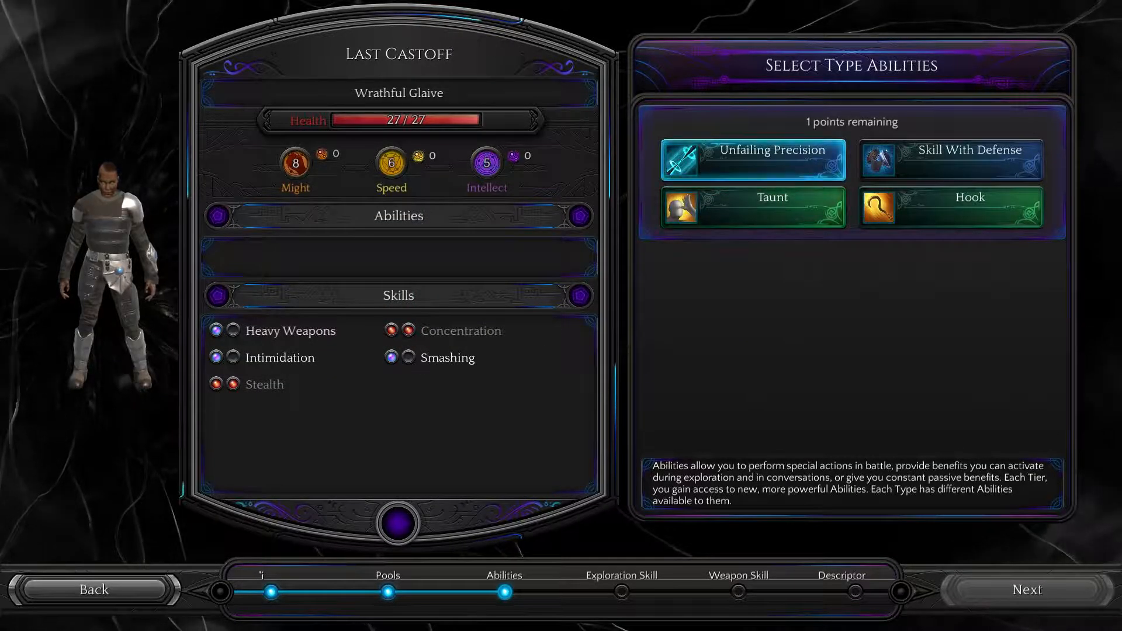
mouse_move(950, 159)
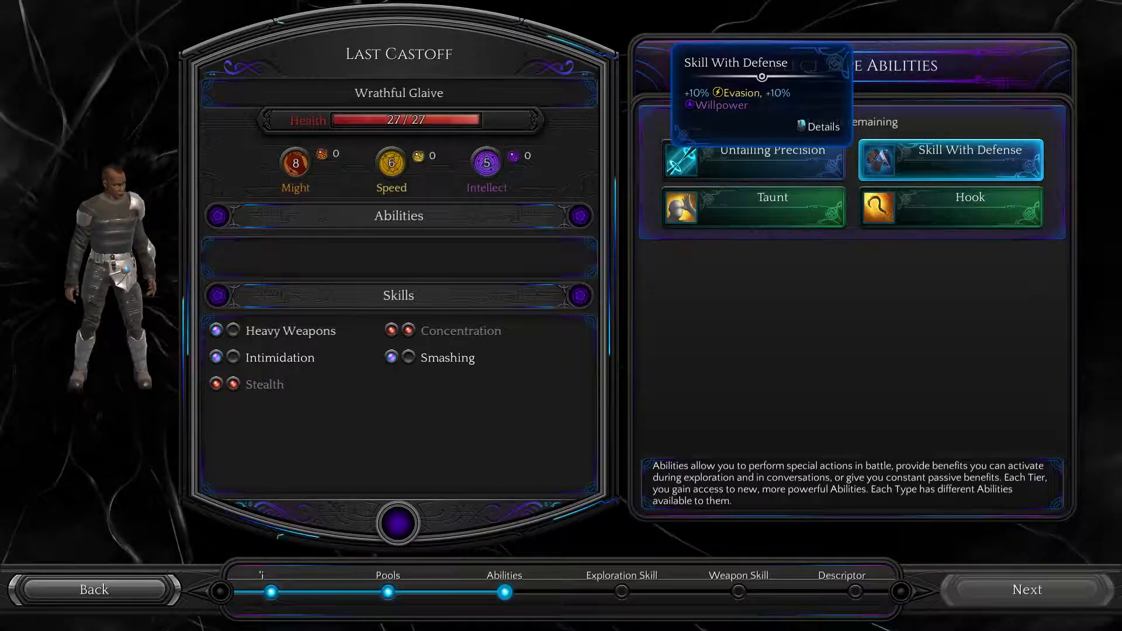
click(820, 126)
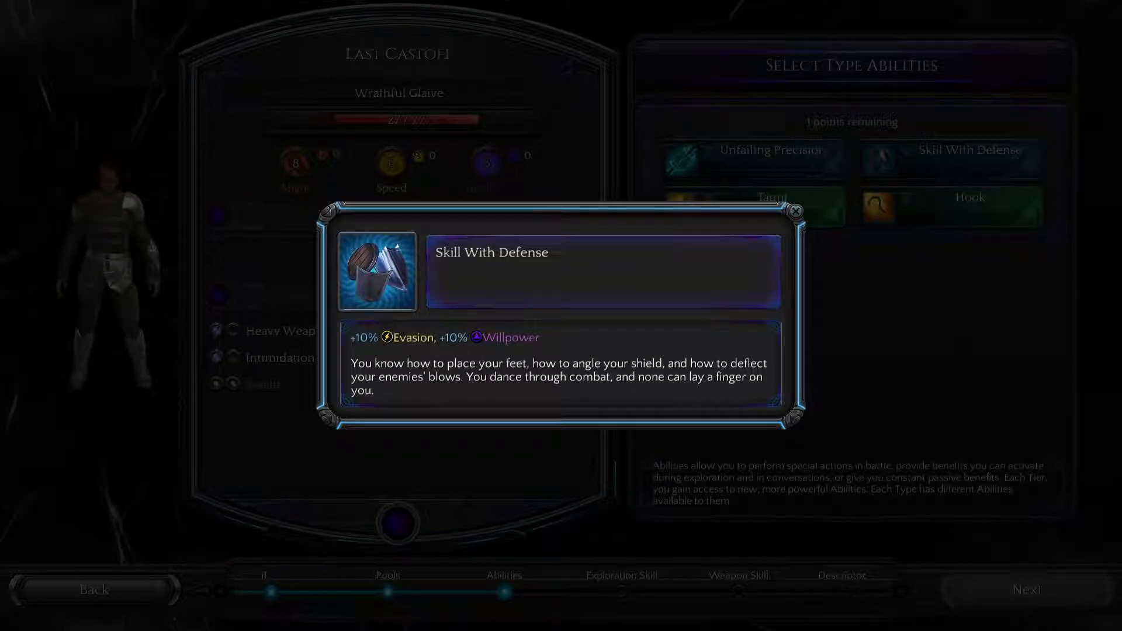
click(794, 211)
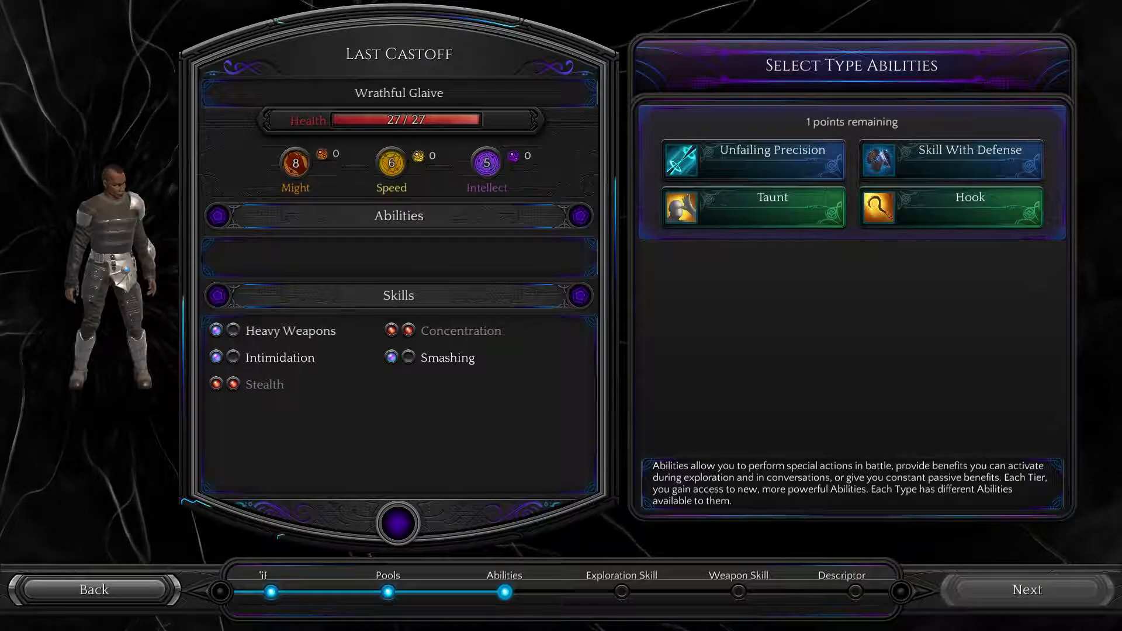
click(950, 208)
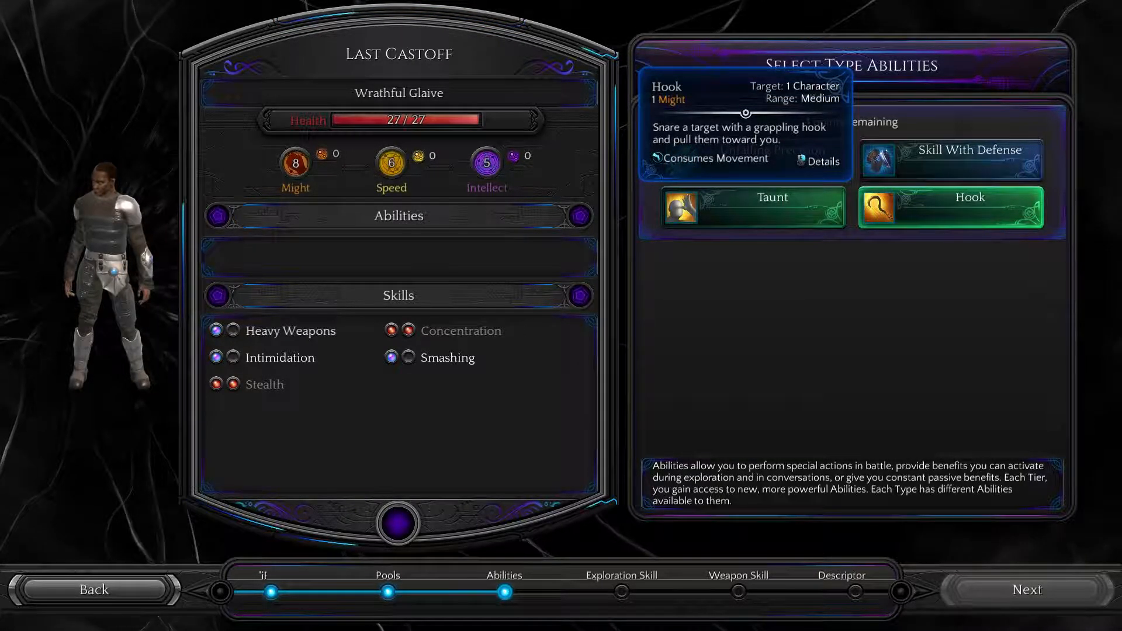
click(751, 208)
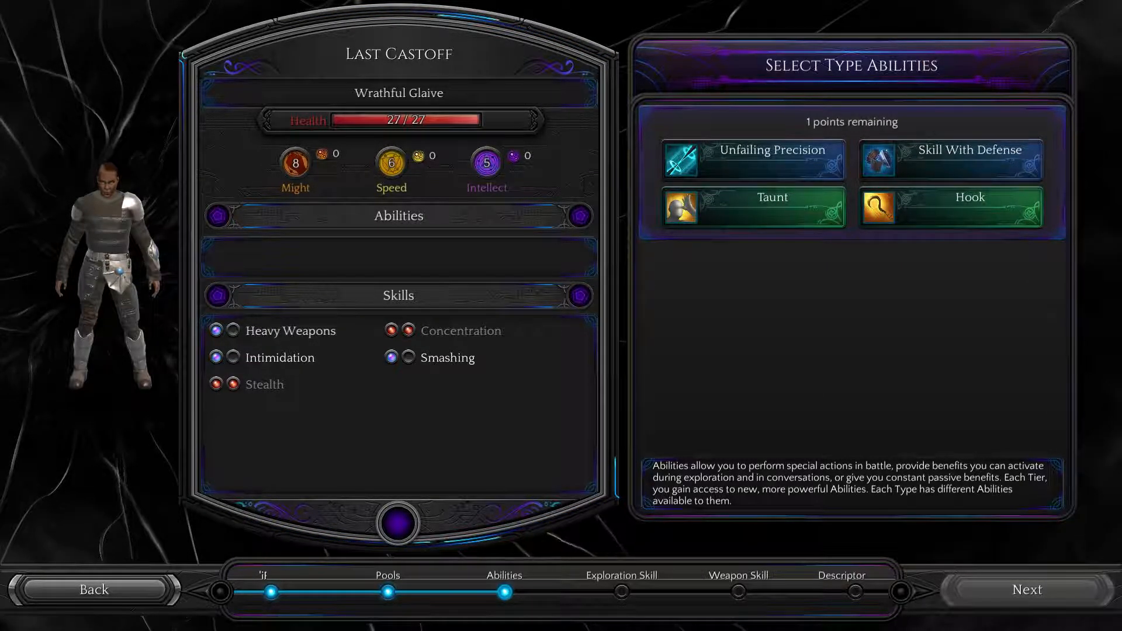
mouse_move(752, 159)
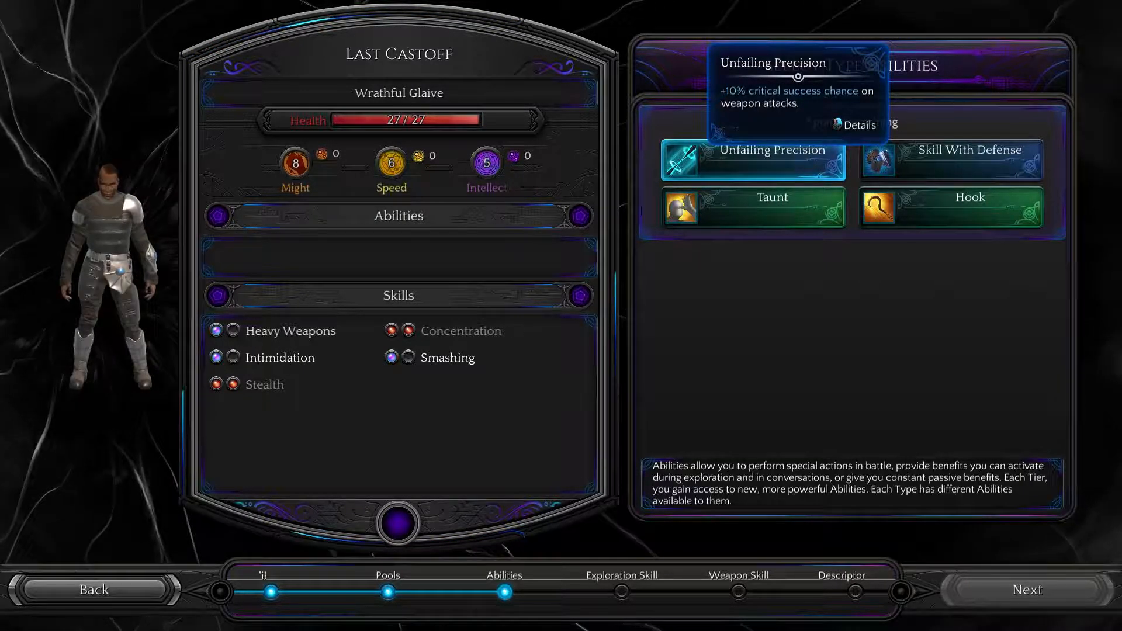
mouse_move(951, 159)
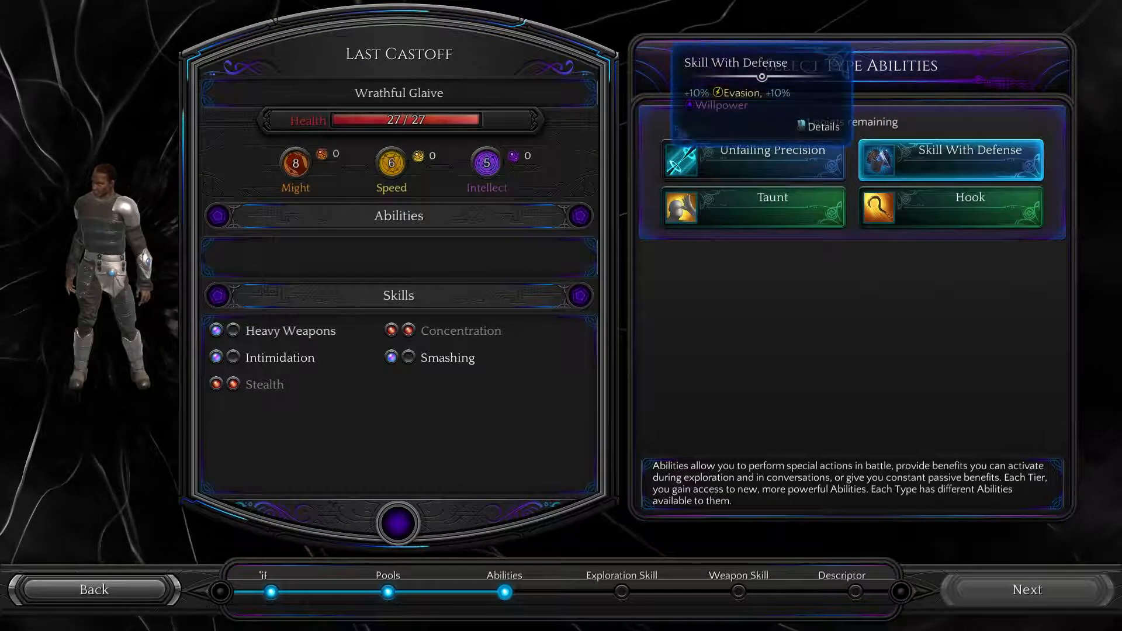
click(951, 159)
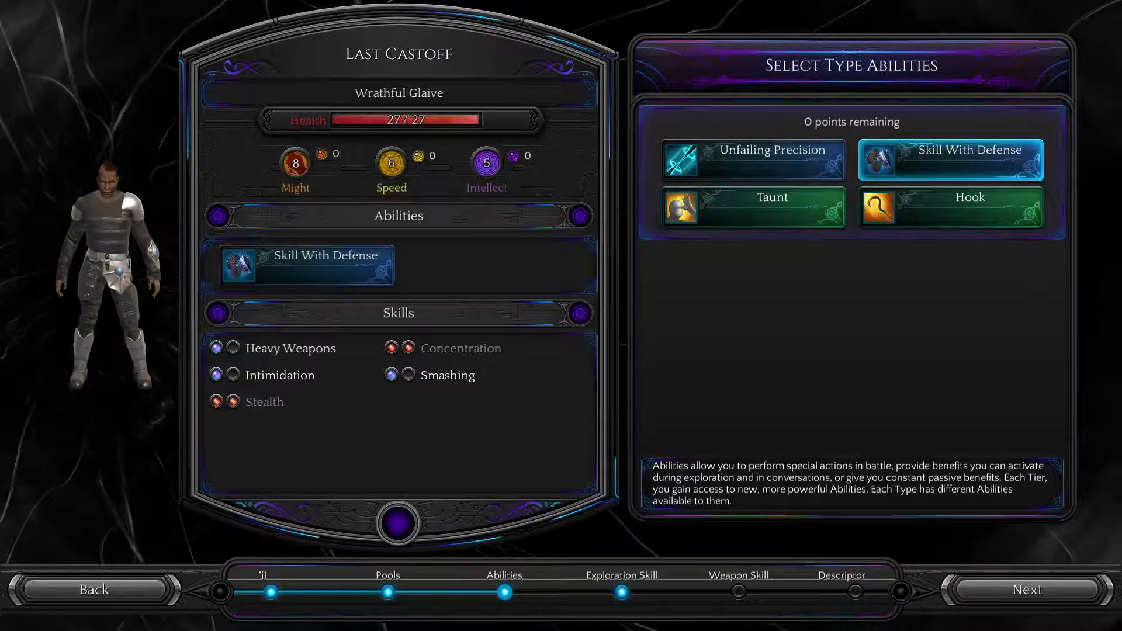
Step: Try Endurance, then settle on Smashing as the Specialized exploration skill
click(1027, 590)
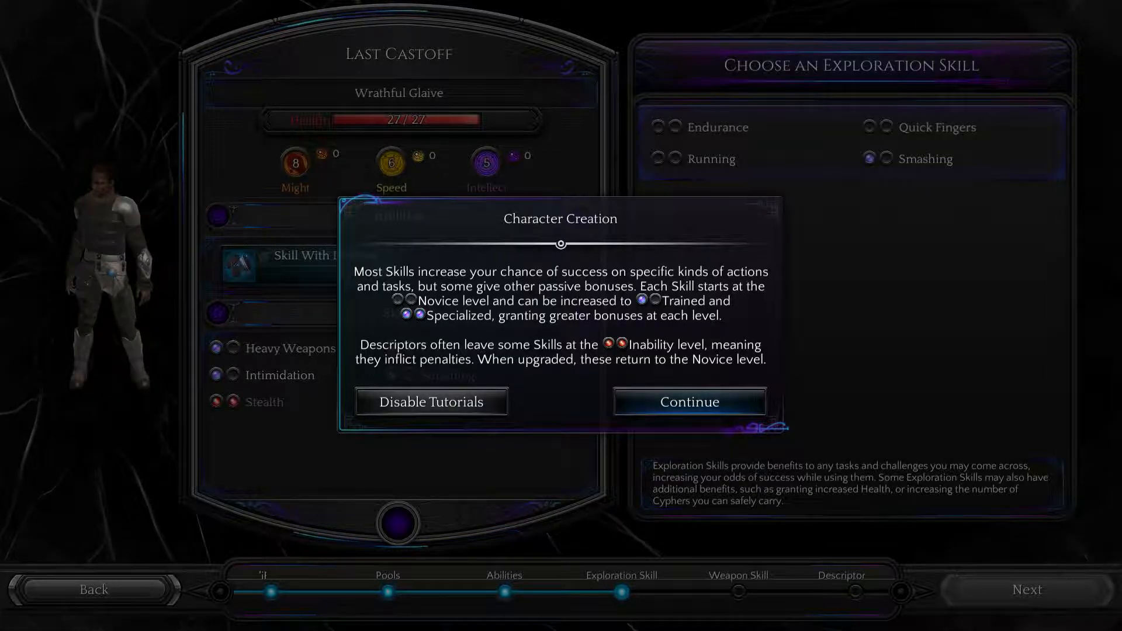
click(688, 401)
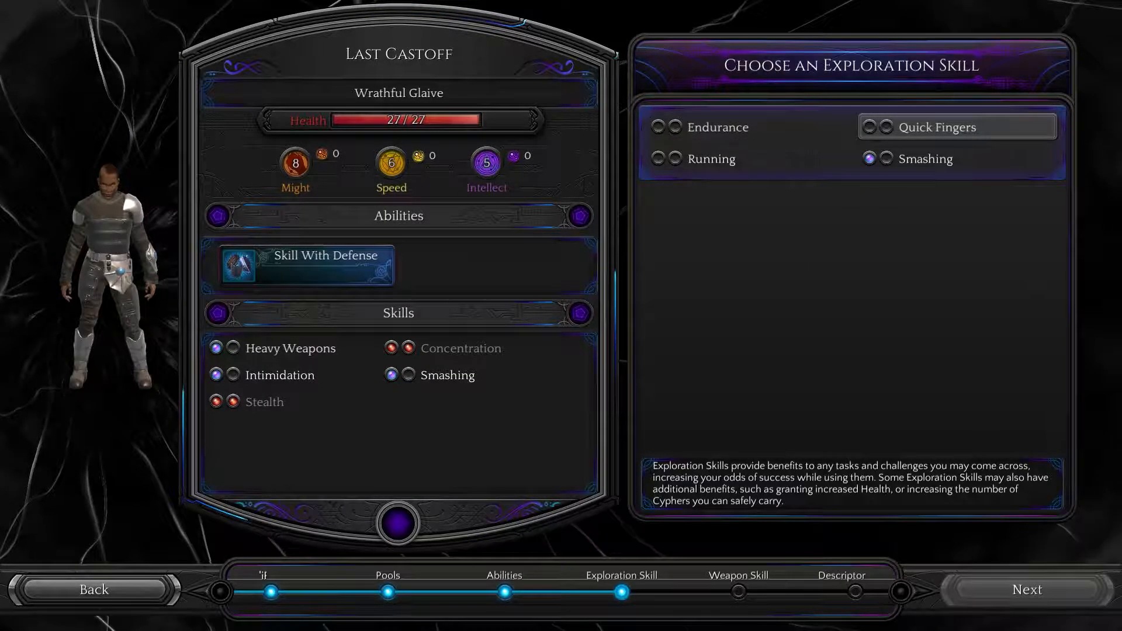
mouse_move(925, 159)
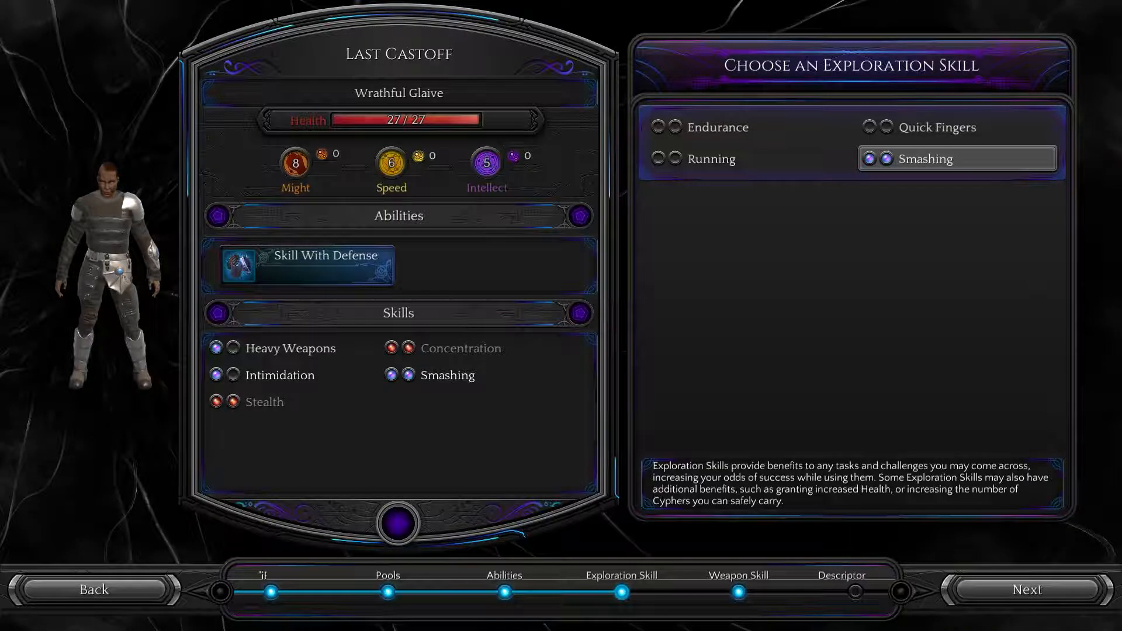
click(721, 127)
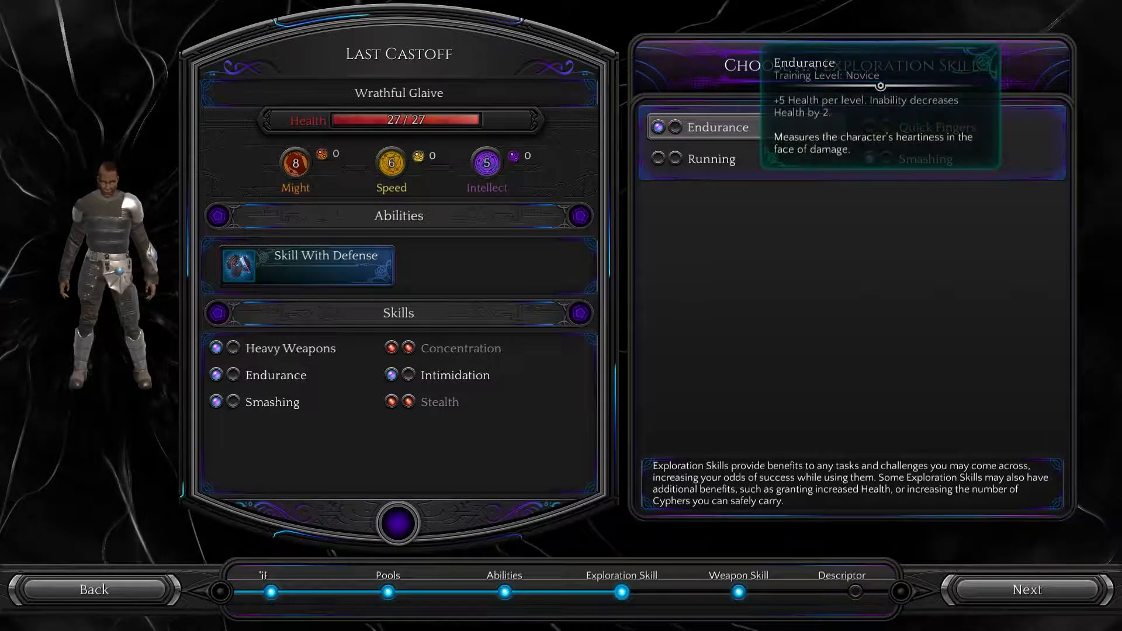
click(930, 158)
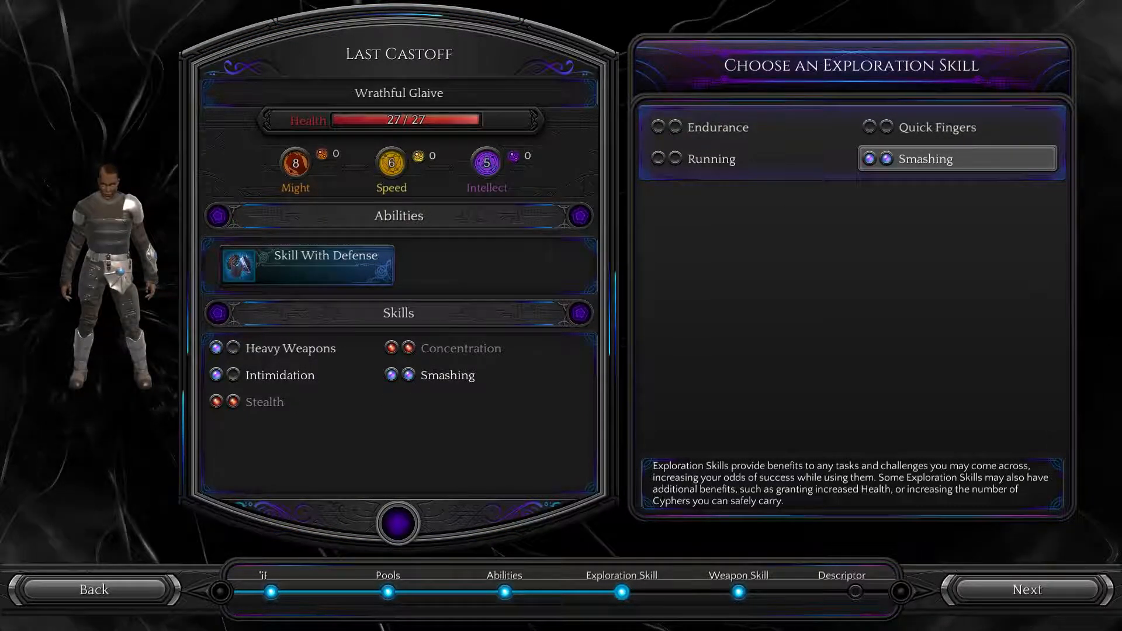
click(1026, 590)
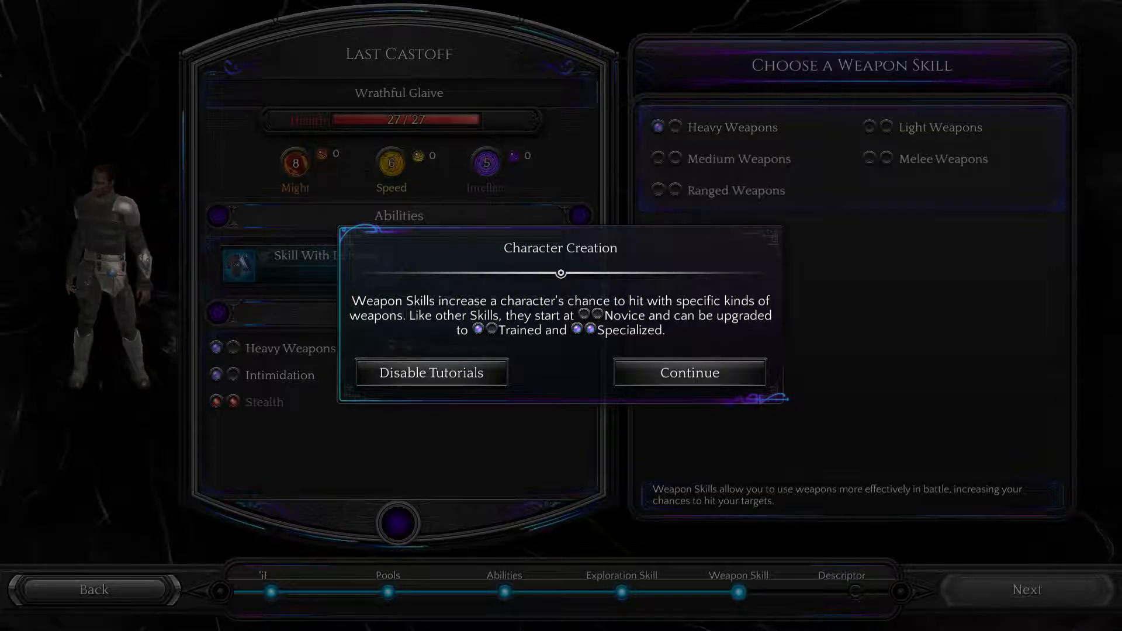
Step: Dismiss the weapon skills tutorial, train Medium Weapons, and advance to Descriptor
click(688, 372)
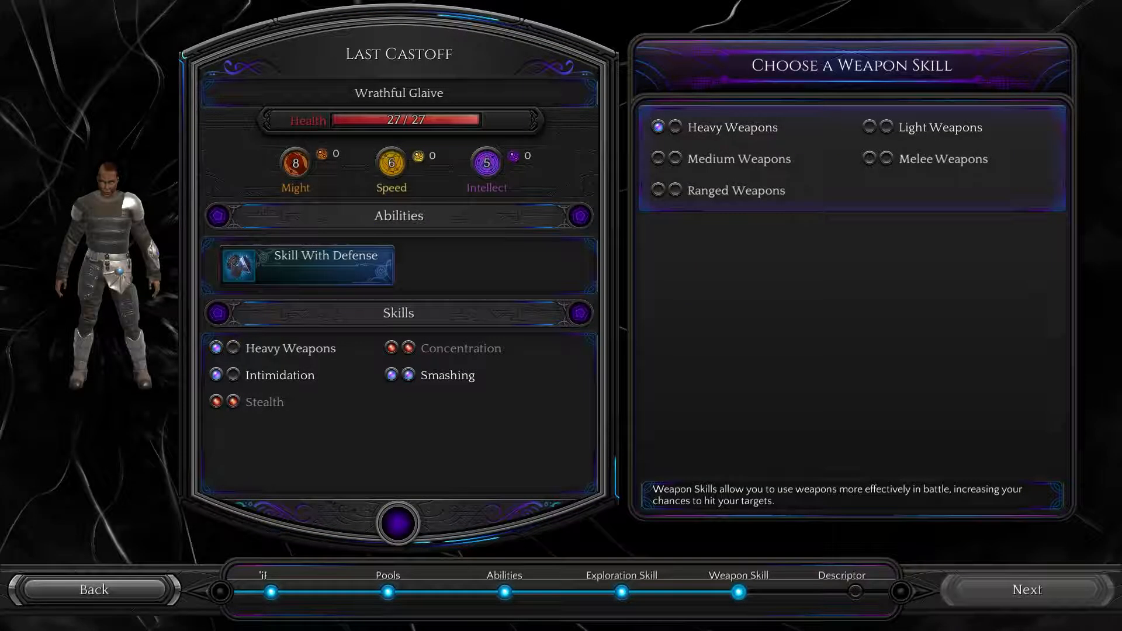
mouse_move(730, 127)
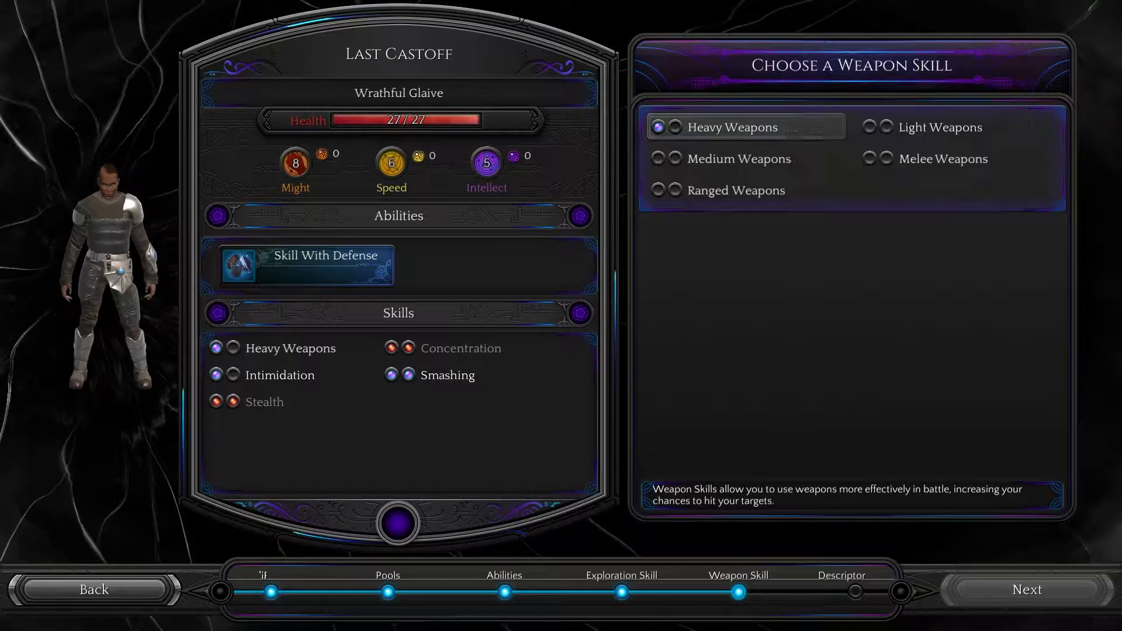
mouse_move(737, 159)
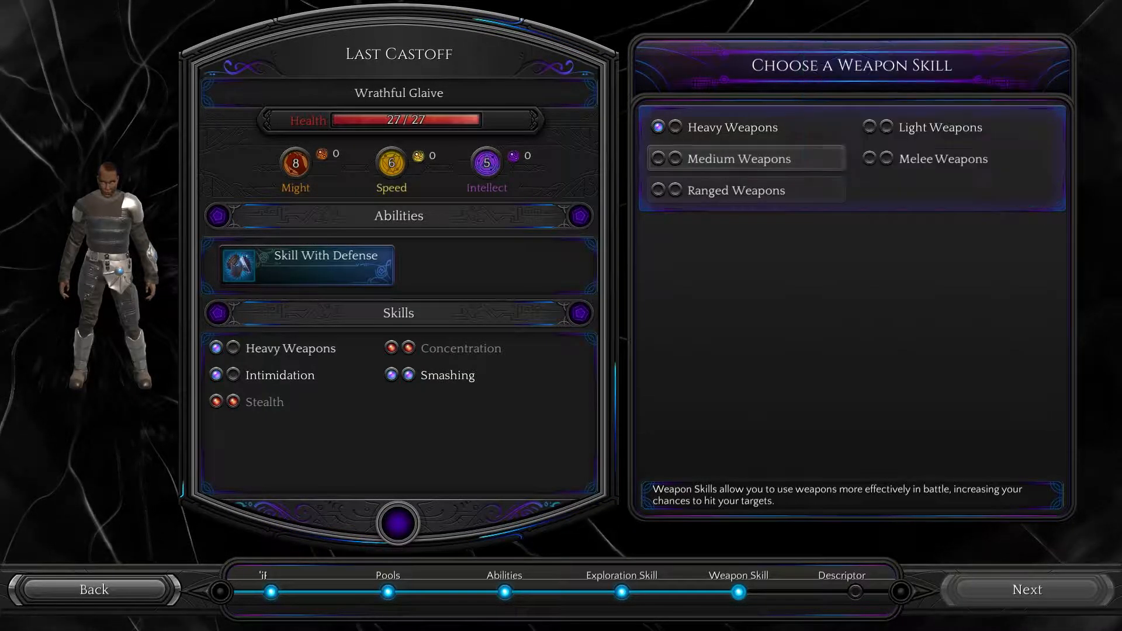
mouse_move(741, 191)
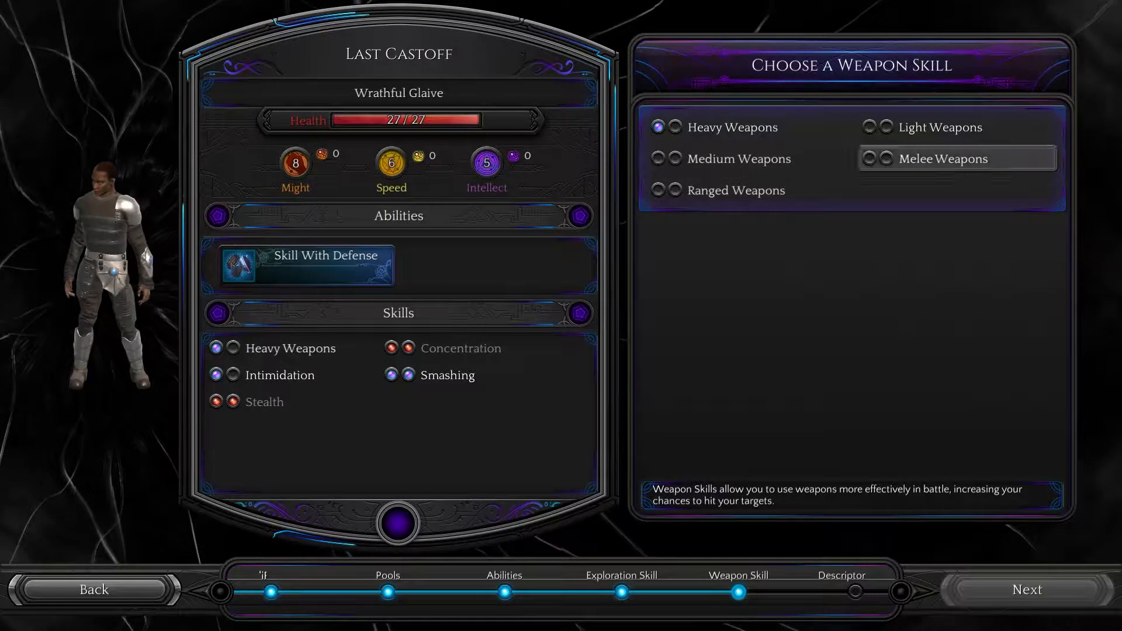
mouse_move(945, 158)
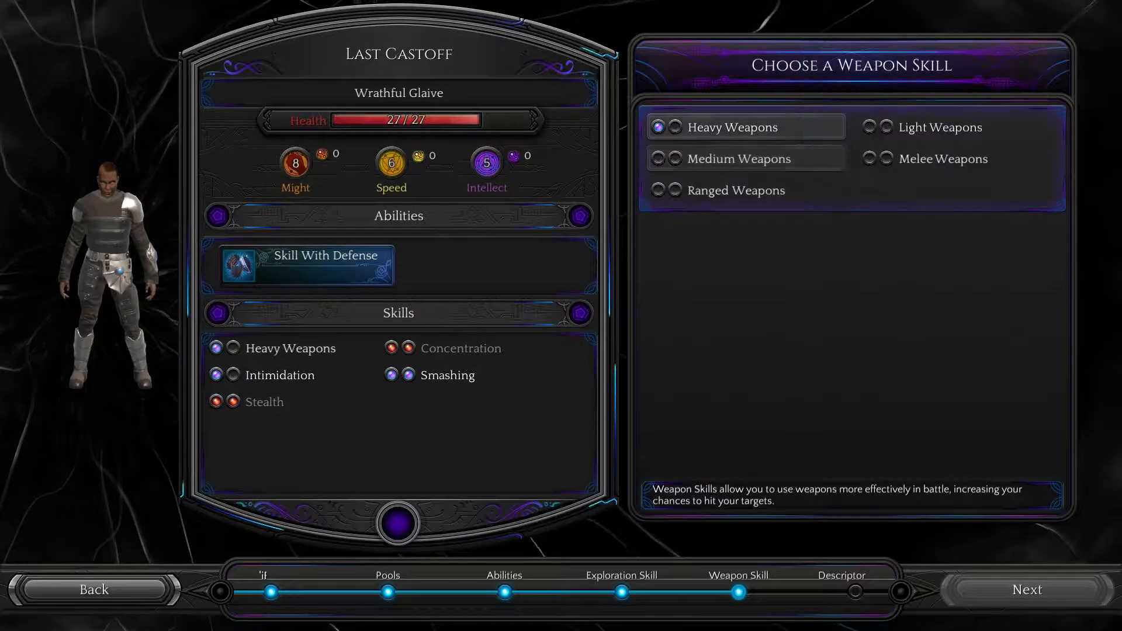
mouse_move(730, 127)
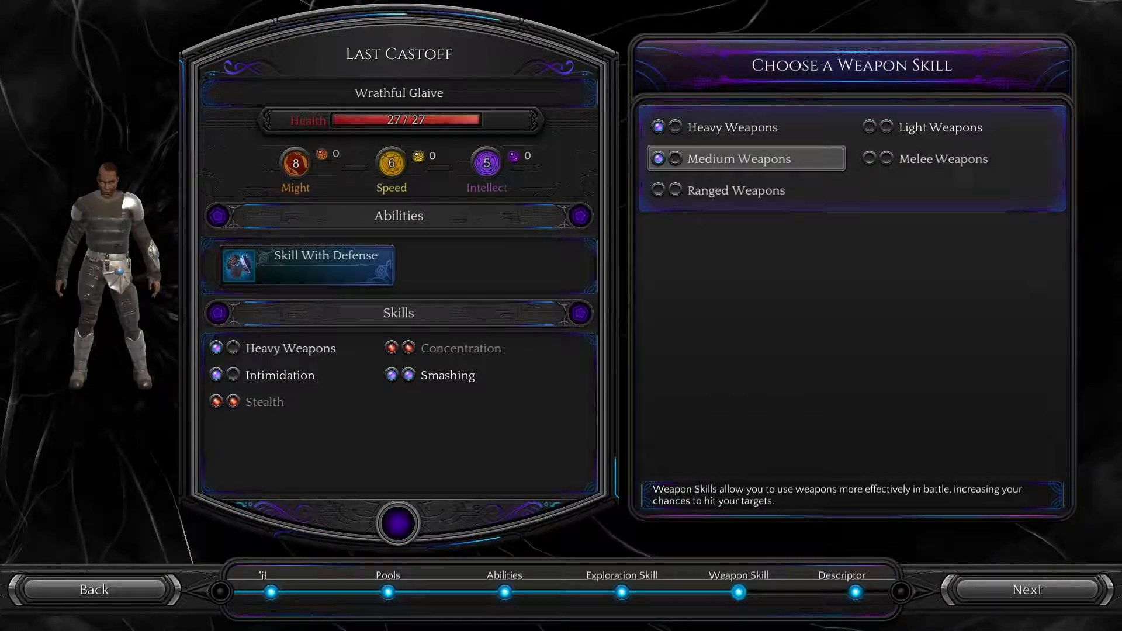
click(1027, 589)
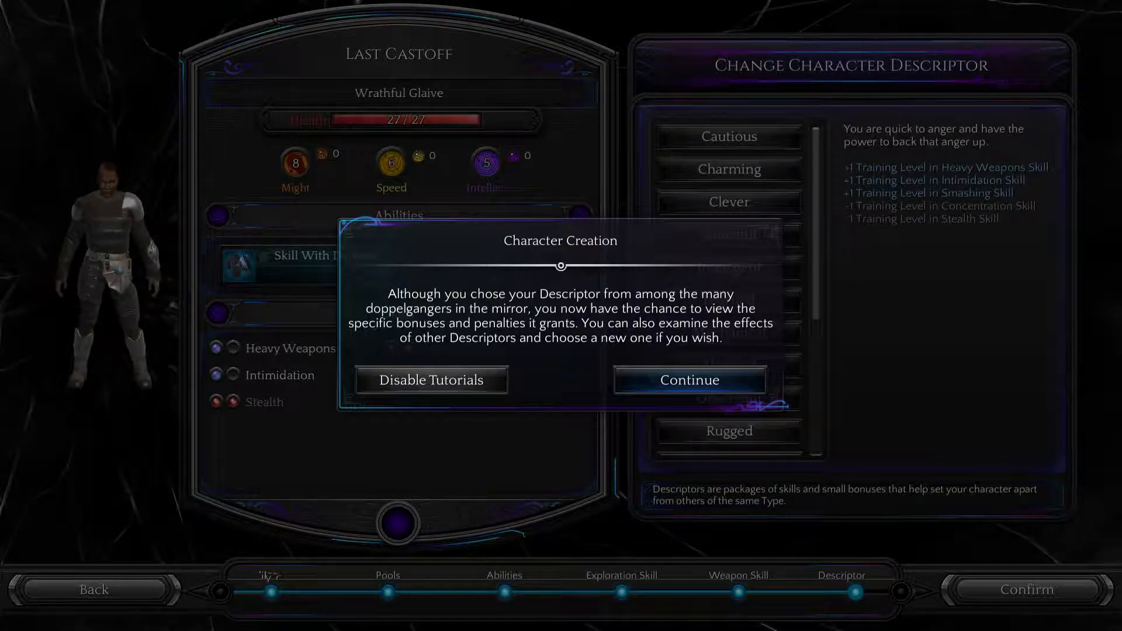
click(687, 379)
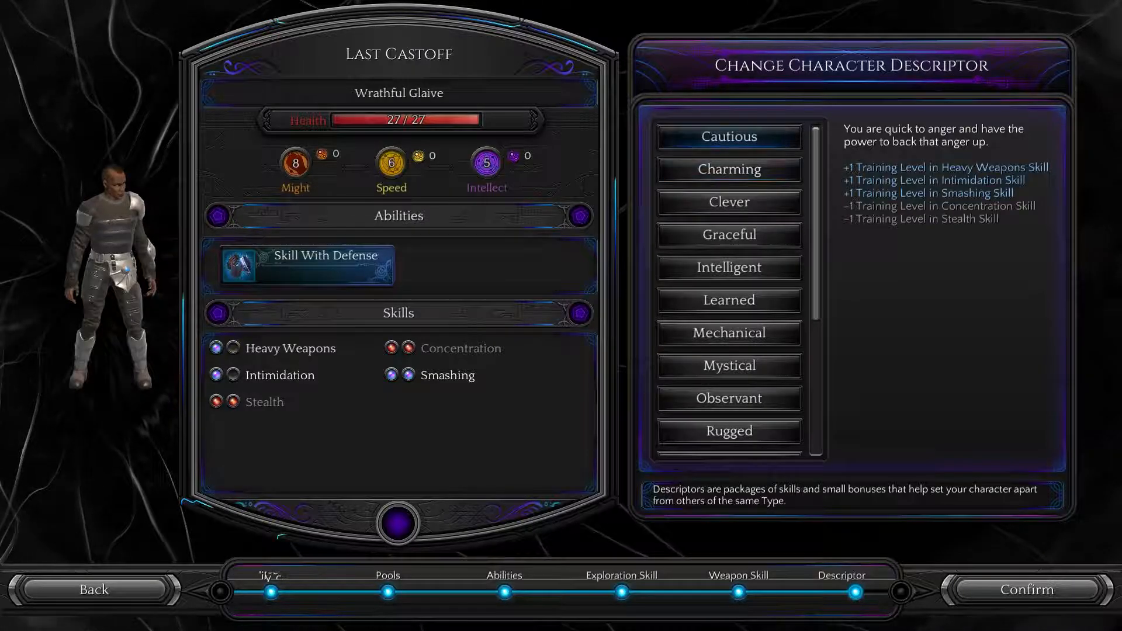
click(729, 137)
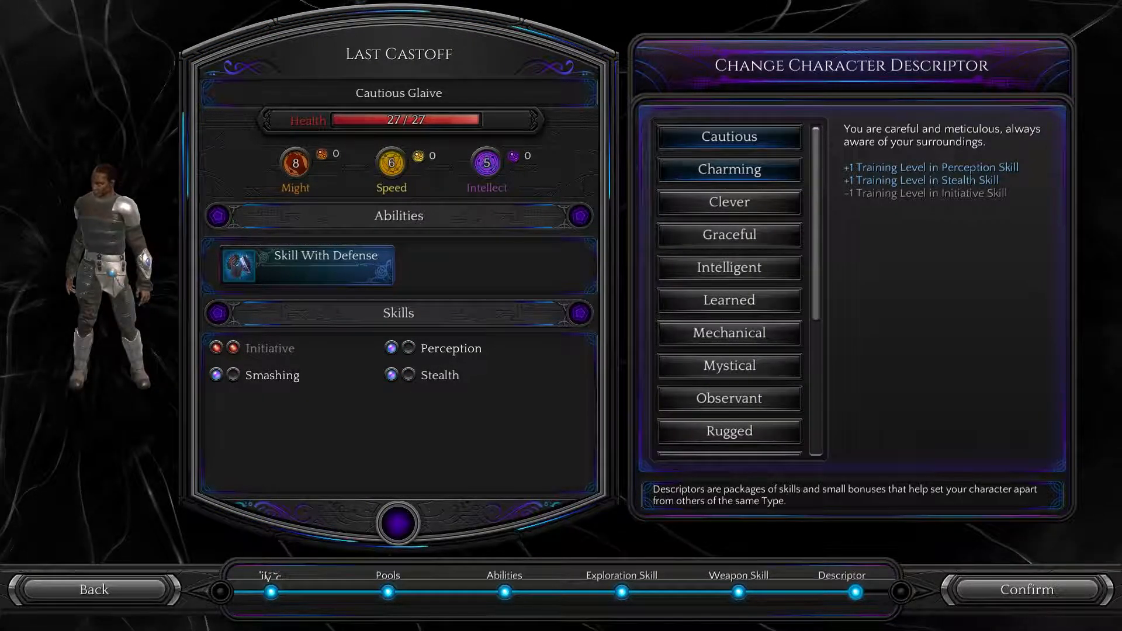
click(729, 170)
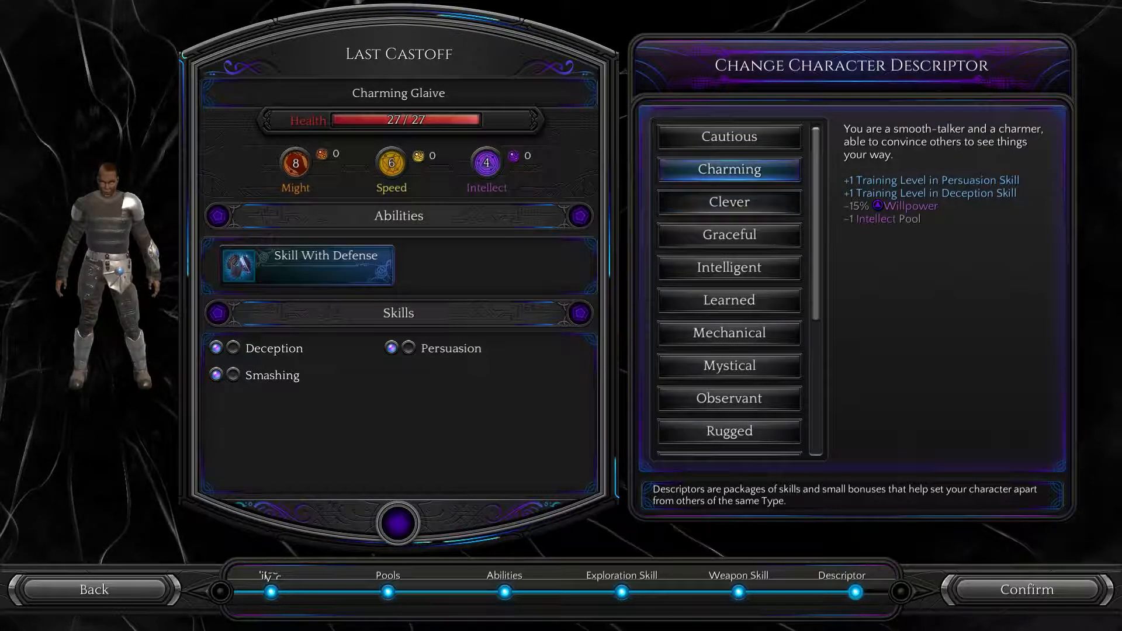
click(728, 235)
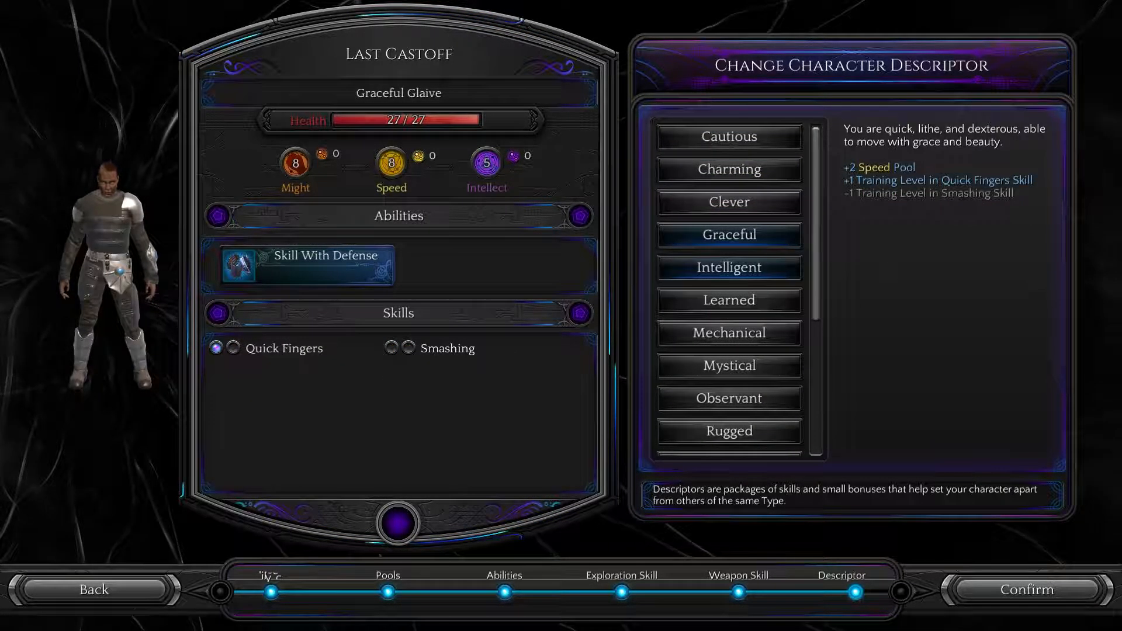
click(729, 268)
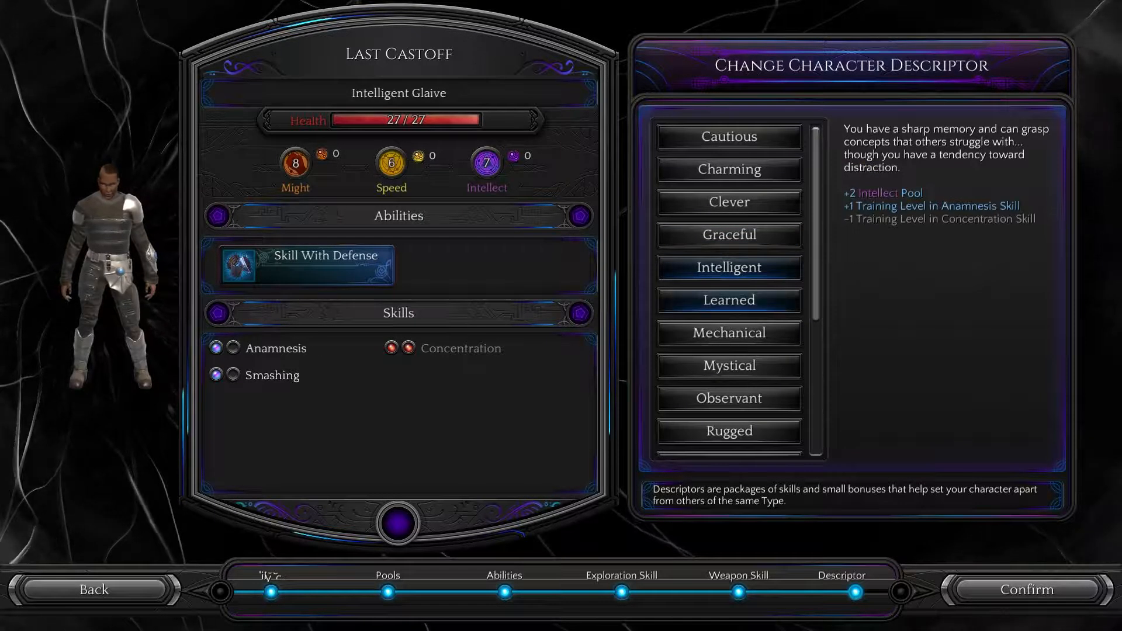
click(729, 333)
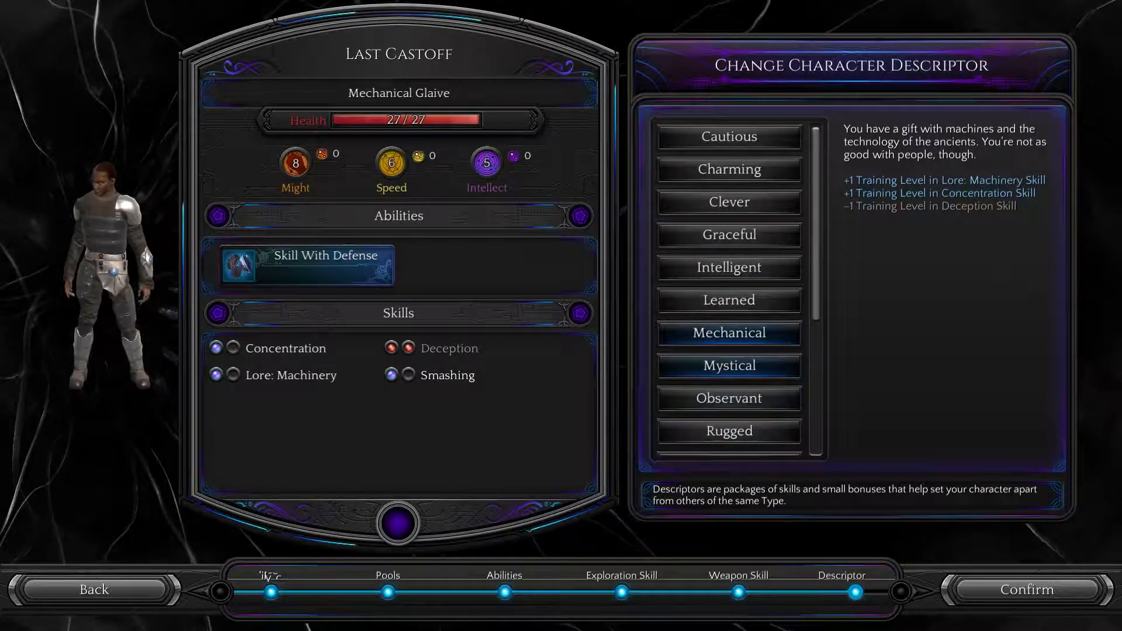
click(727, 365)
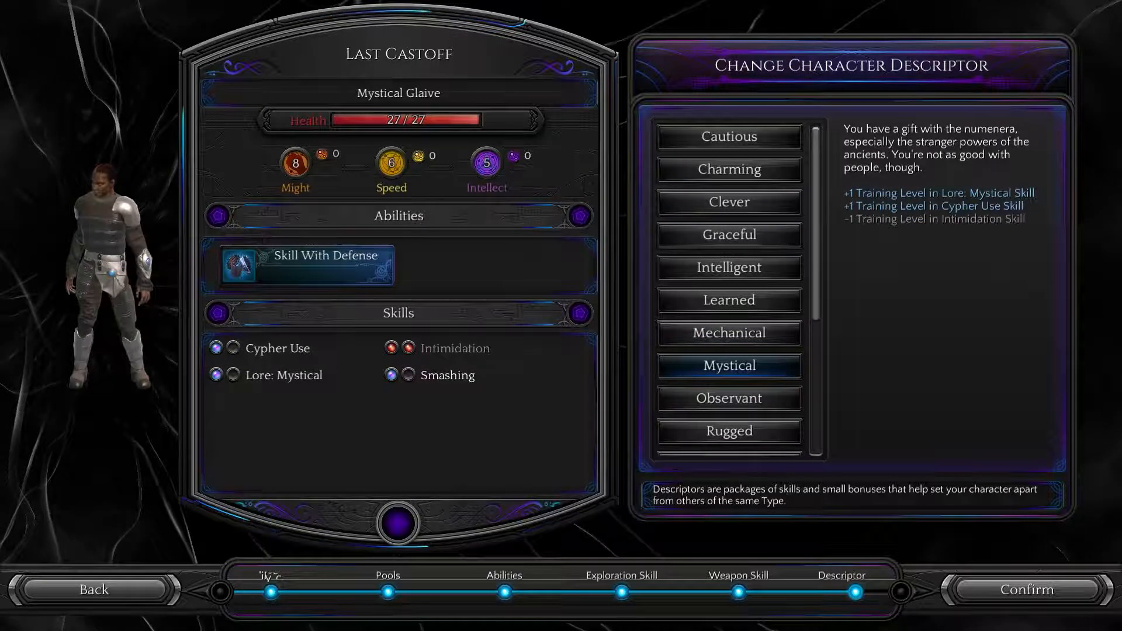
click(729, 398)
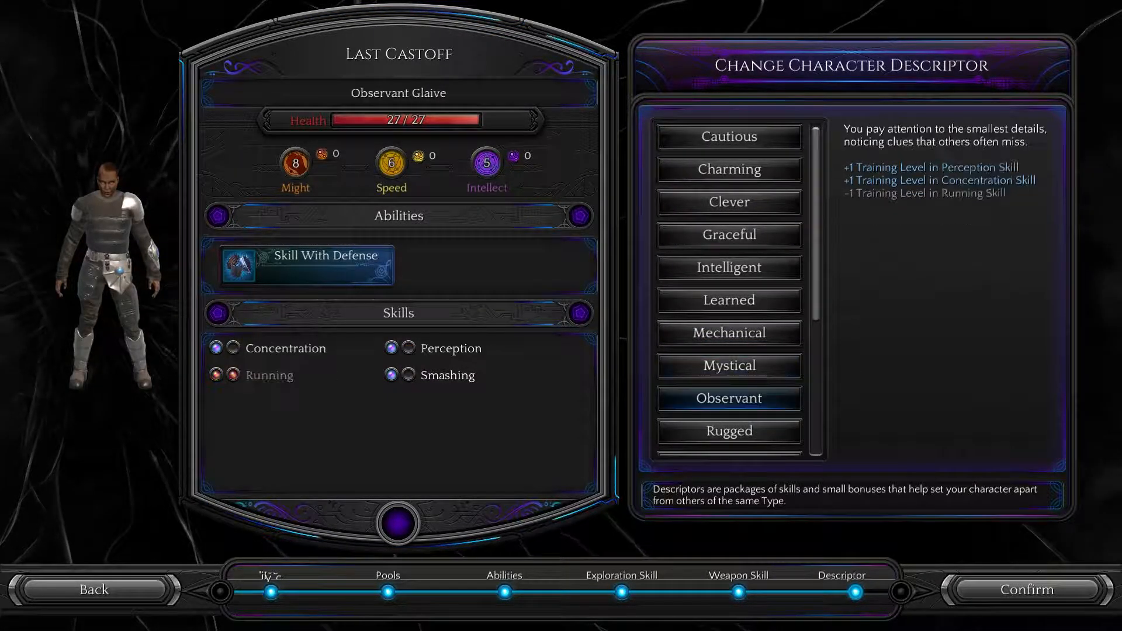
scroll(down, 3)
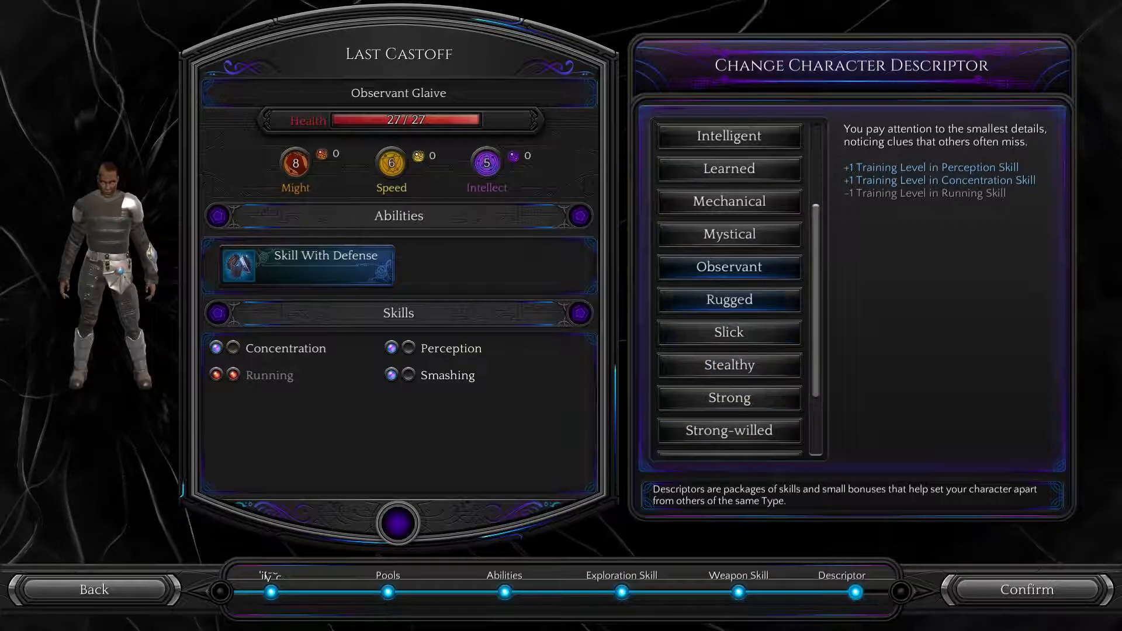
click(729, 299)
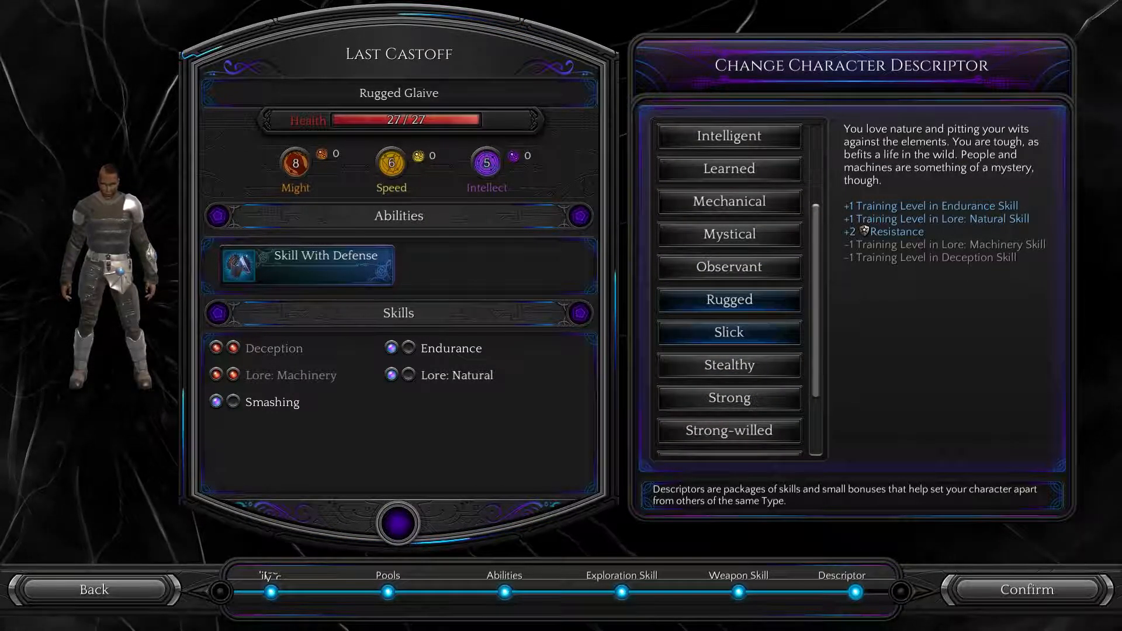
click(728, 332)
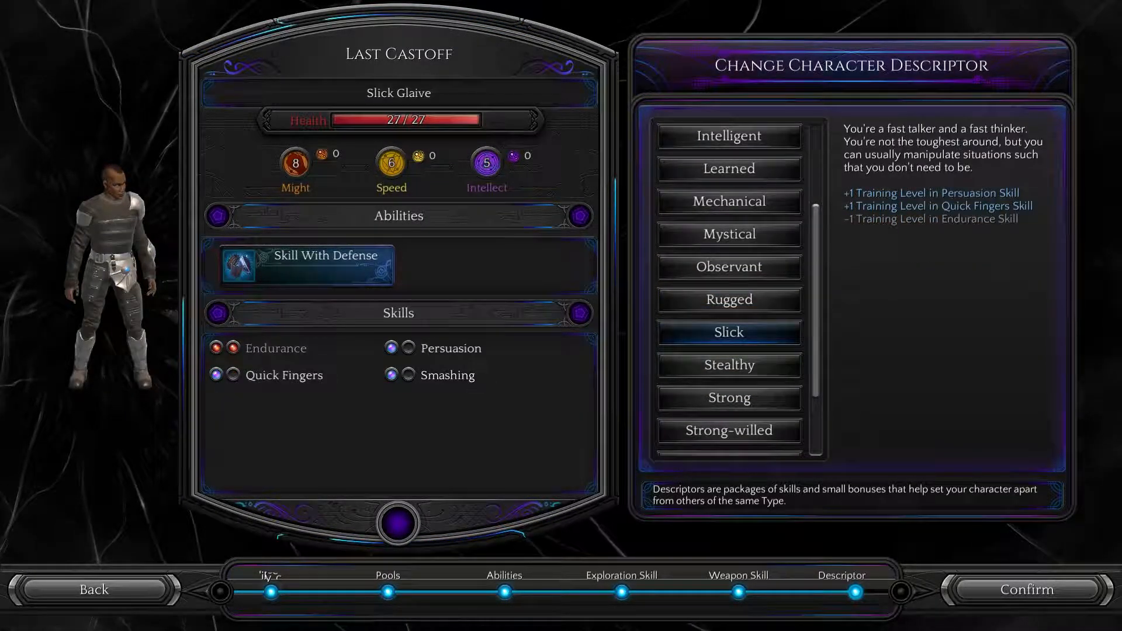
scroll(down, 3)
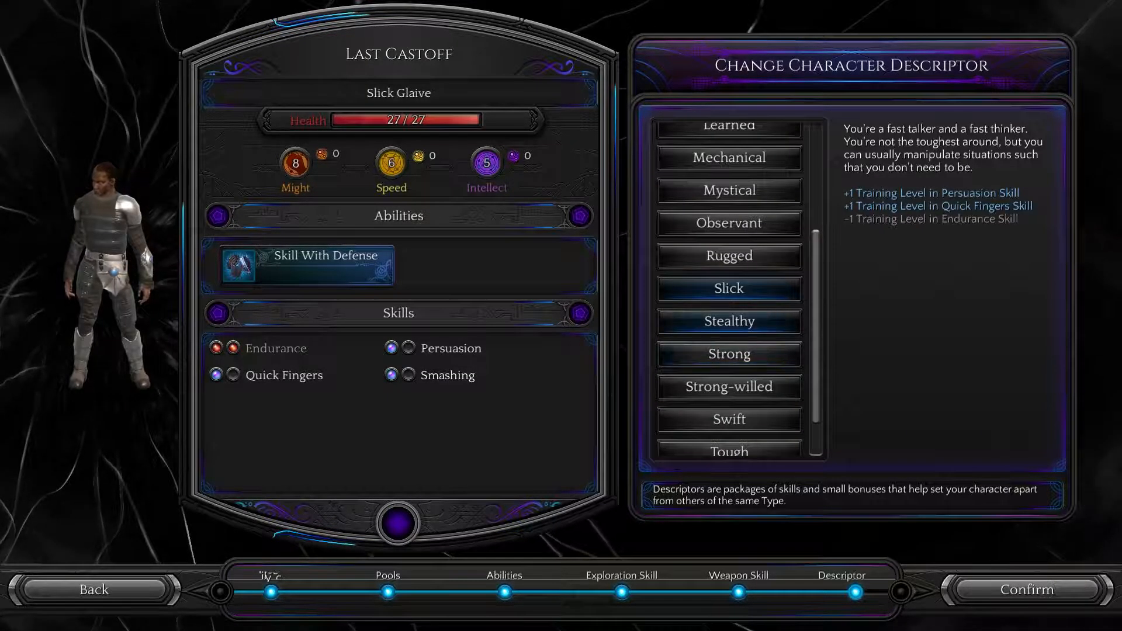
click(729, 354)
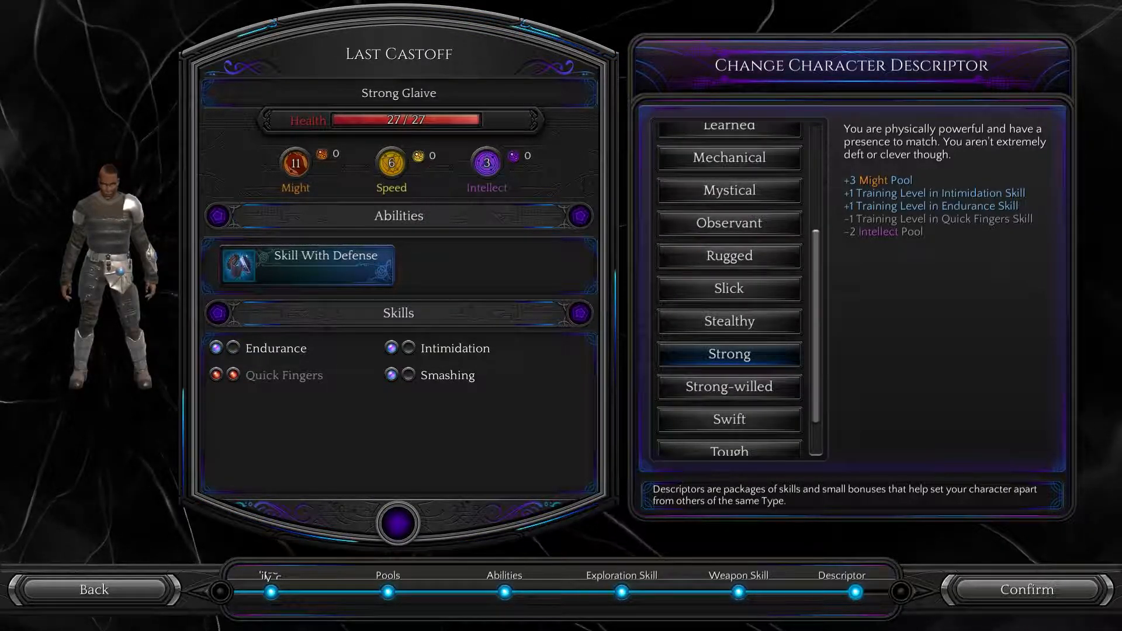
scroll(down, 3)
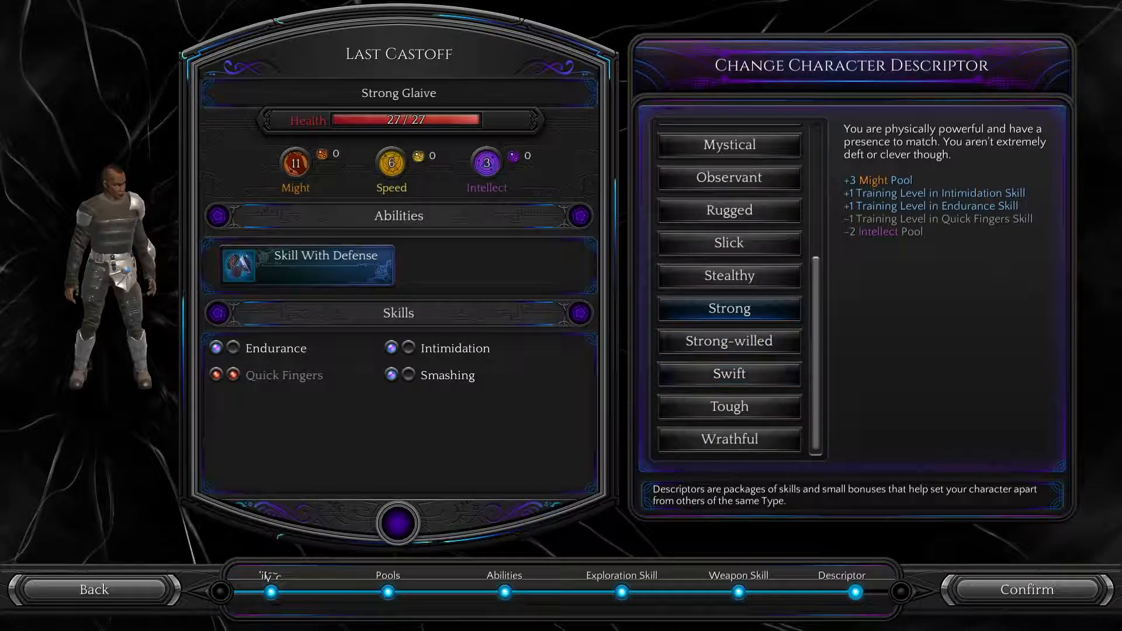
click(729, 341)
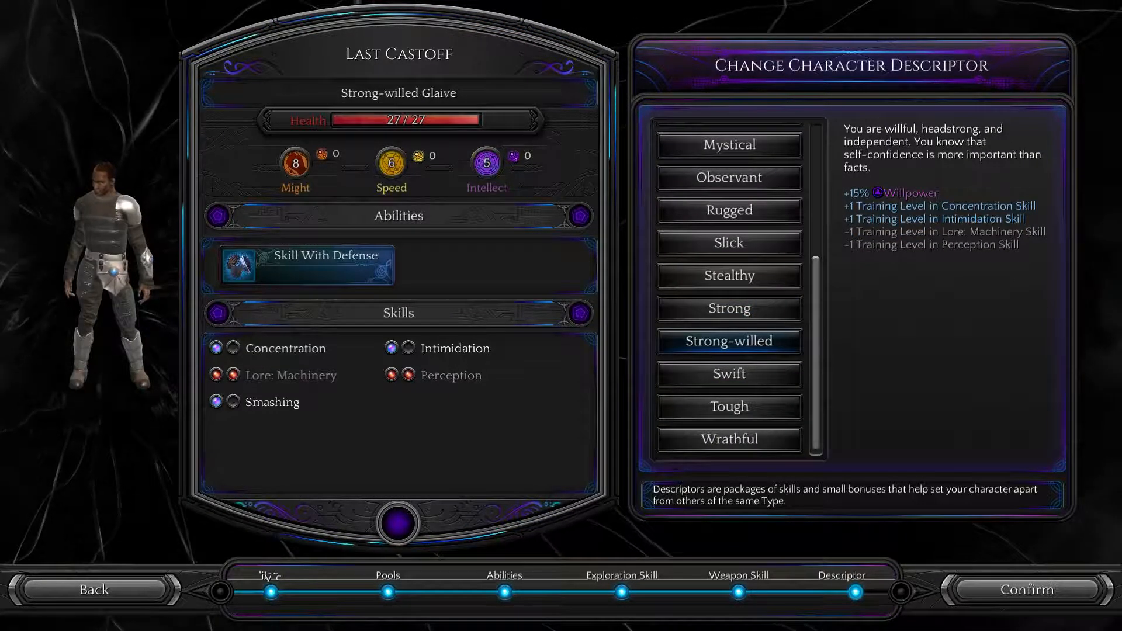
click(729, 407)
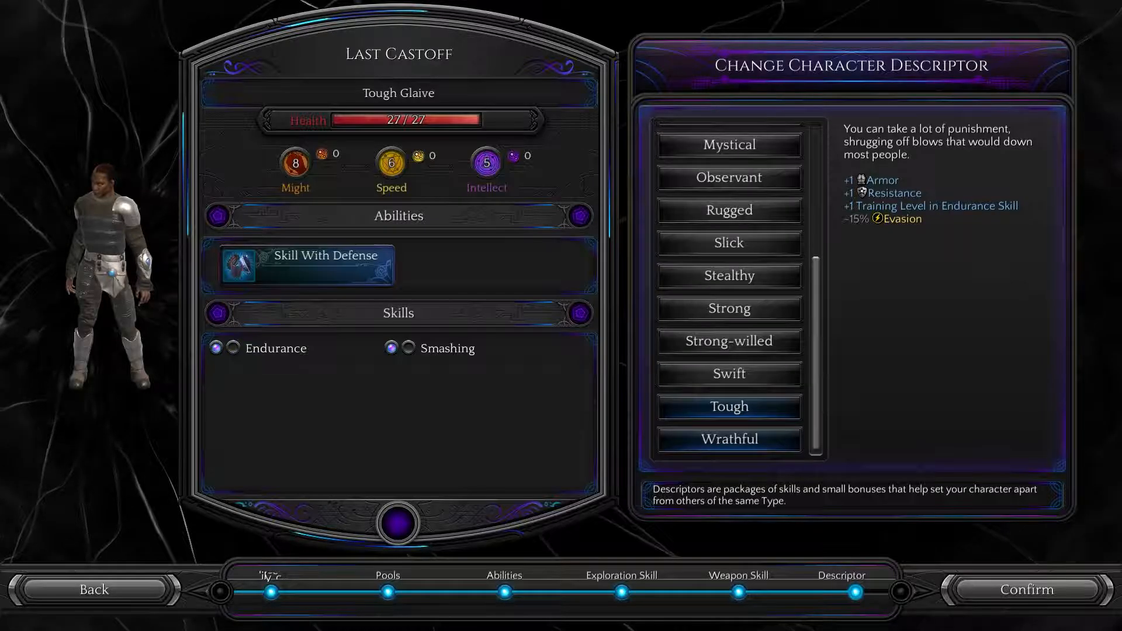
click(730, 439)
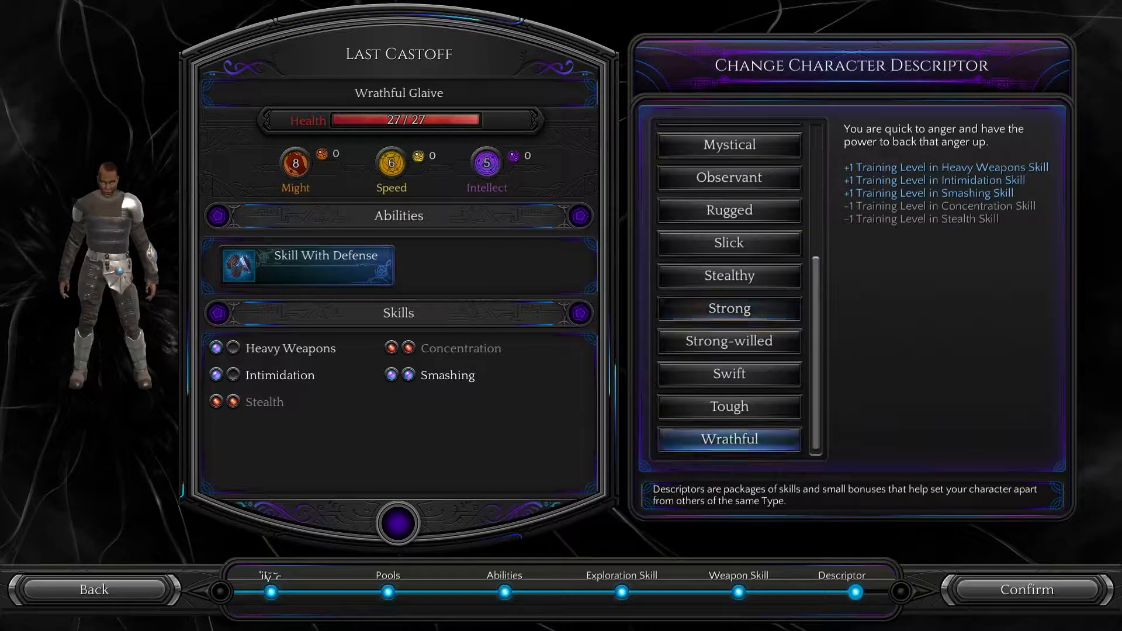
click(729, 309)
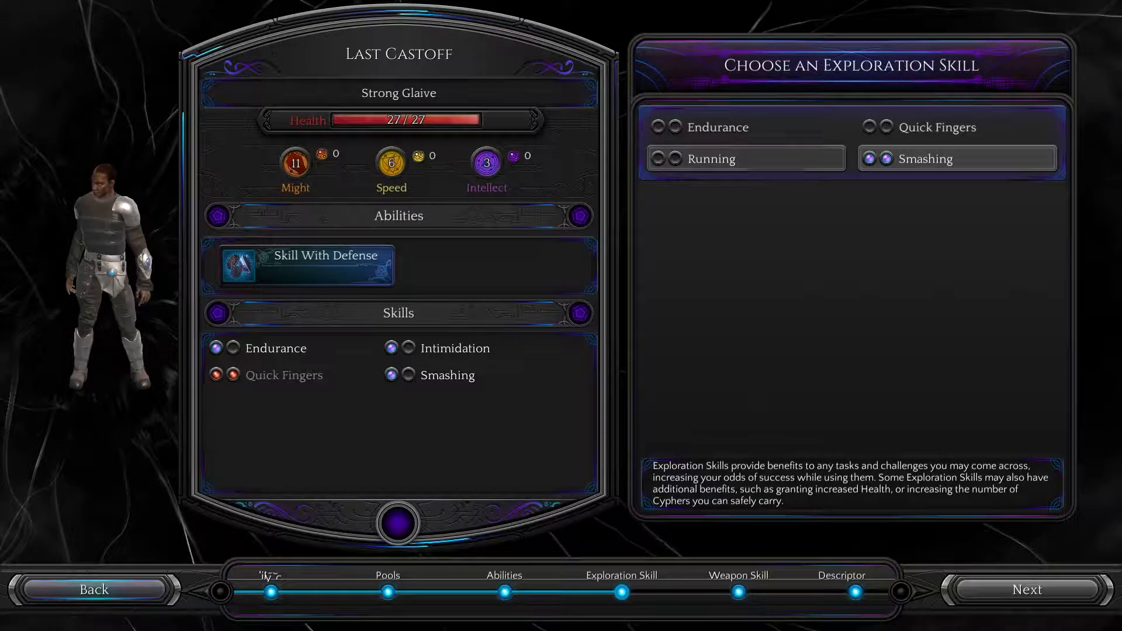
mouse_move(703, 127)
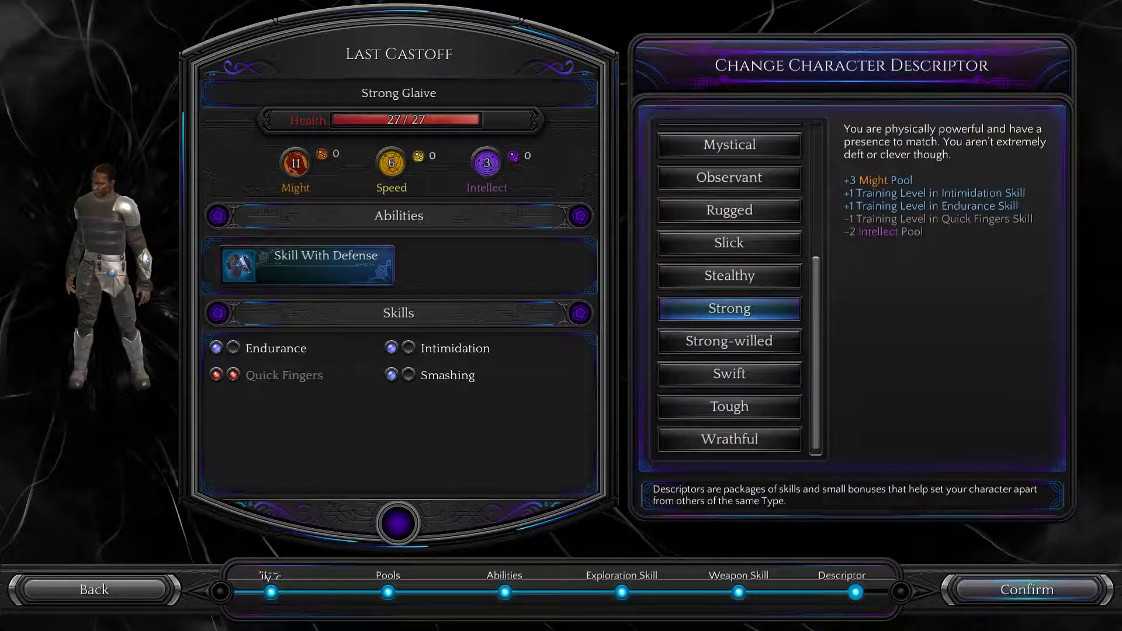
Step: Confirm the Strong Glaive build and accept the last-chance warning
click(1027, 589)
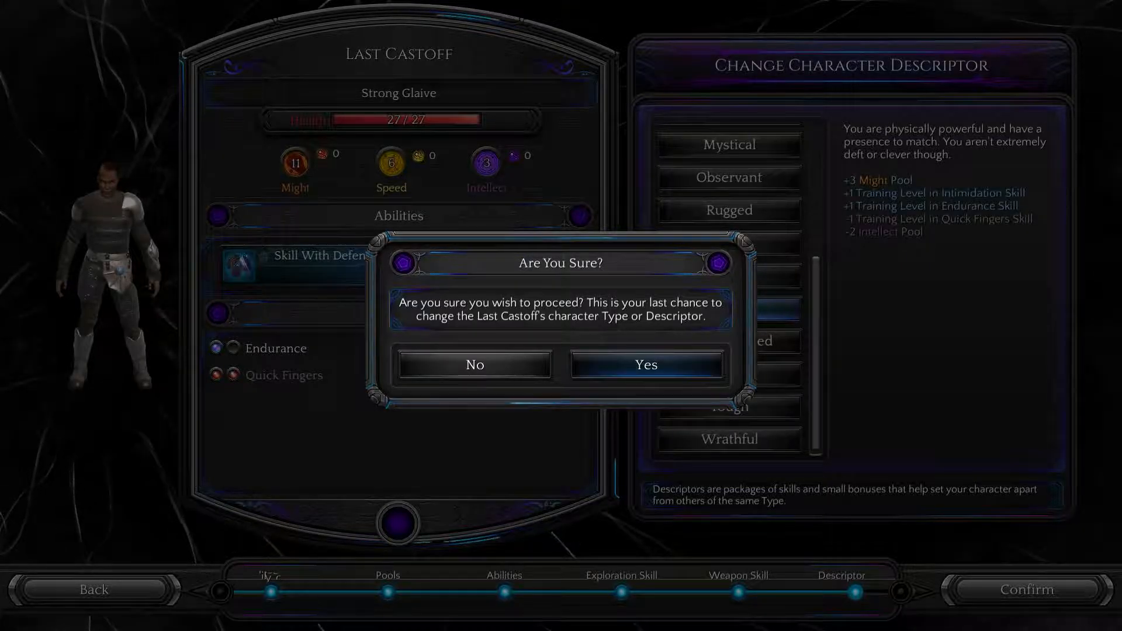
click(644, 365)
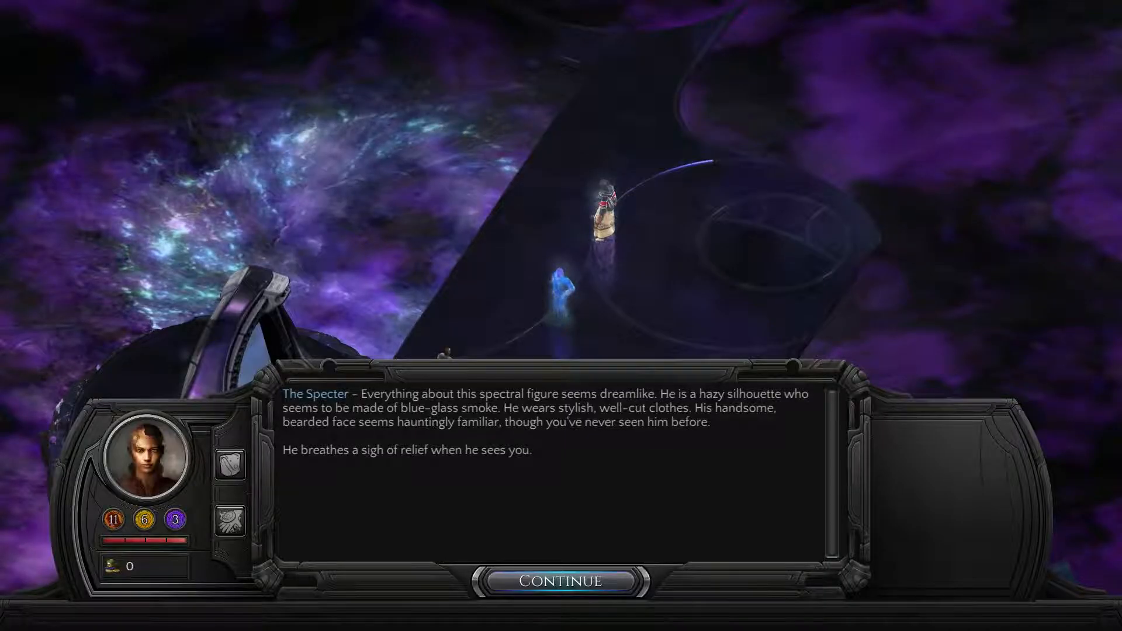
Step: Advance The Specter's explanation that this place is the mind while the body heals
click(561, 580)
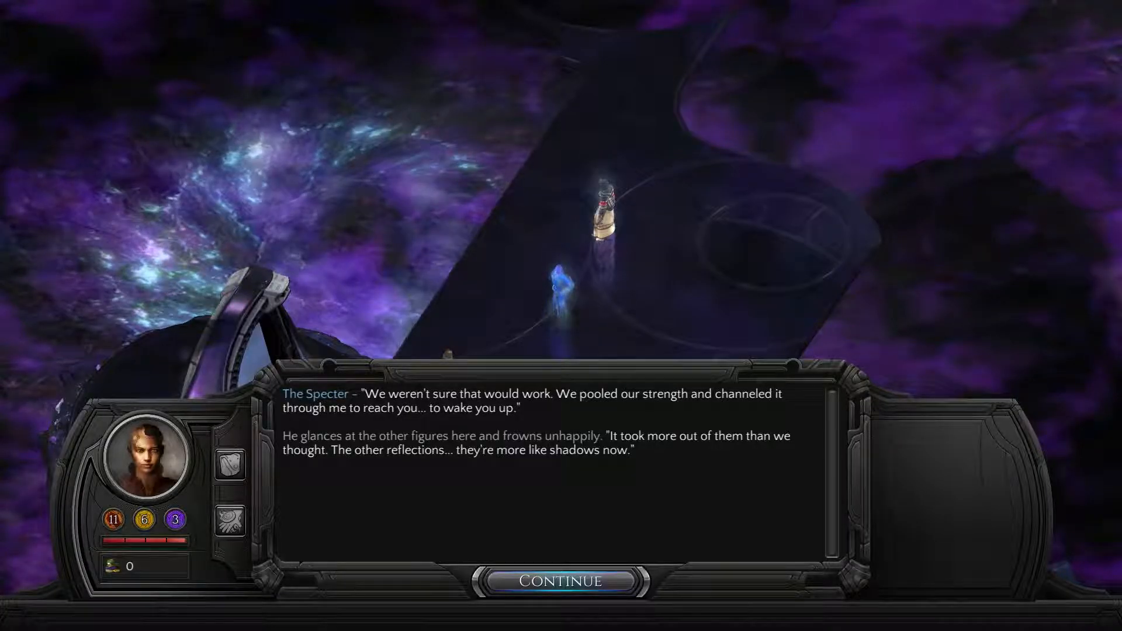
click(562, 581)
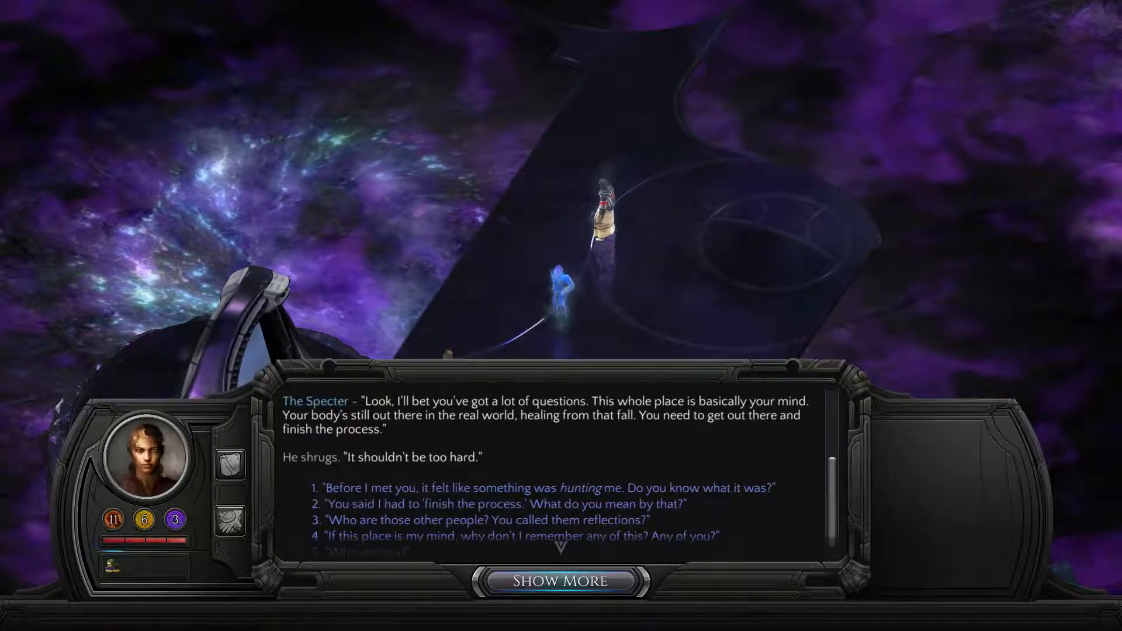
Step: Advance the Specter's dialogue to reveal the remaining reply options
click(561, 580)
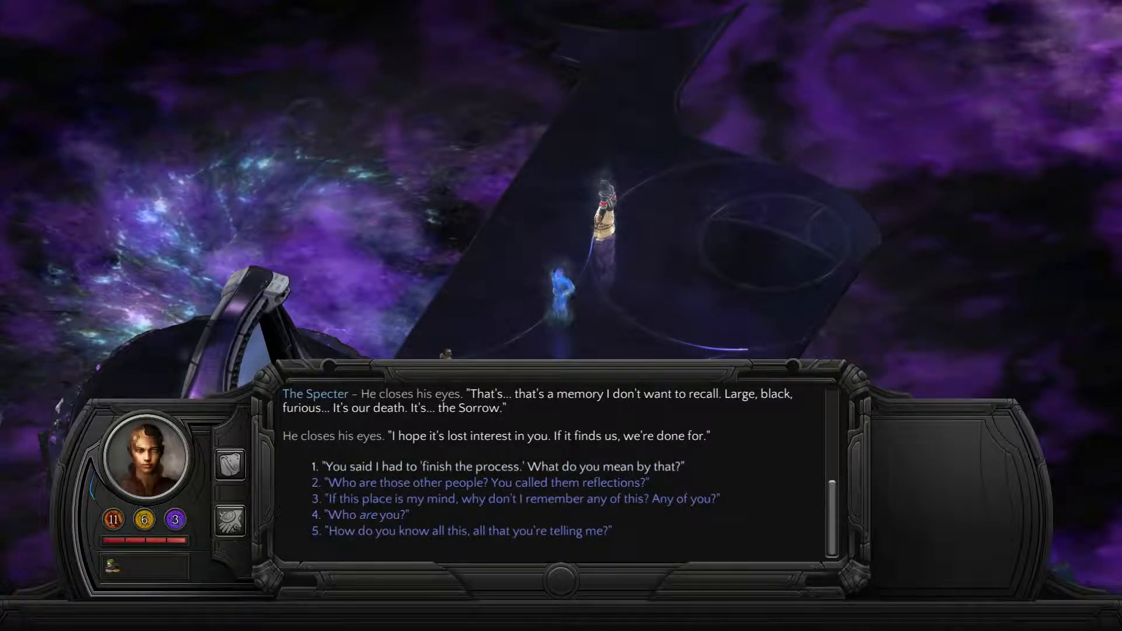
click(505, 466)
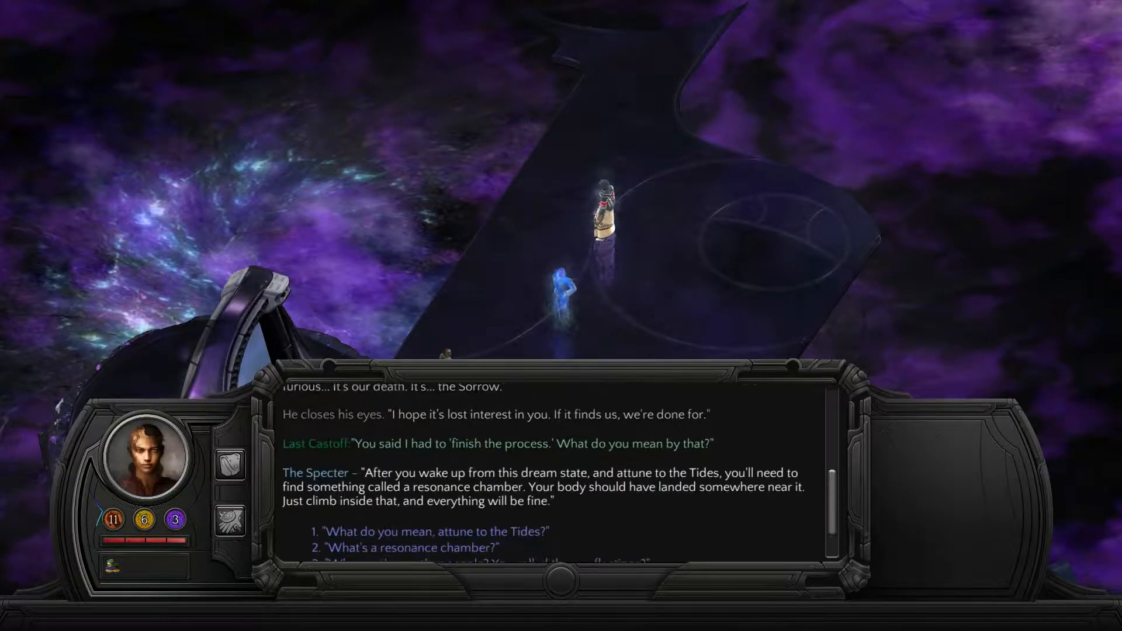
scroll(down, 3)
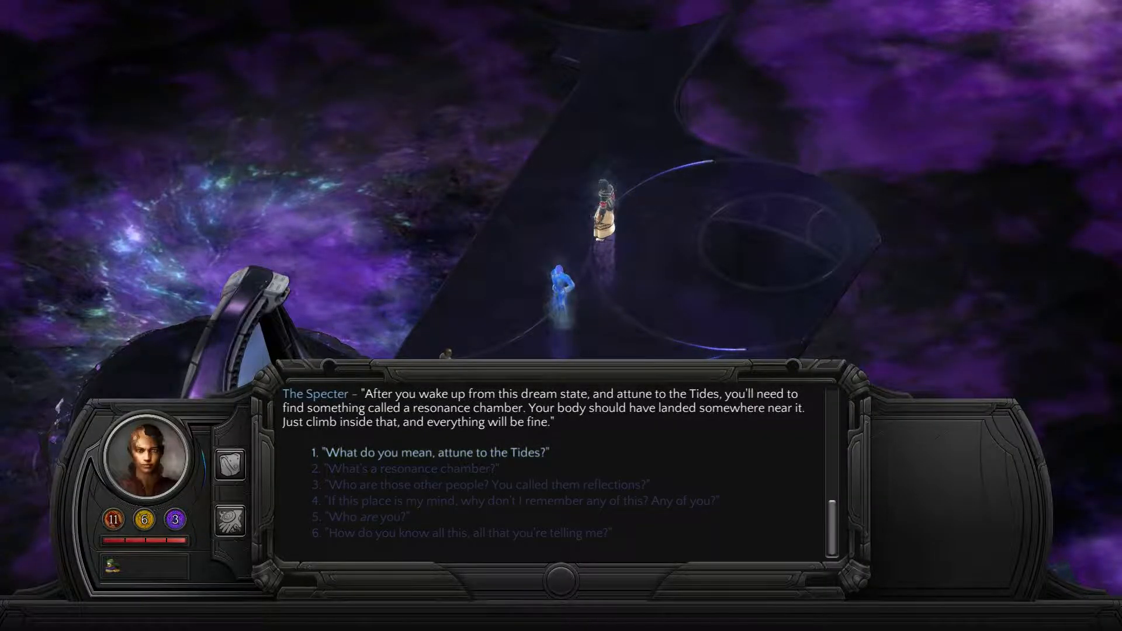
Step: Ask about attuning to the Tides, the resonance chamber, and who the reflections are
click(435, 453)
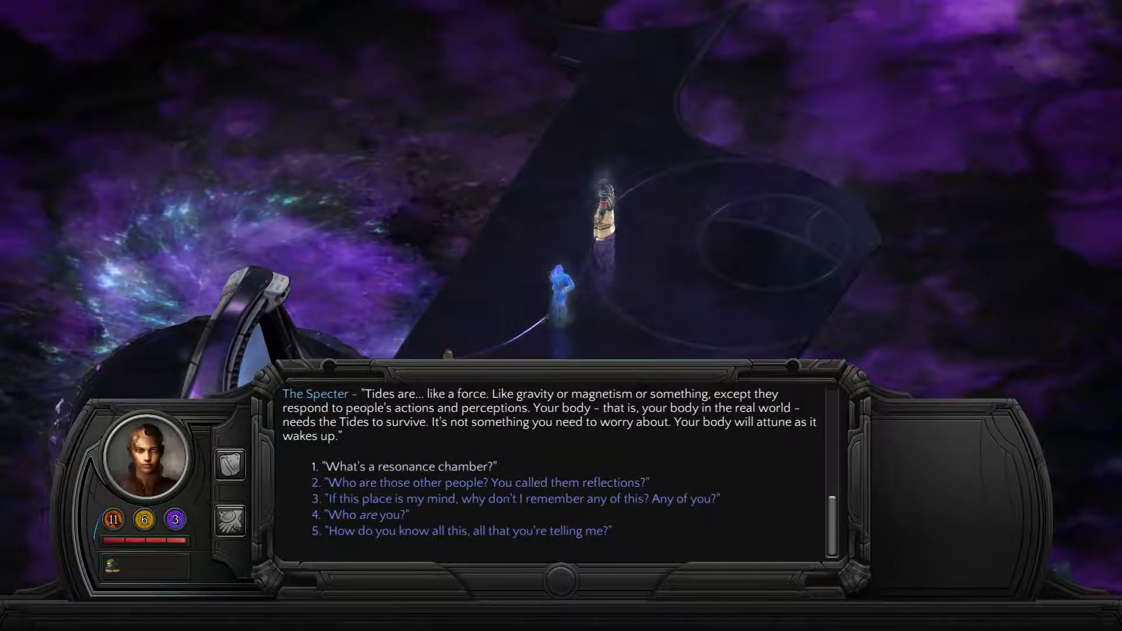
click(409, 466)
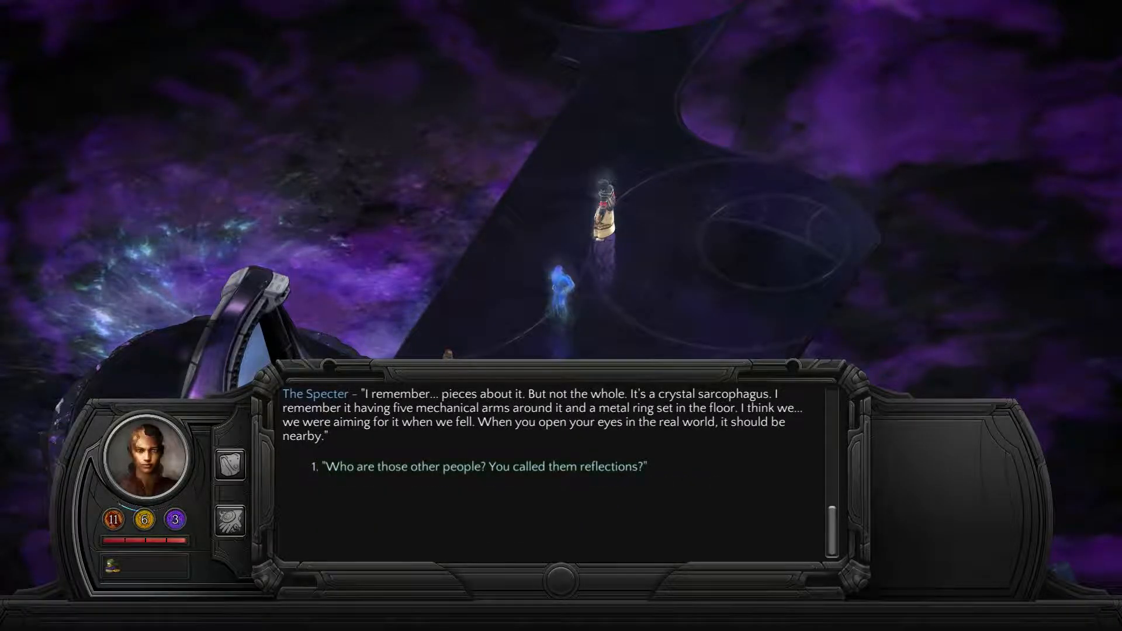
click(477, 466)
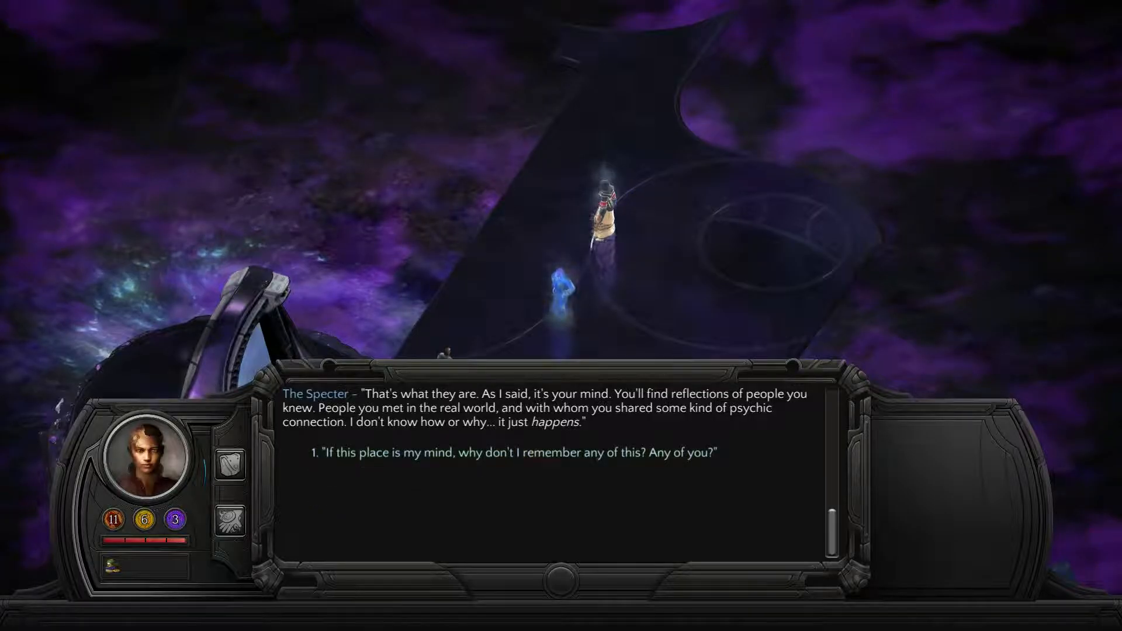
Step: Ask why this place stirs no memories, who he is, how he knows, and how to return
click(510, 452)
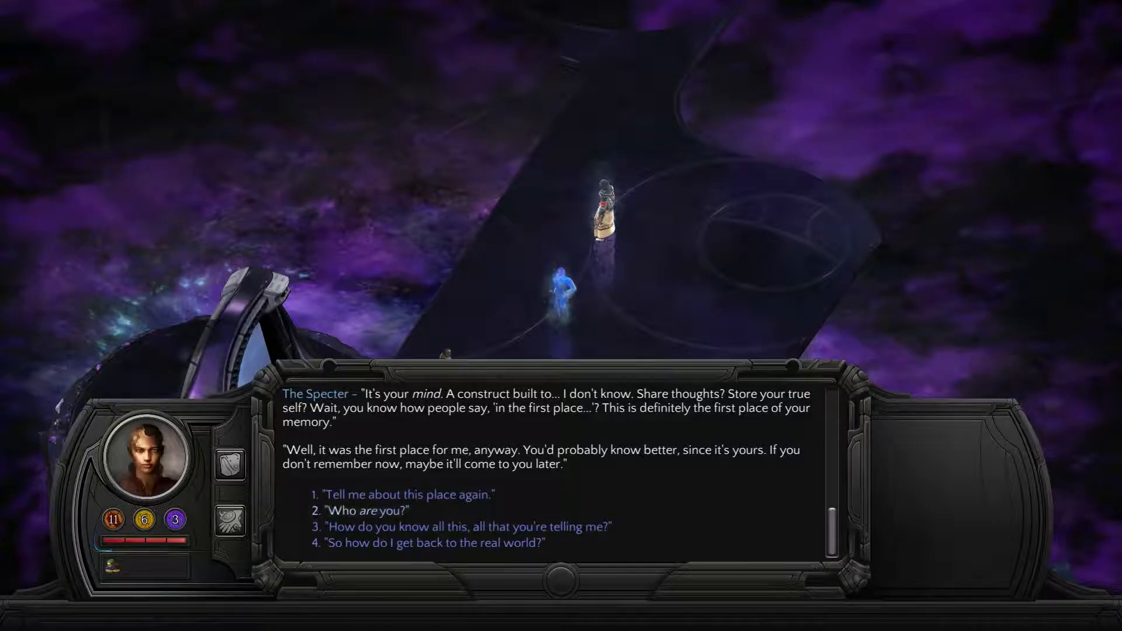
click(372, 510)
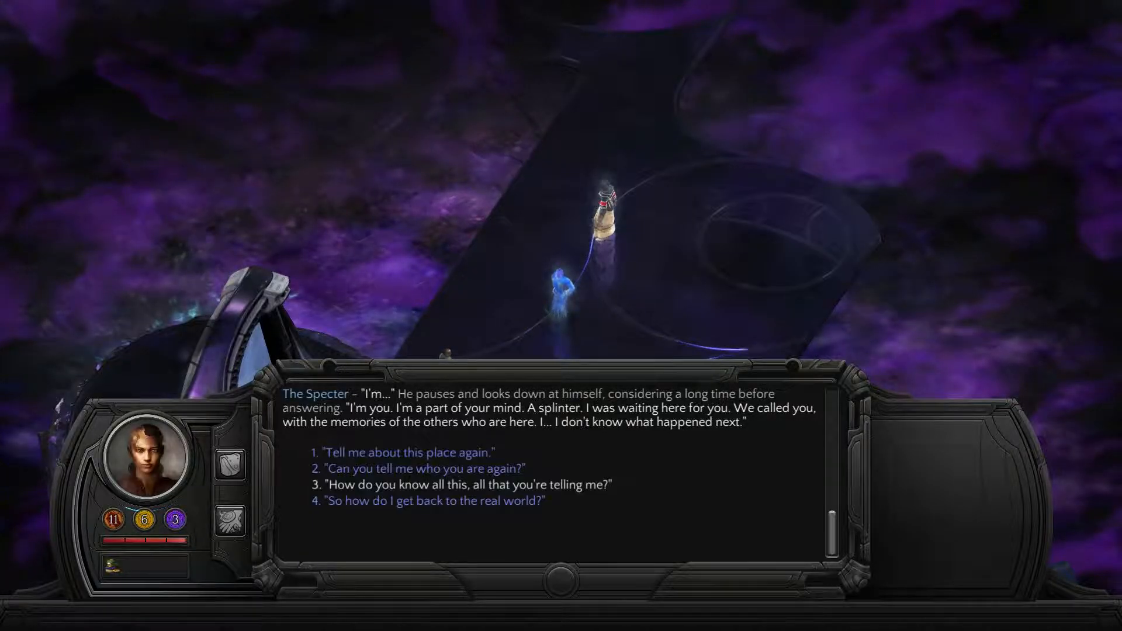
click(474, 484)
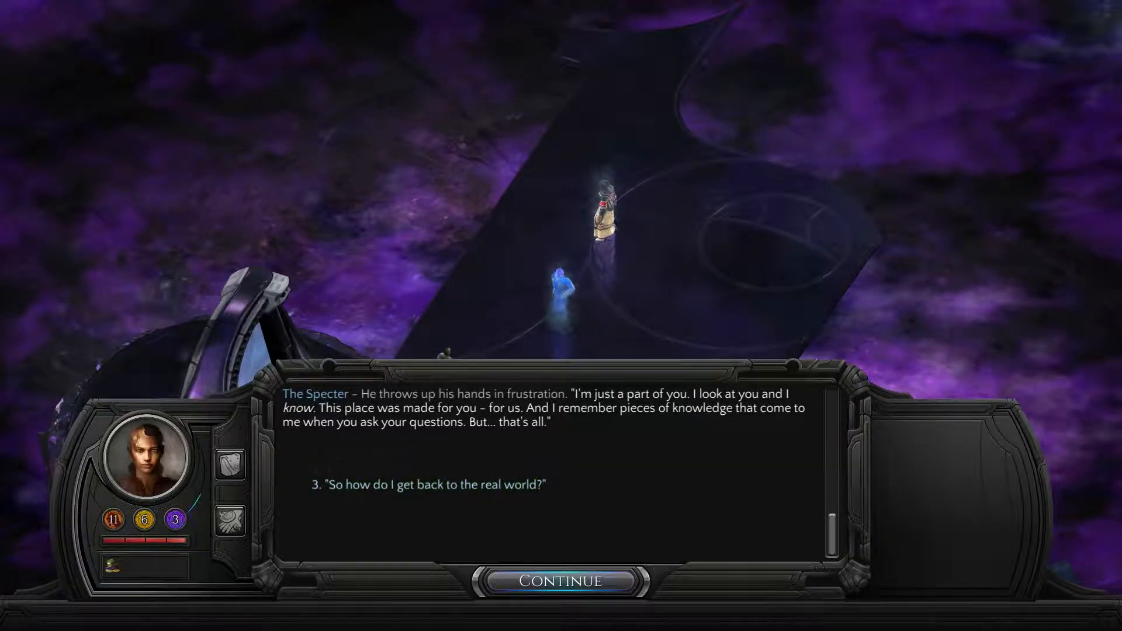
click(433, 485)
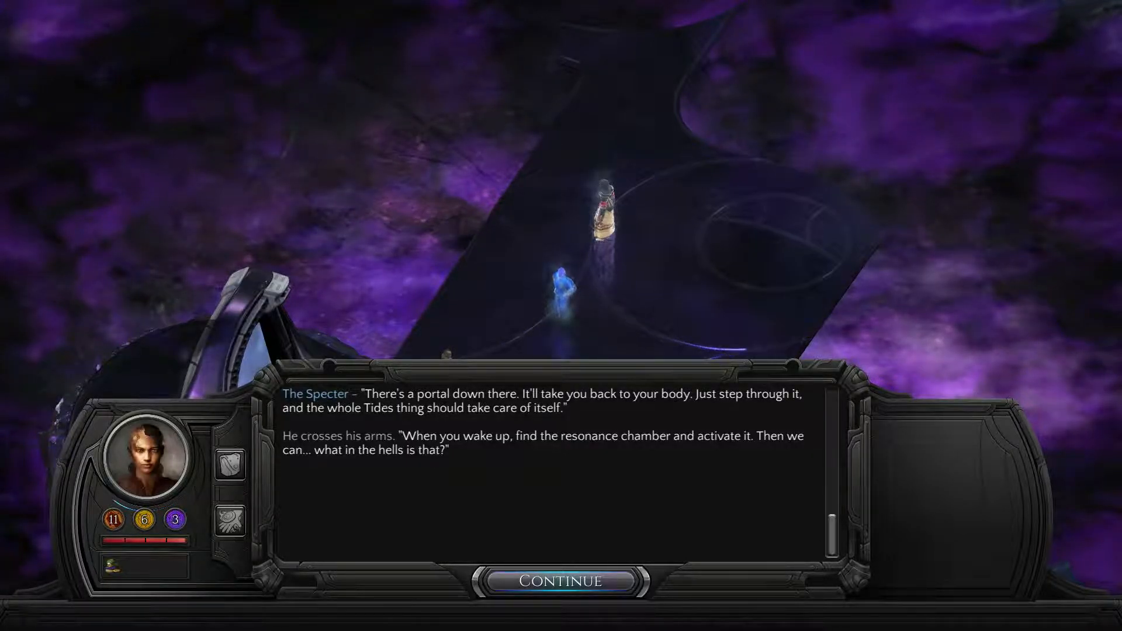
Step: Hear out the Specter's warning about the Sorrow until the crisis starts
click(561, 581)
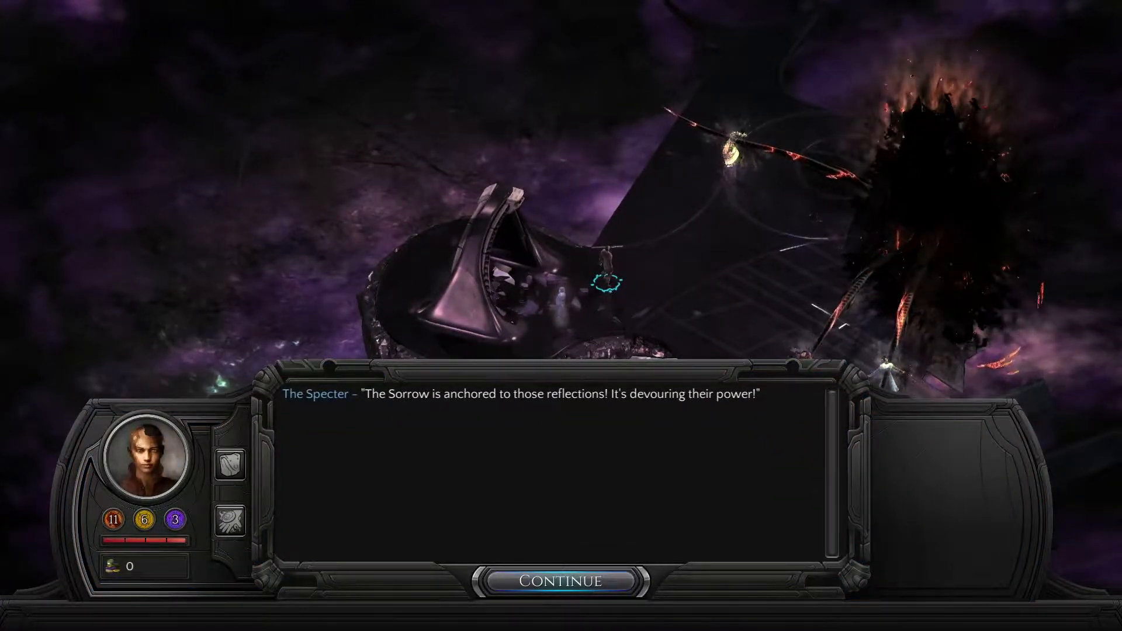
click(563, 581)
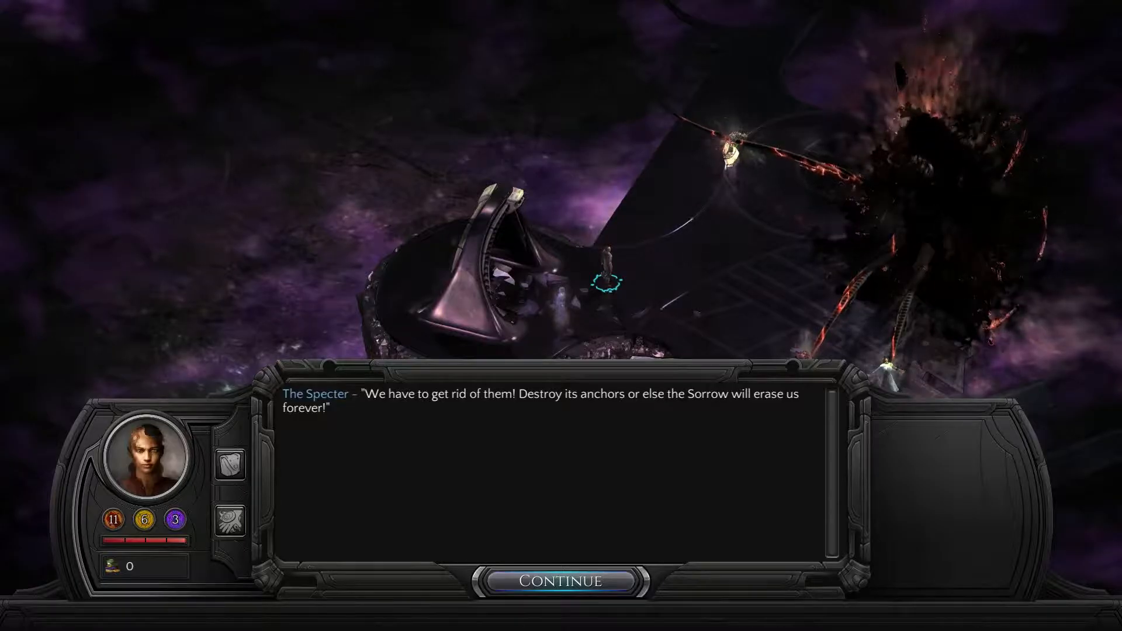
click(561, 581)
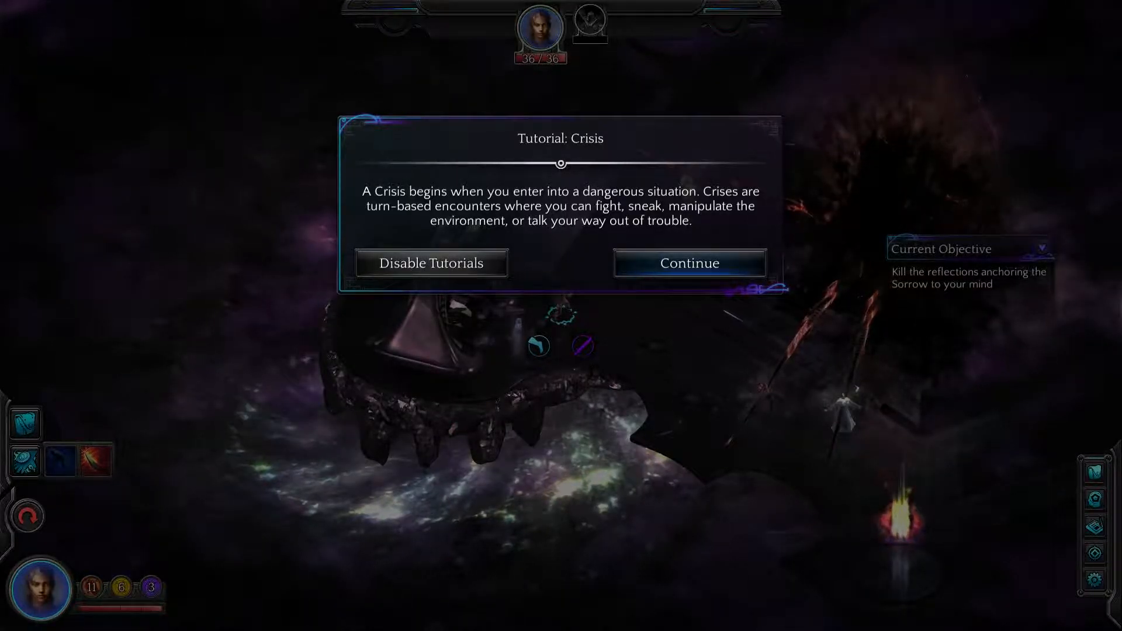
Step: Read the Crisis and Effort tutorial pages, targeting the highlighted reflection when prompted
click(689, 263)
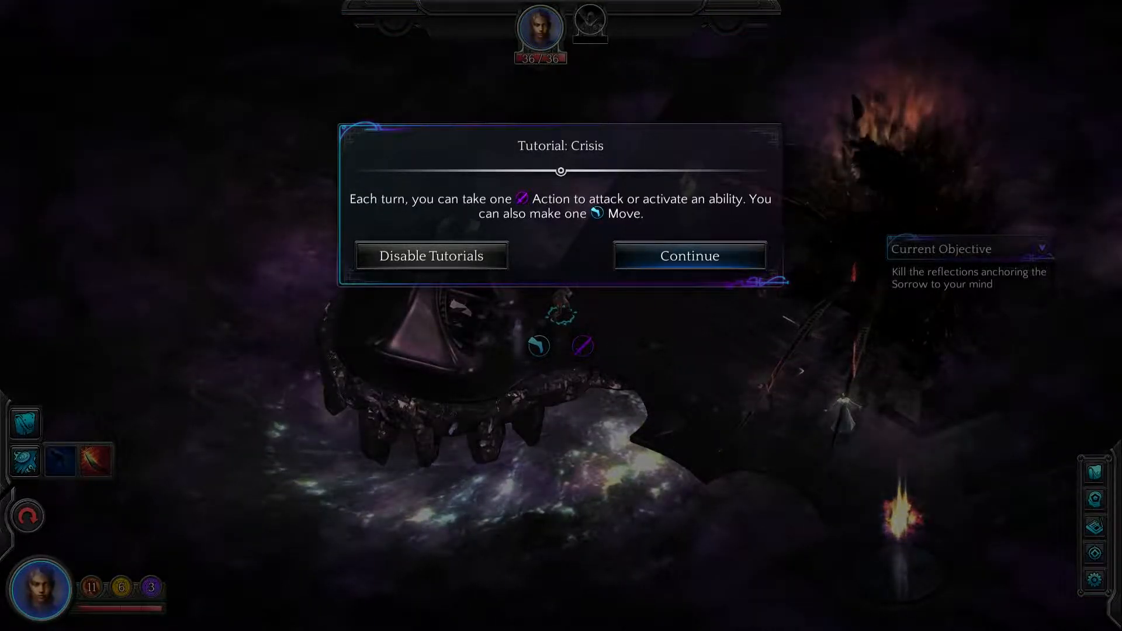
click(688, 255)
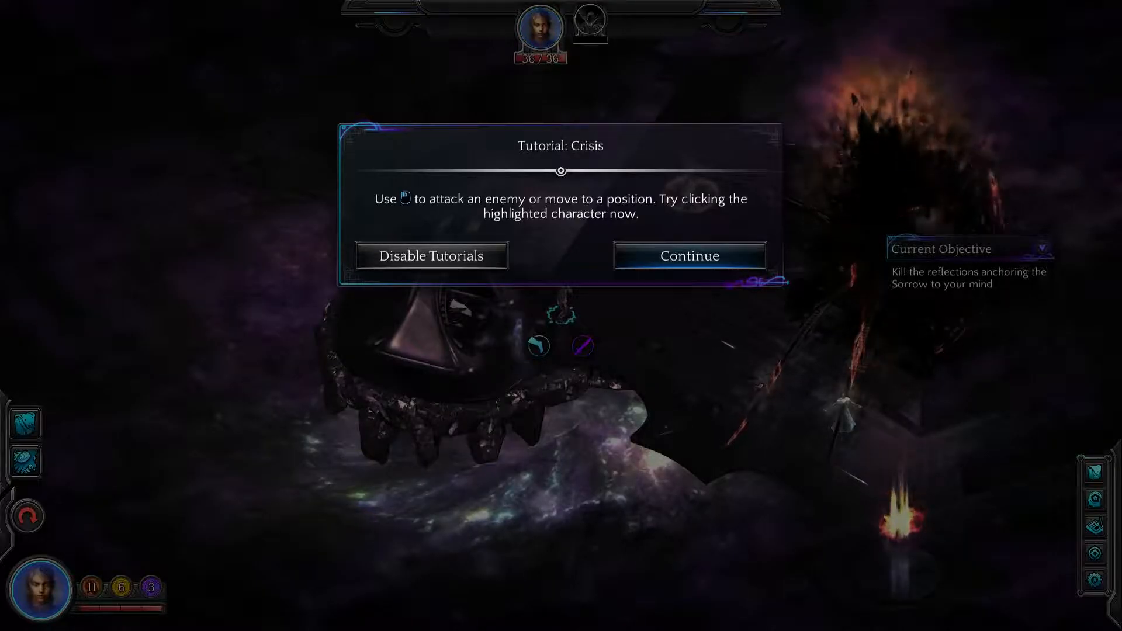
click(689, 255)
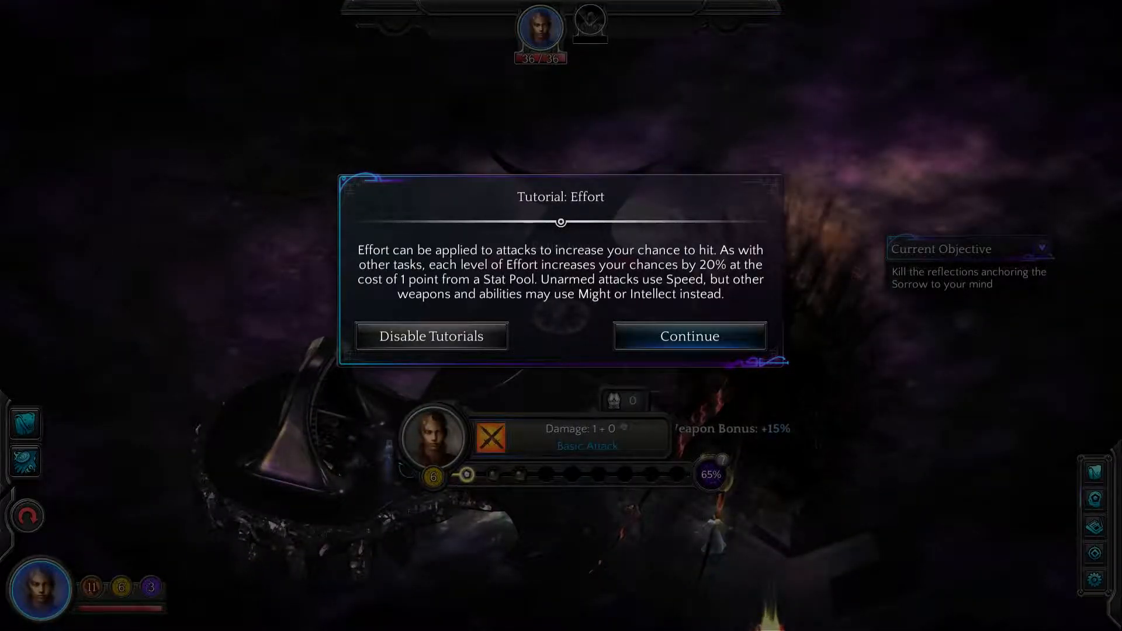
click(689, 336)
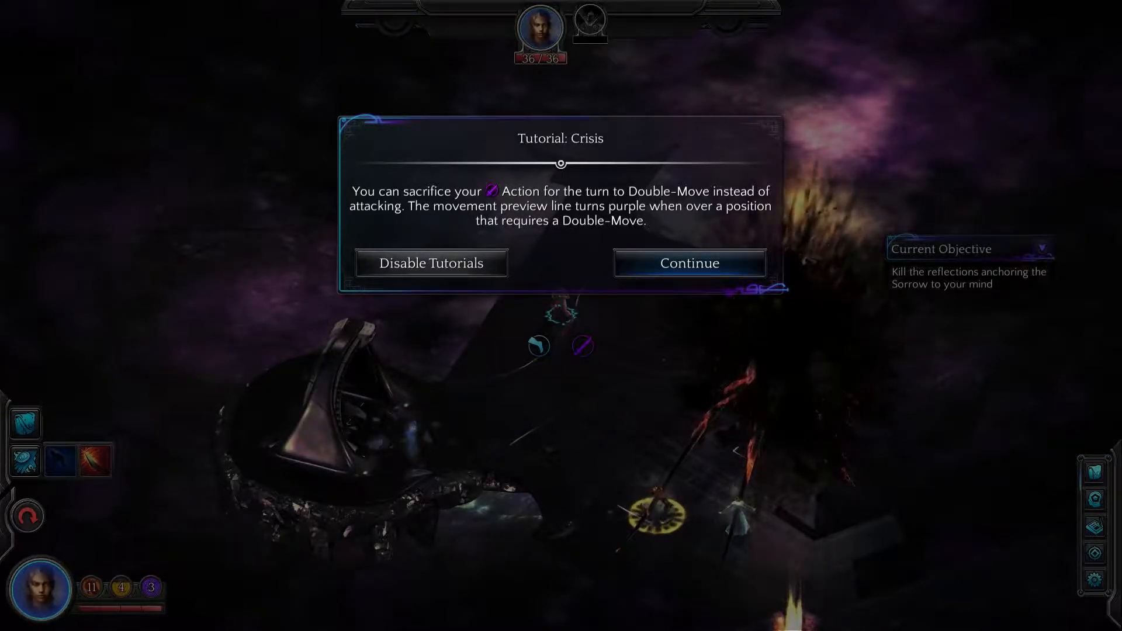
Step: Attack the reflection and dismiss the Double-Move, Effort damage and End Turn tutorials
click(689, 263)
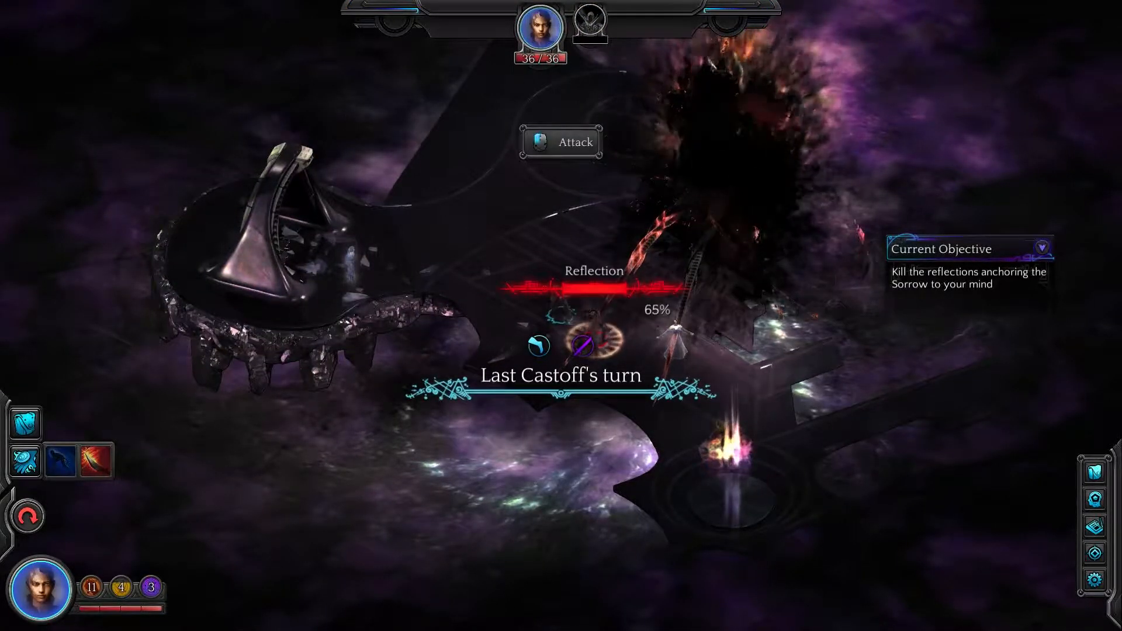
click(561, 142)
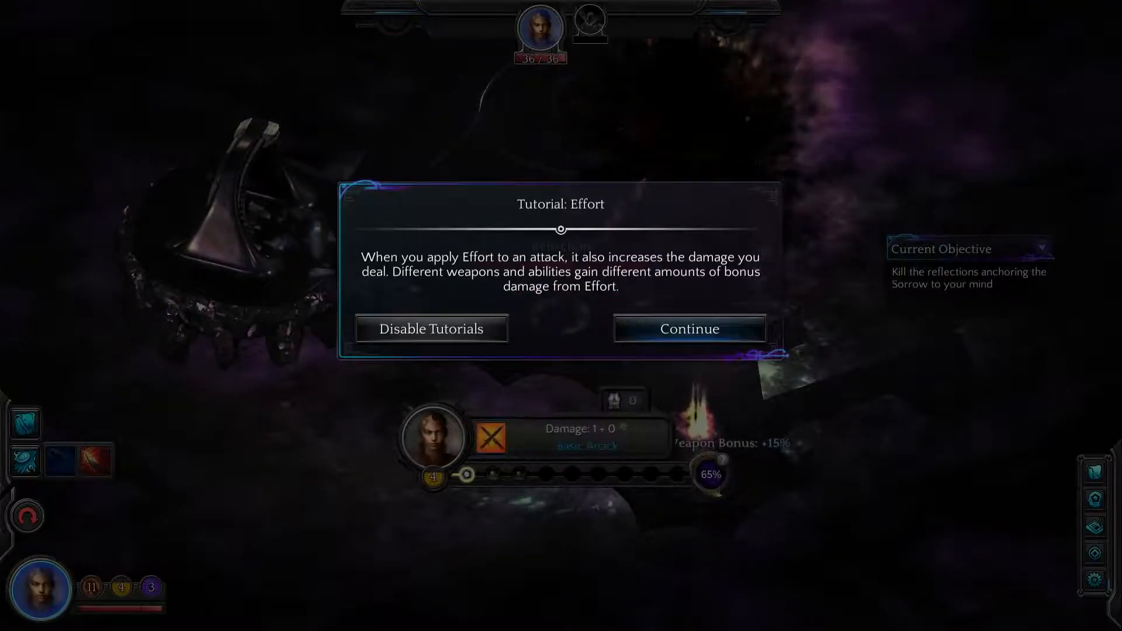
click(688, 328)
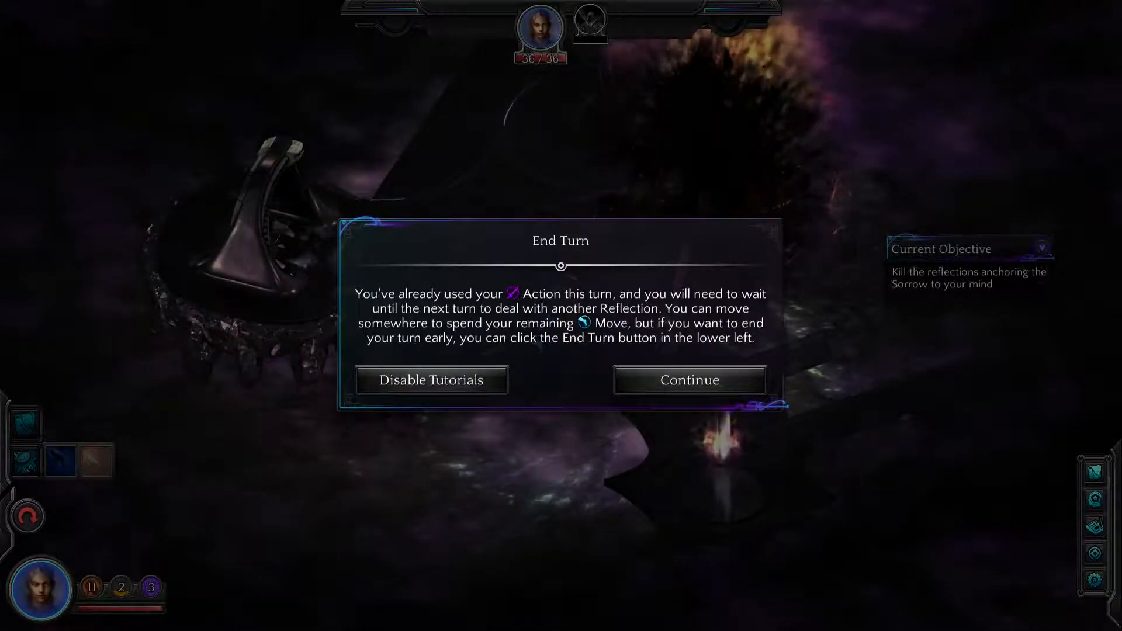
click(688, 380)
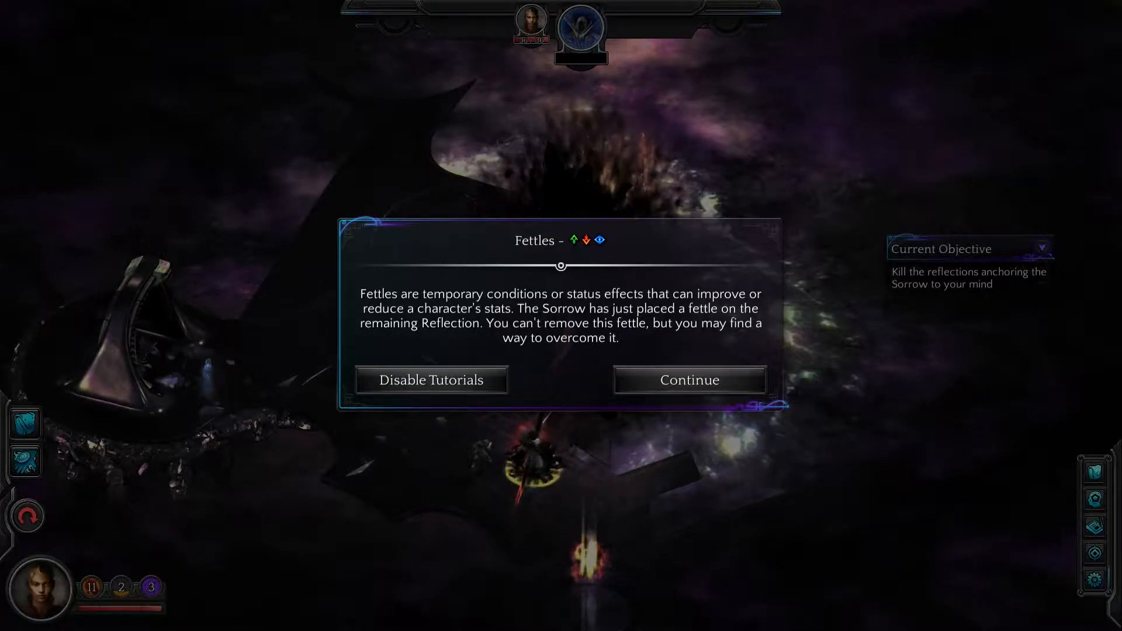
Step: Pick up the shimmering glass while reading the Fettles, Armor, Loot and Items tutorials
click(689, 379)
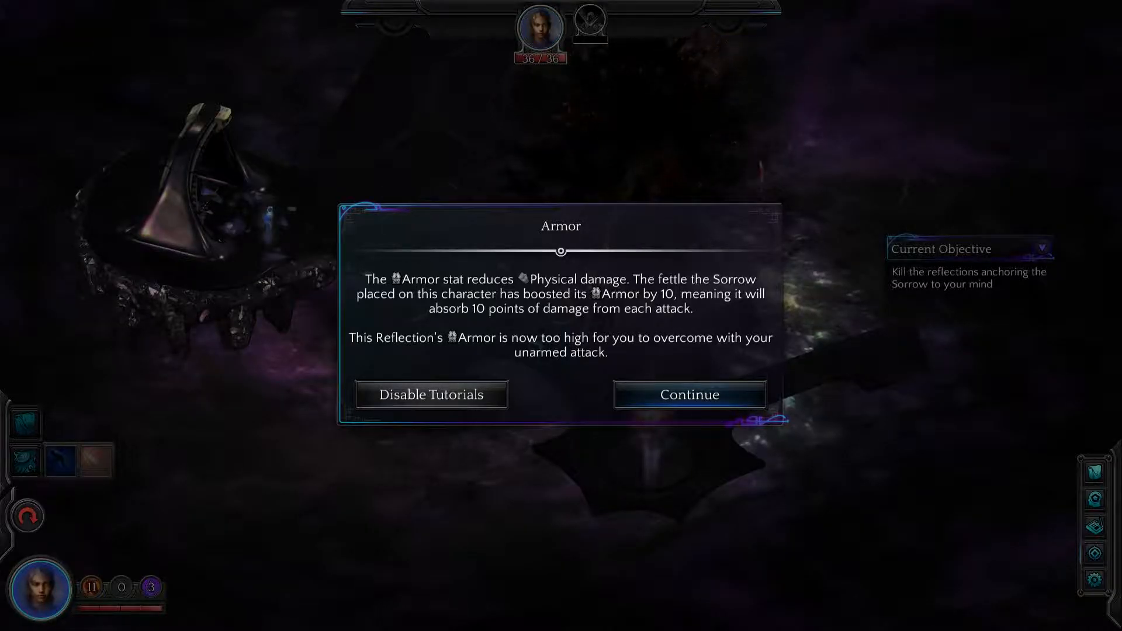
click(688, 394)
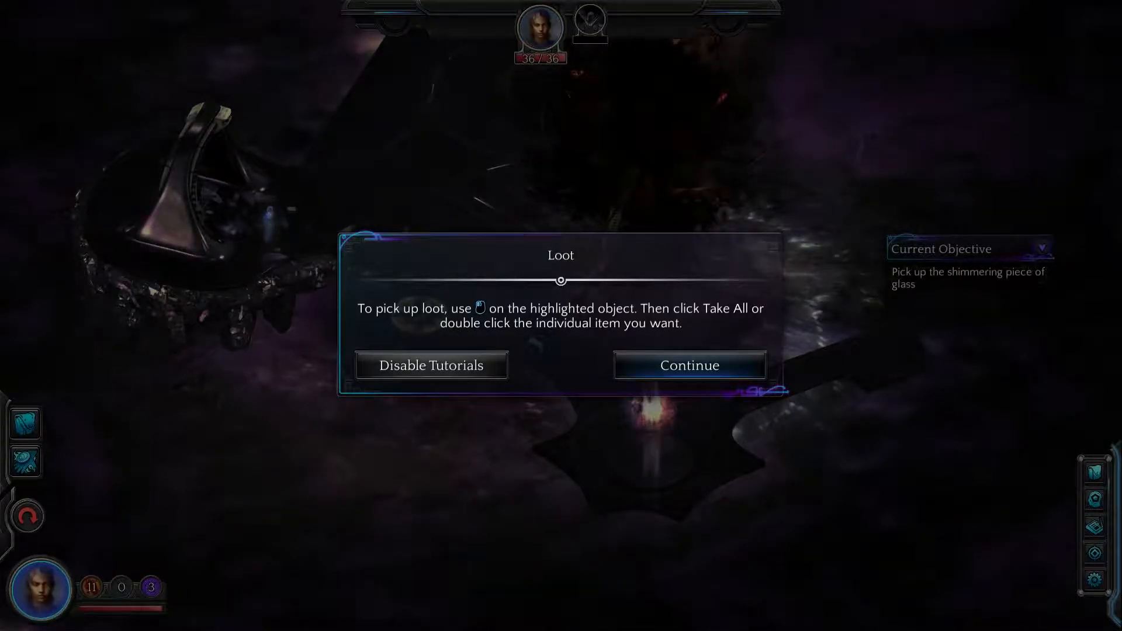
click(689, 365)
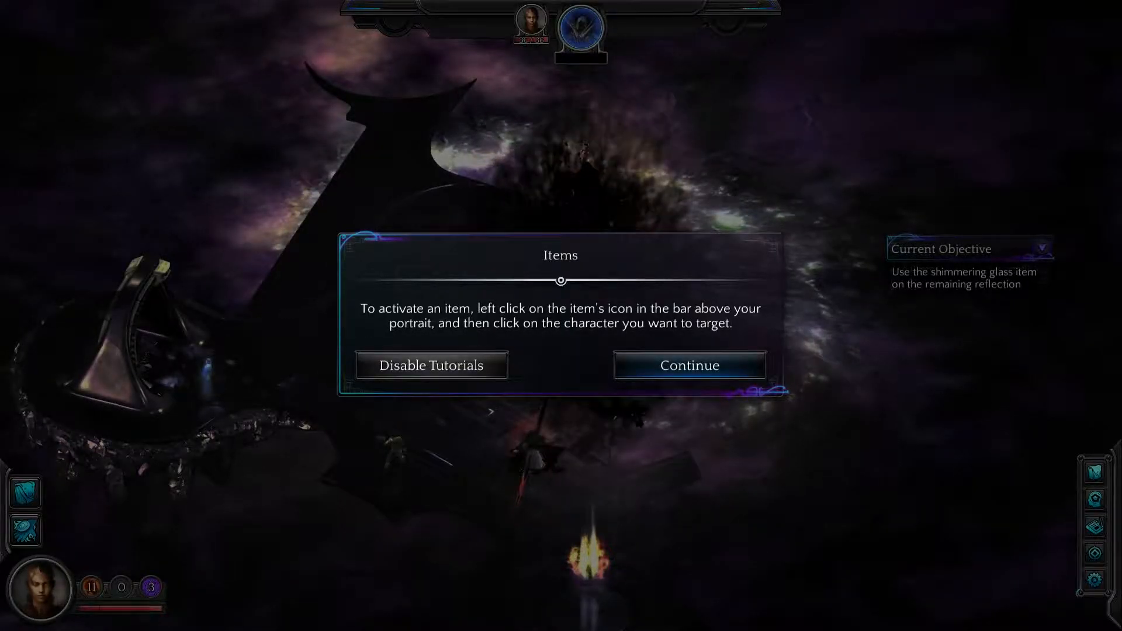
click(689, 365)
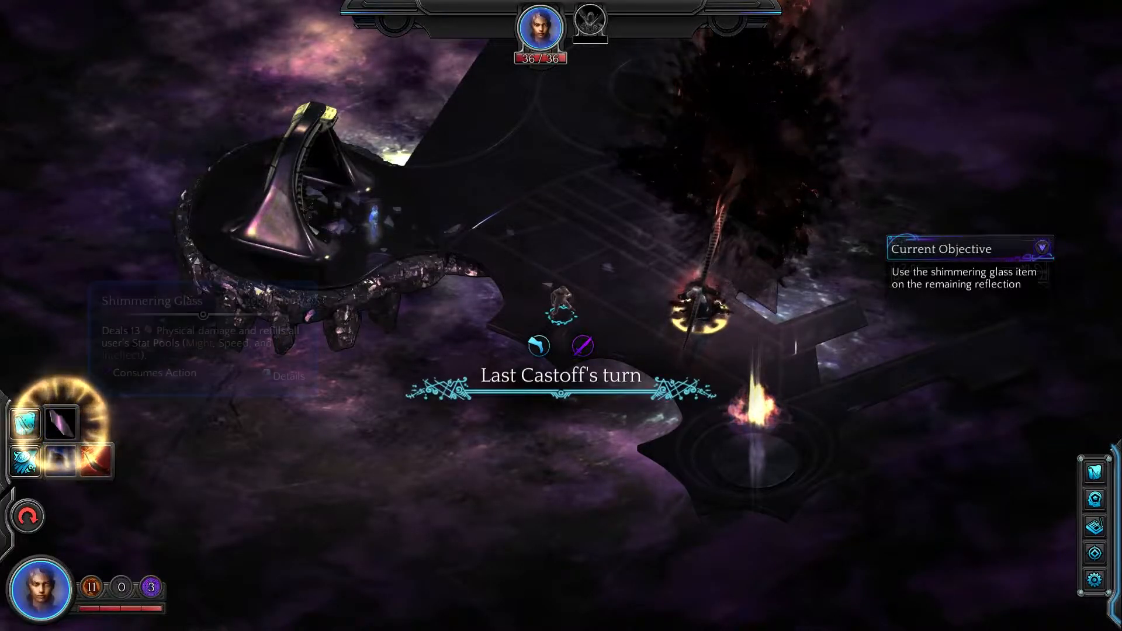
click(63, 422)
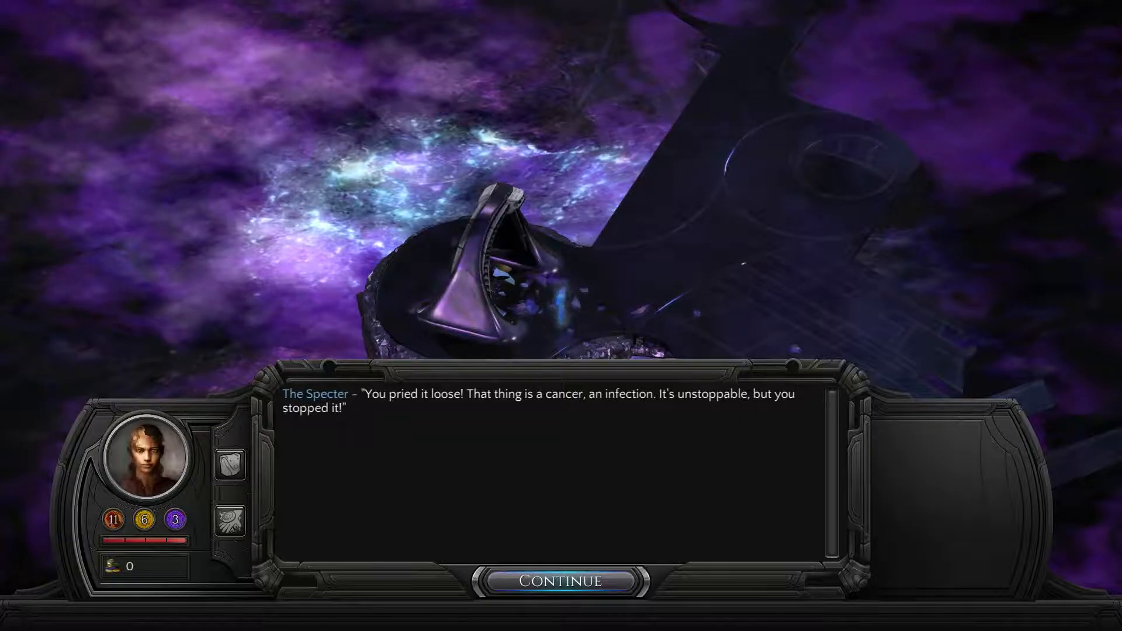
Step: Hear the Specter's warning about the Sorrow and the resonance chamber, then leave through the portal
click(561, 581)
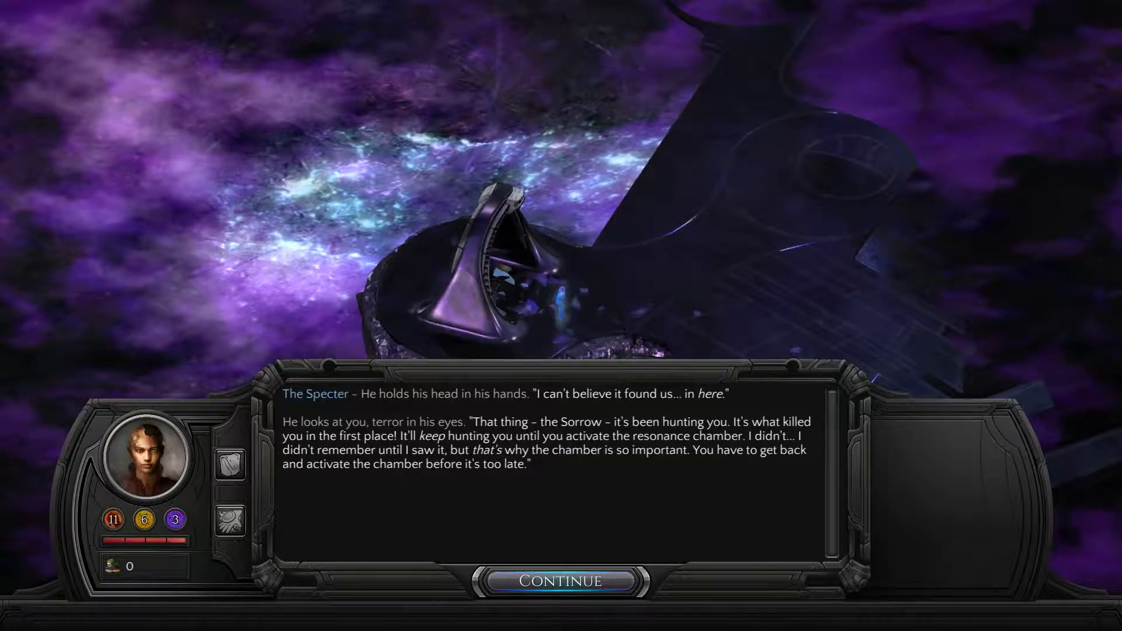
click(562, 581)
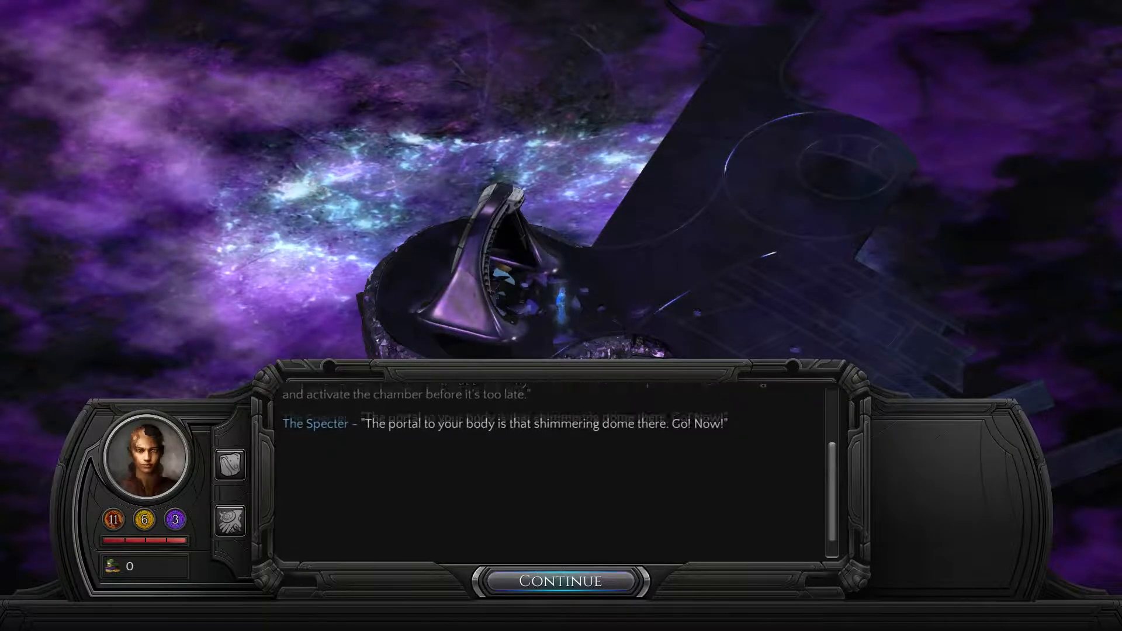
click(561, 581)
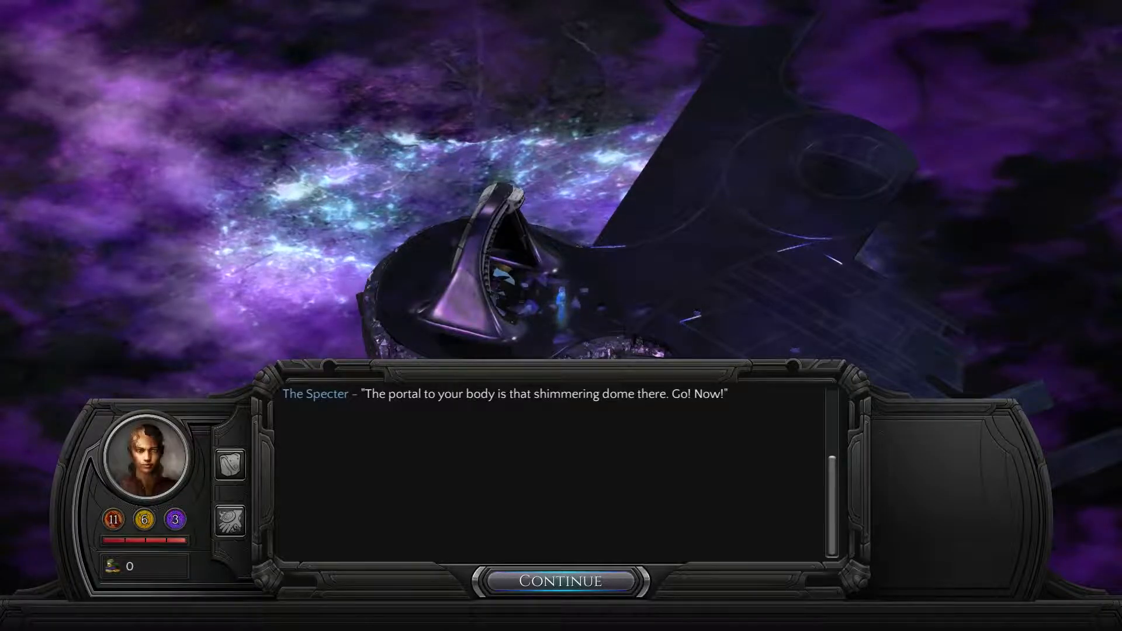
click(561, 580)
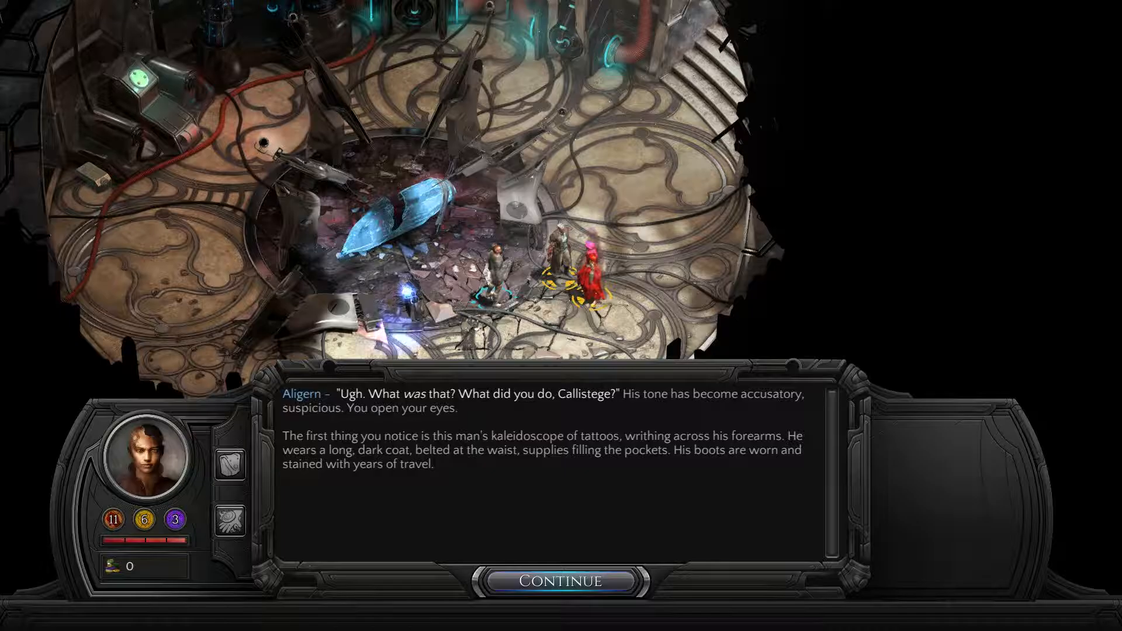
Step: Follow Aligern and Callistege's argument over the healing until she explains castoffs
click(562, 580)
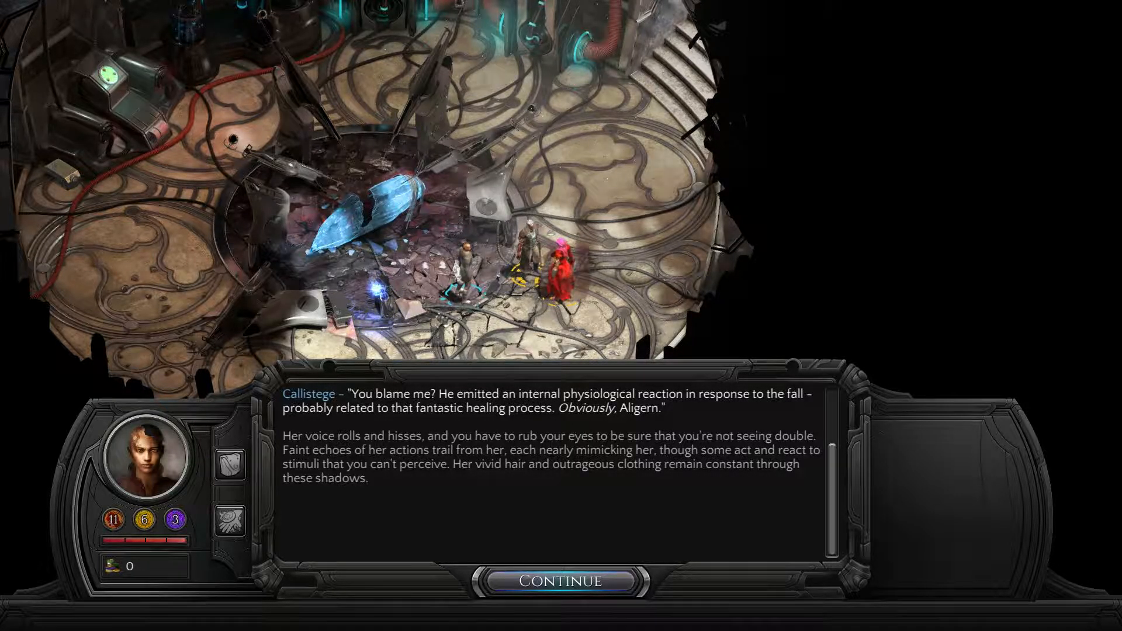
click(562, 581)
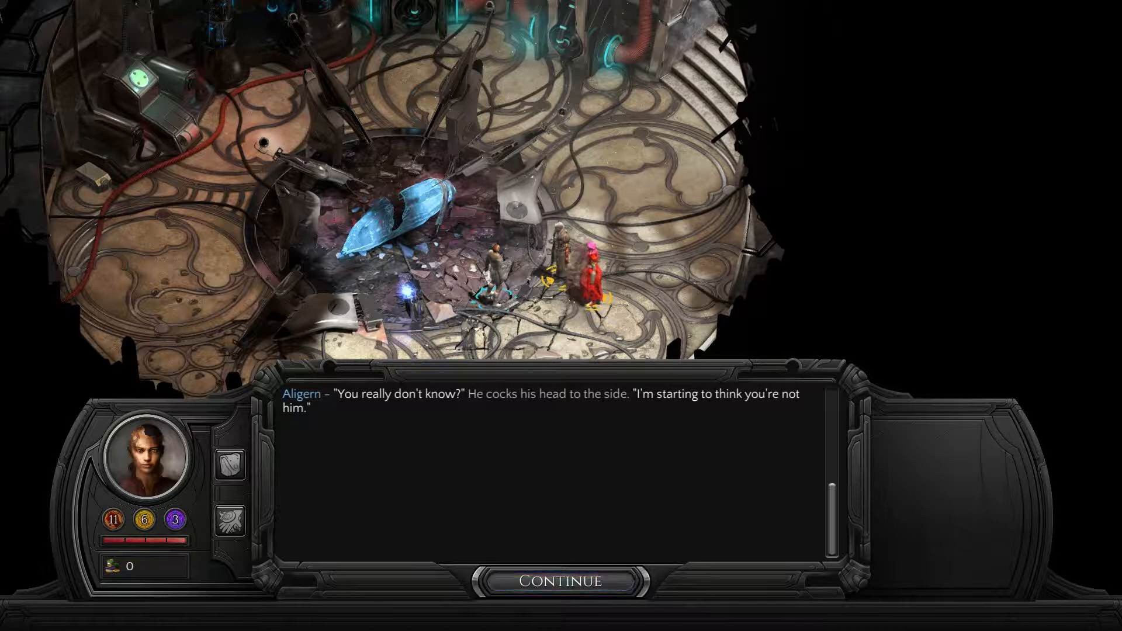
click(560, 580)
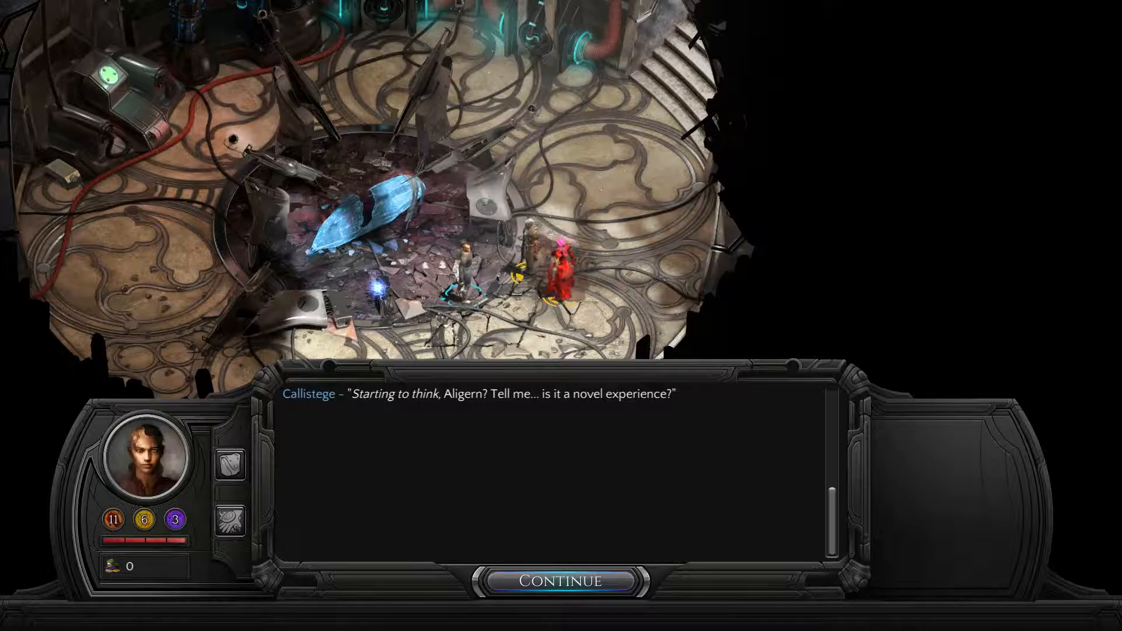
click(562, 580)
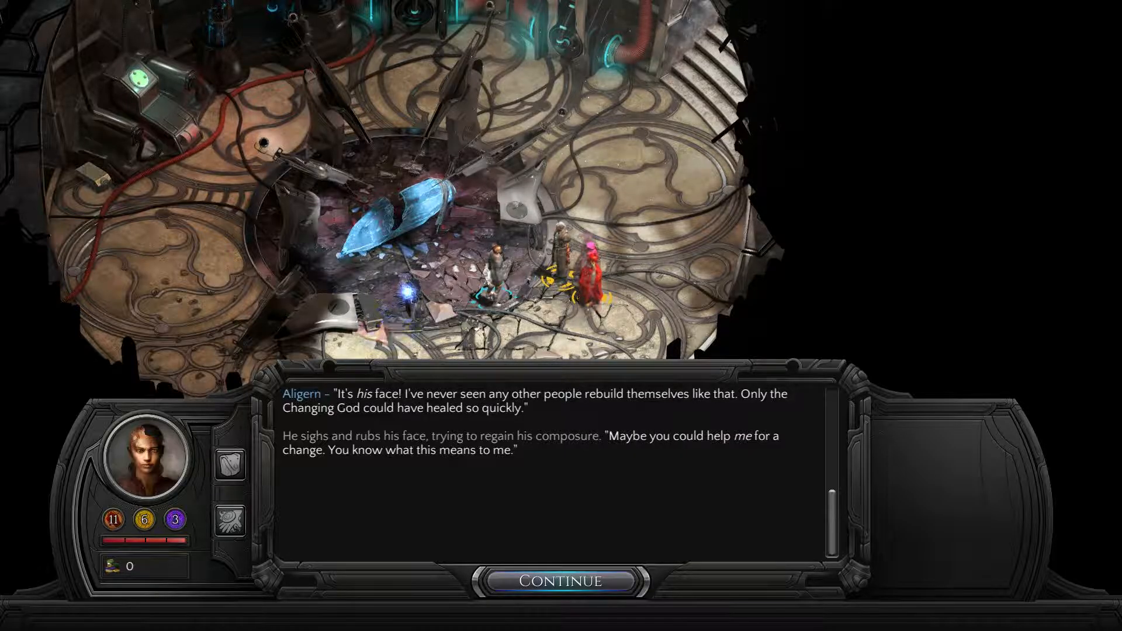
click(561, 581)
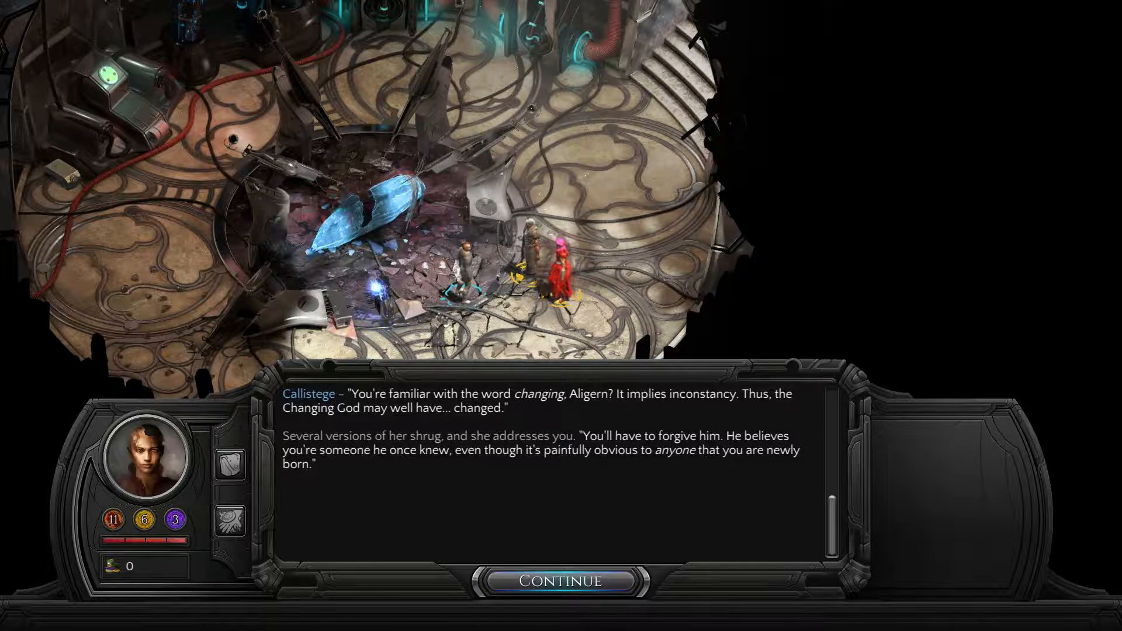
click(560, 581)
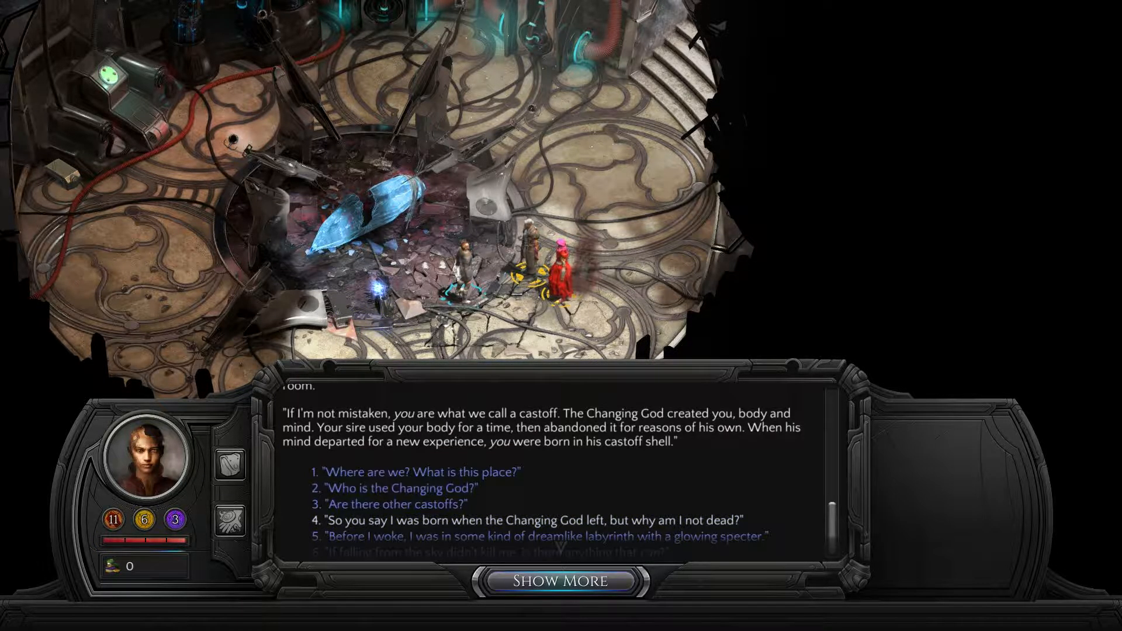
Step: Ask where this place is and hear Callistege reveal the Changing God's immortality
scroll(up, 3)
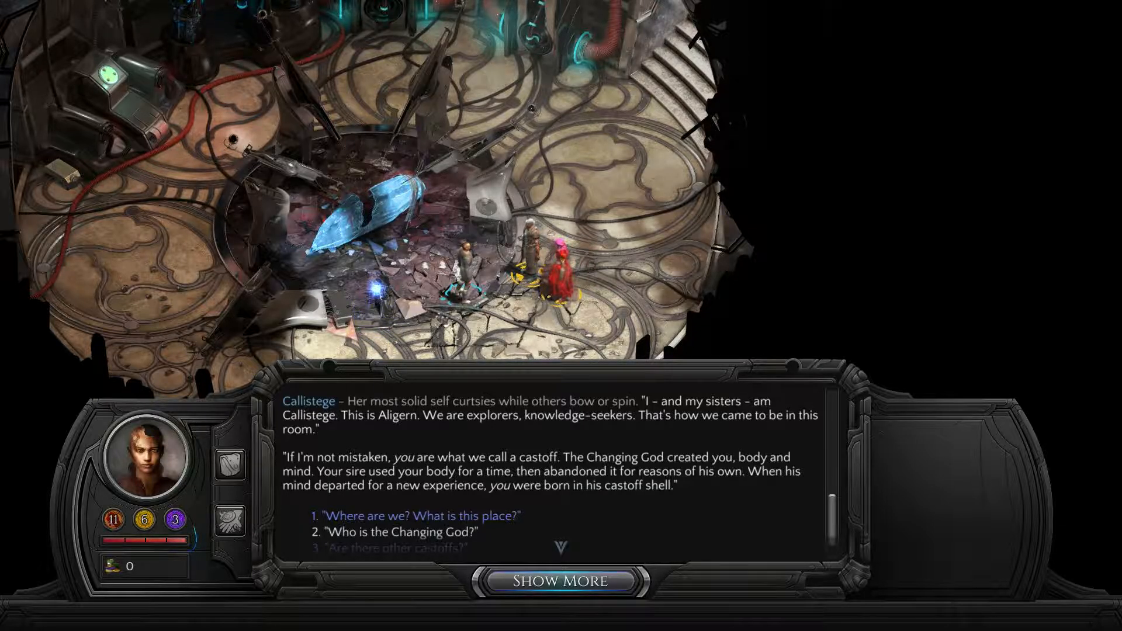
click(561, 582)
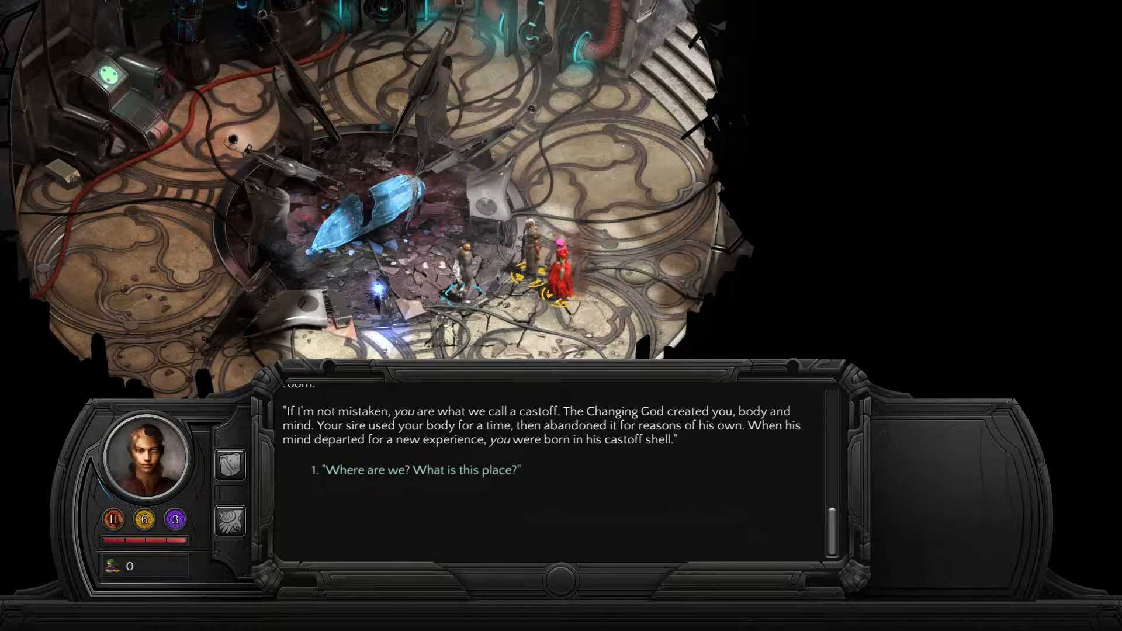
click(420, 470)
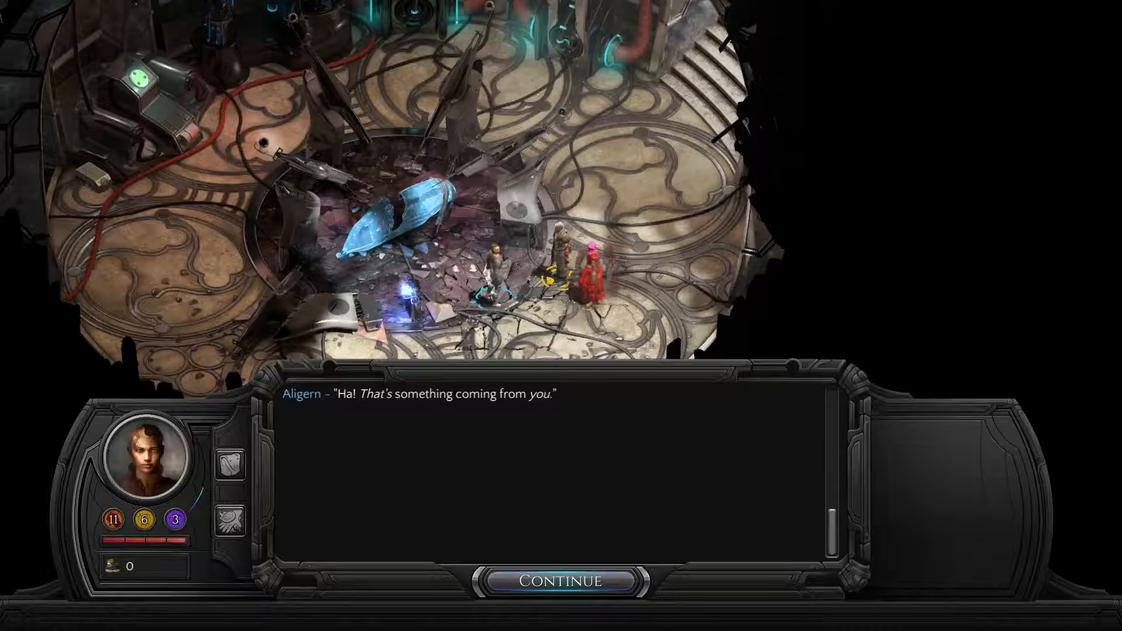
click(562, 580)
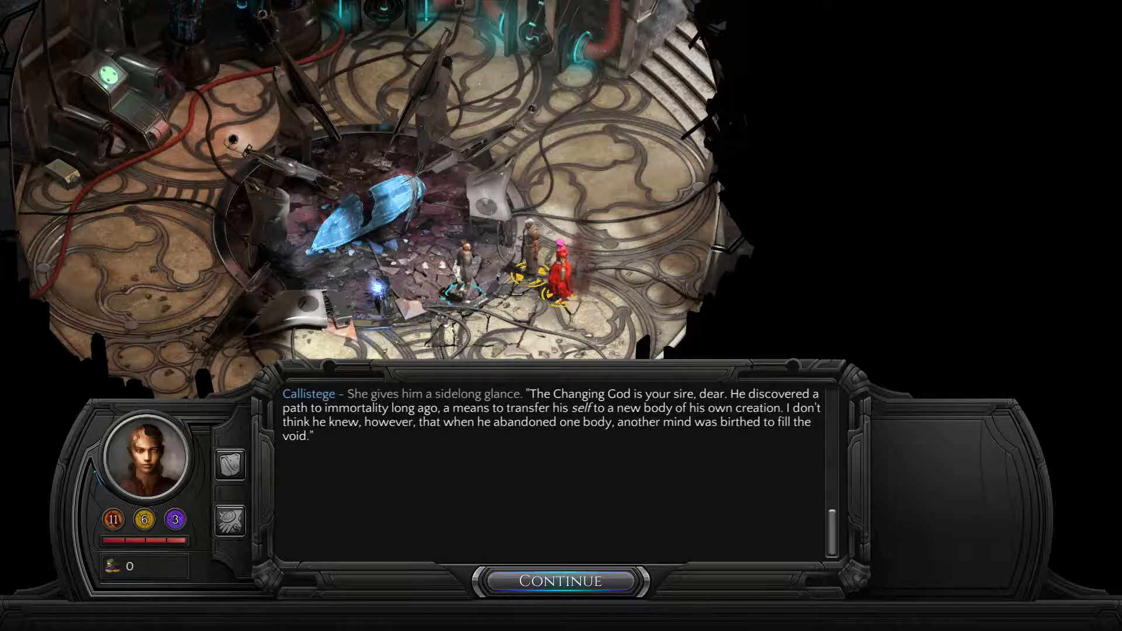
click(562, 580)
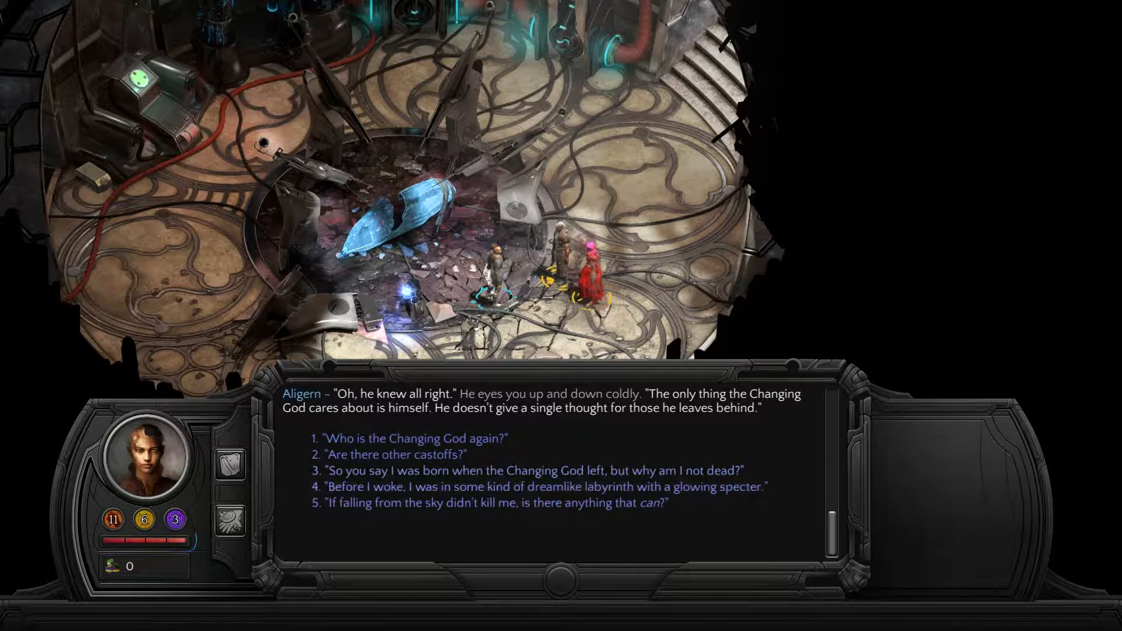
Step: Ask 'Are there other castoffs?' and hear about hundreds of castoffs and their durable bodies
click(391, 455)
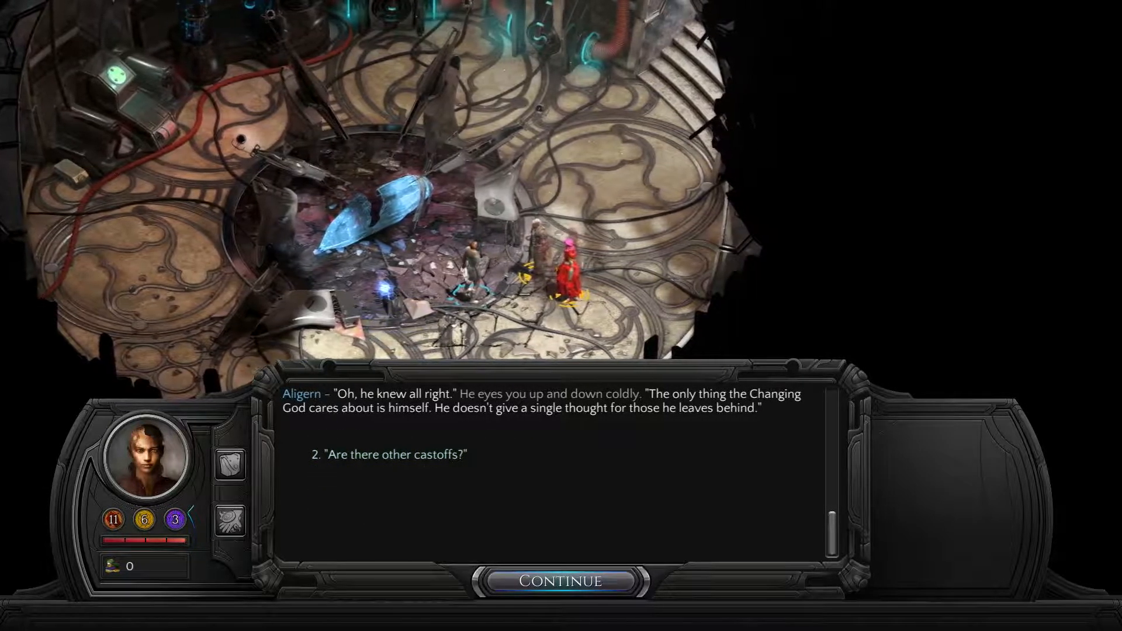
click(392, 454)
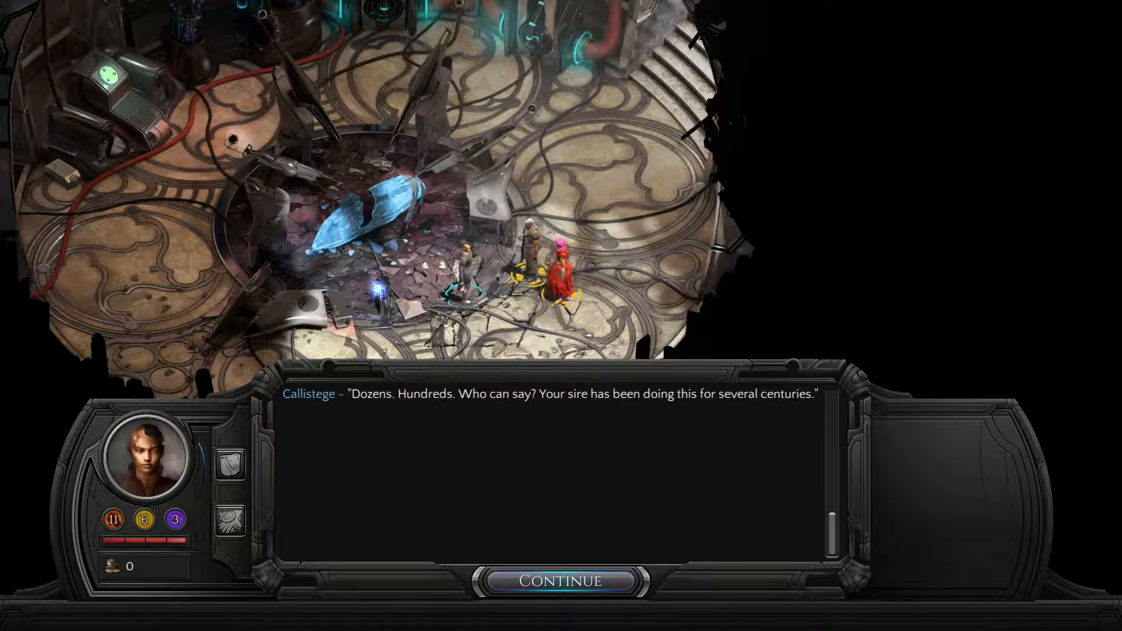
click(561, 581)
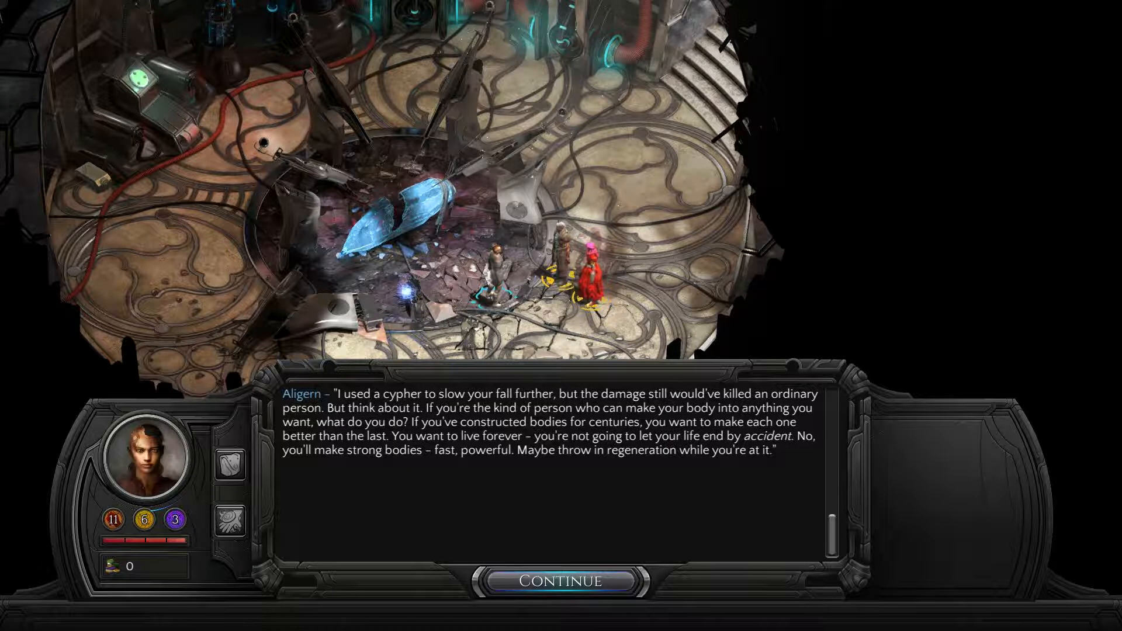
click(561, 580)
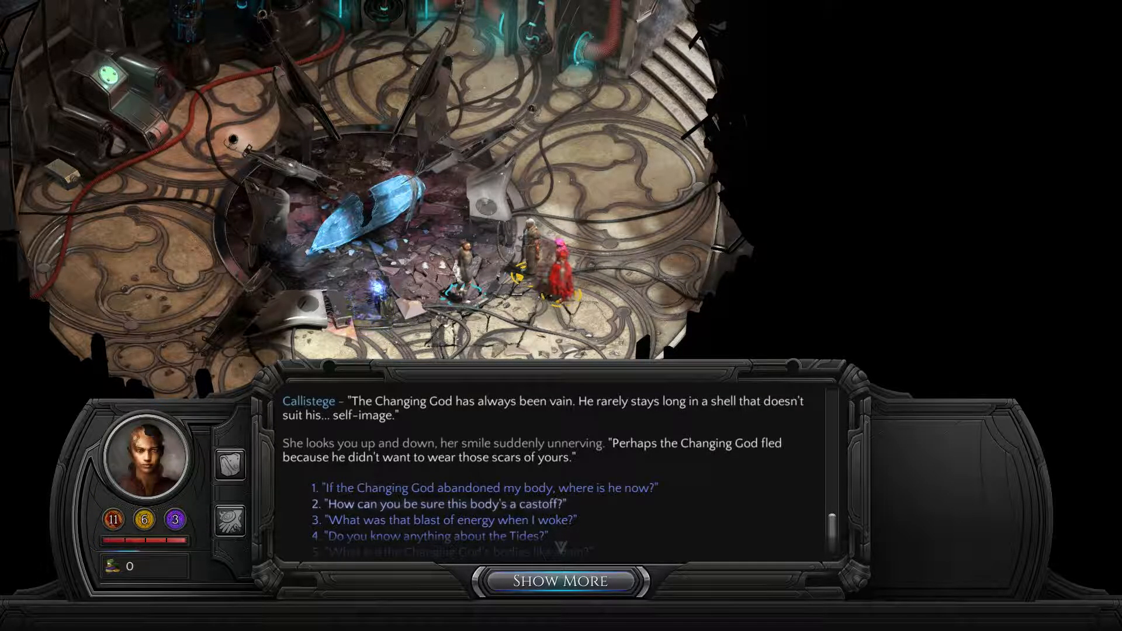
Step: Ask about the blast of energy on waking and hear Callistege's answer
click(558, 580)
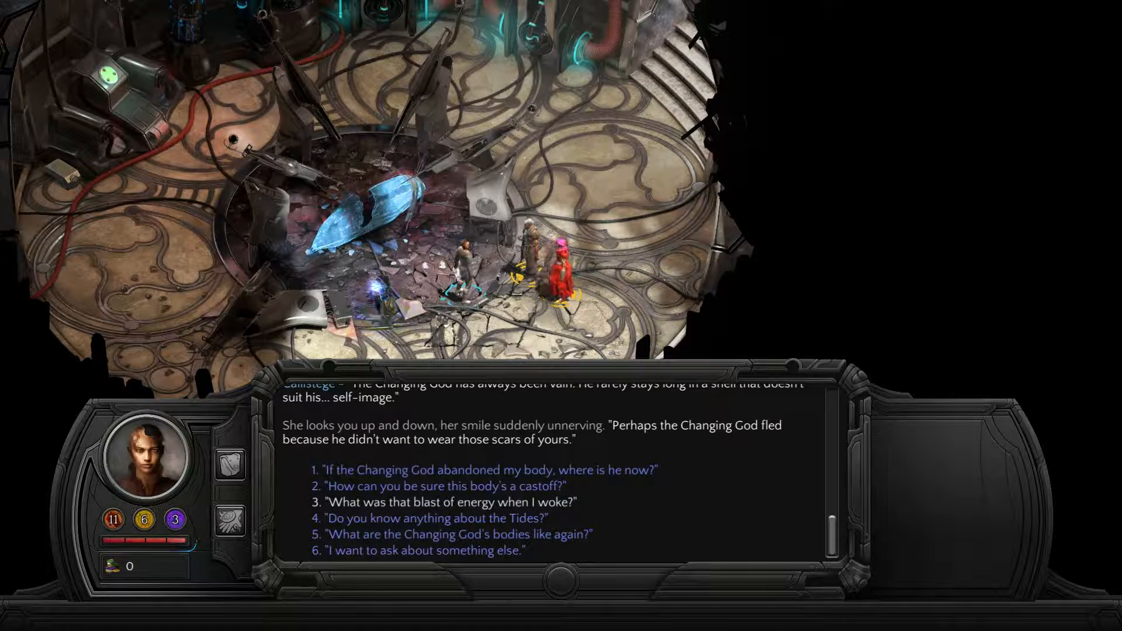
click(454, 501)
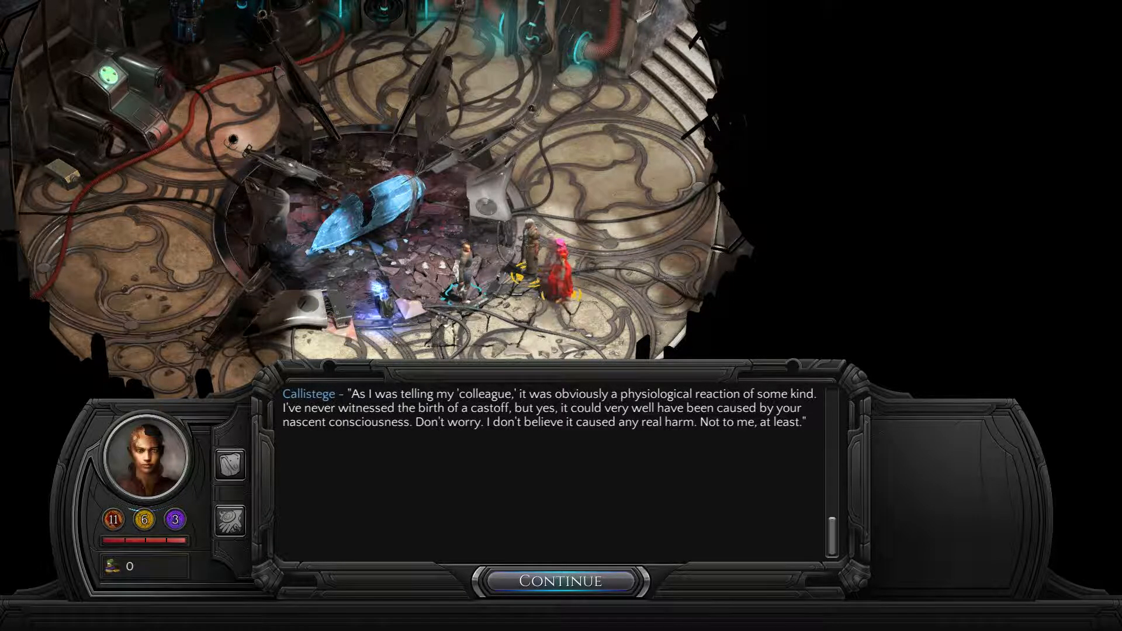
click(561, 580)
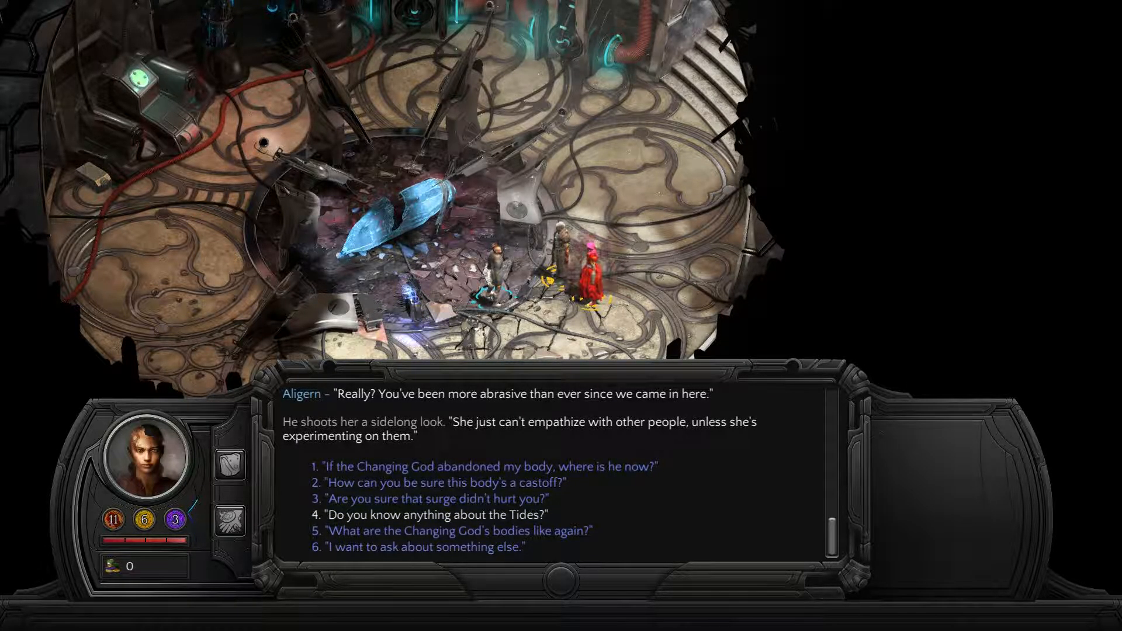
Step: Ask about the Tides and whether the surge hurt them, then ask about something else
click(430, 514)
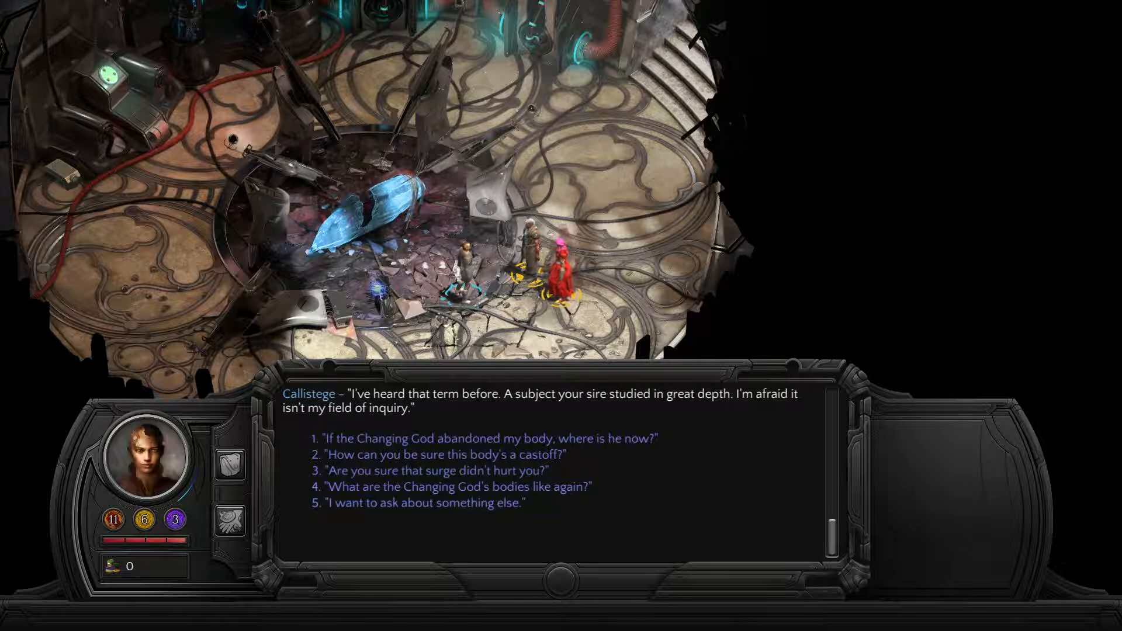
click(434, 470)
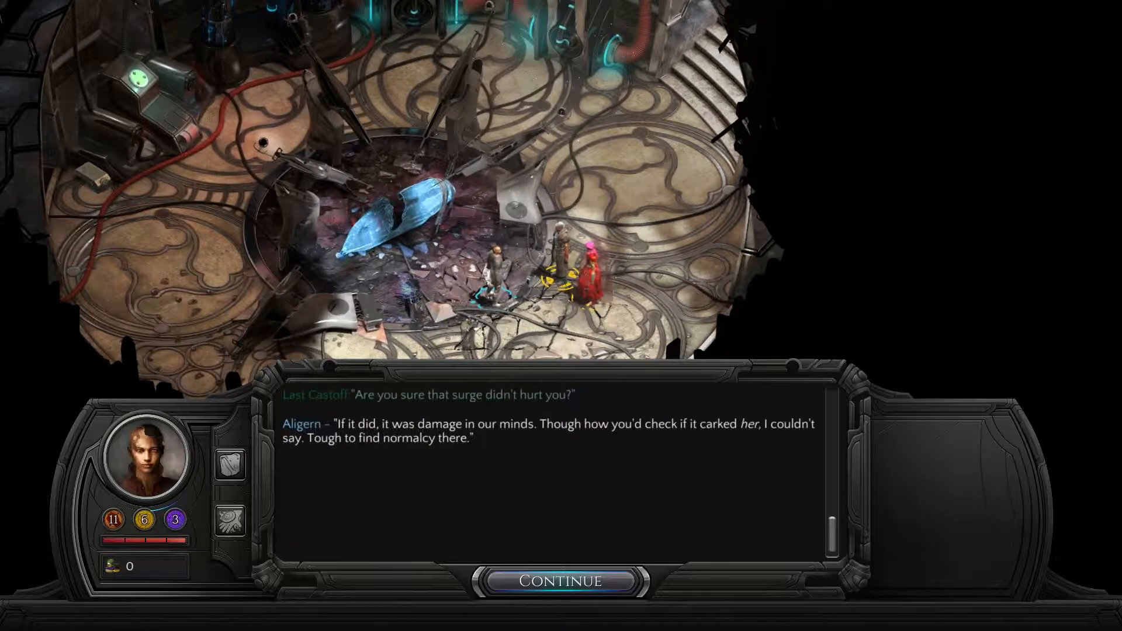
click(562, 581)
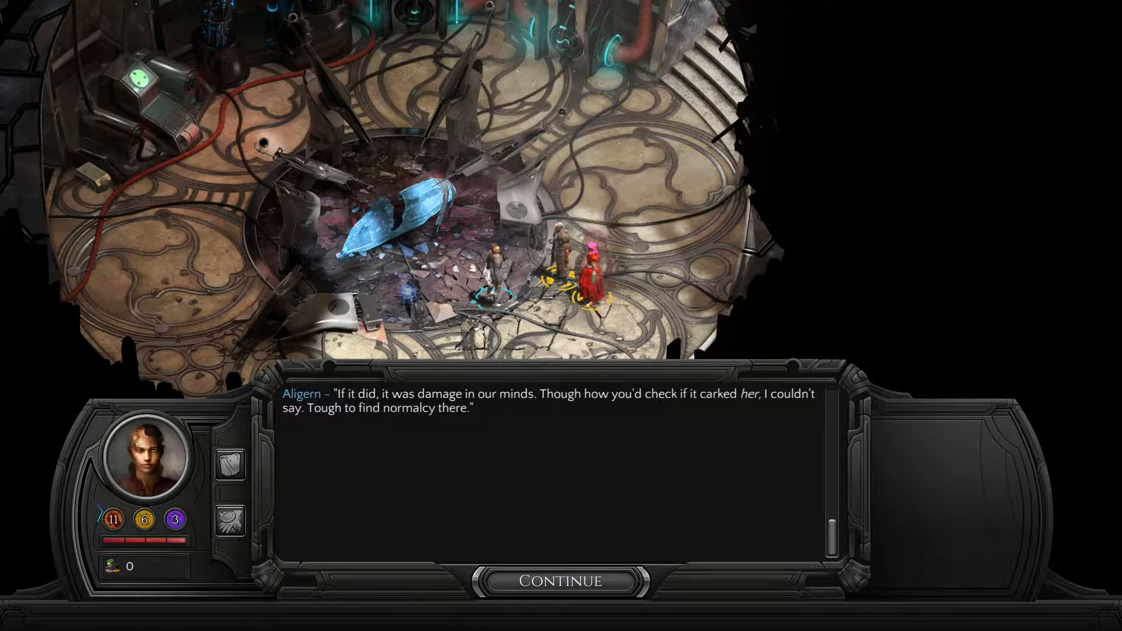
click(560, 581)
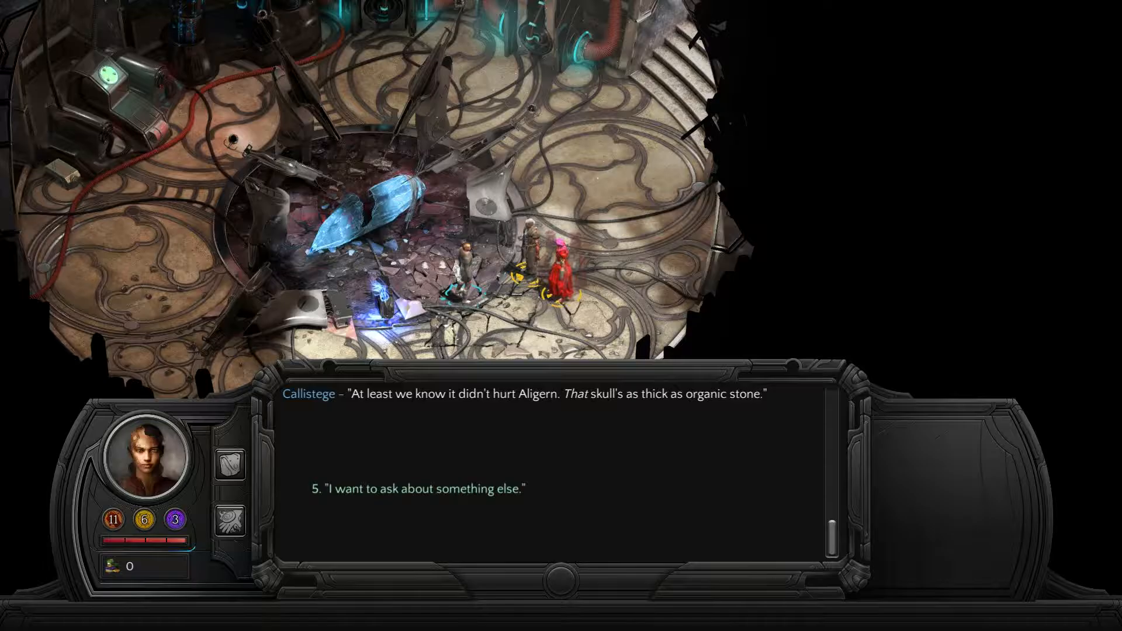
click(421, 490)
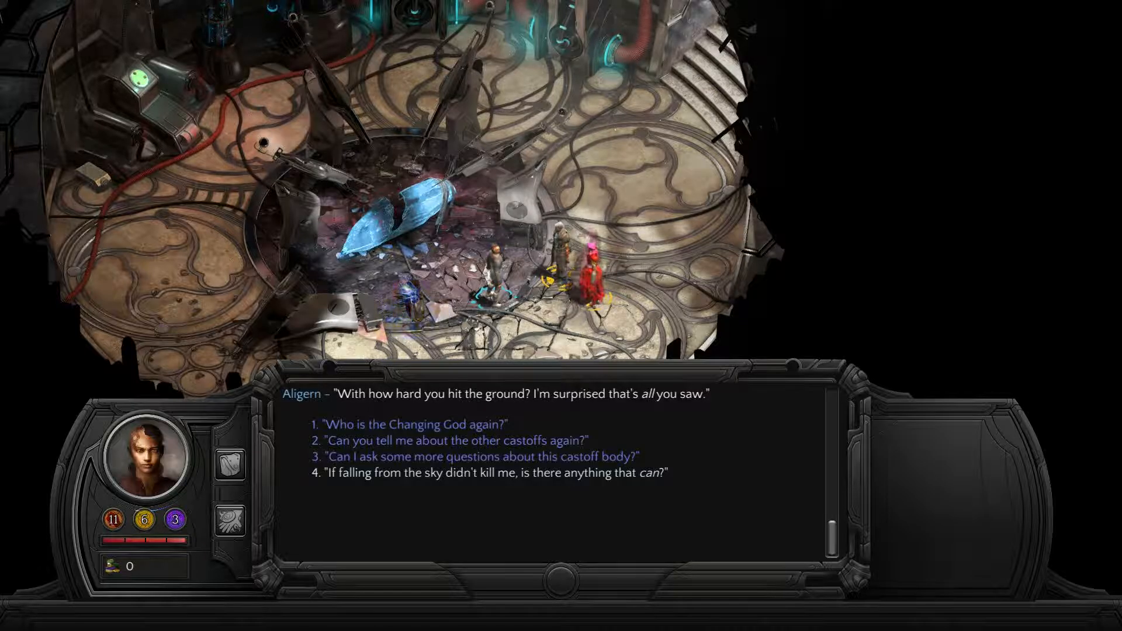
Step: Ask what could kill the Last Castoff, continuing until the Sorrow memory vision begins
click(484, 473)
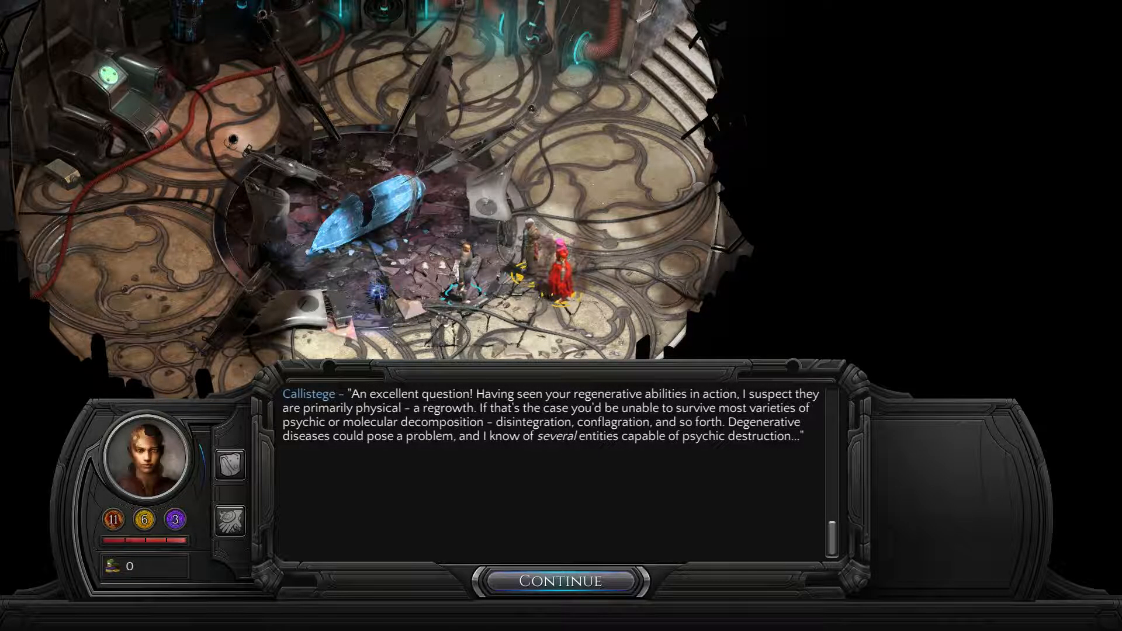
click(562, 581)
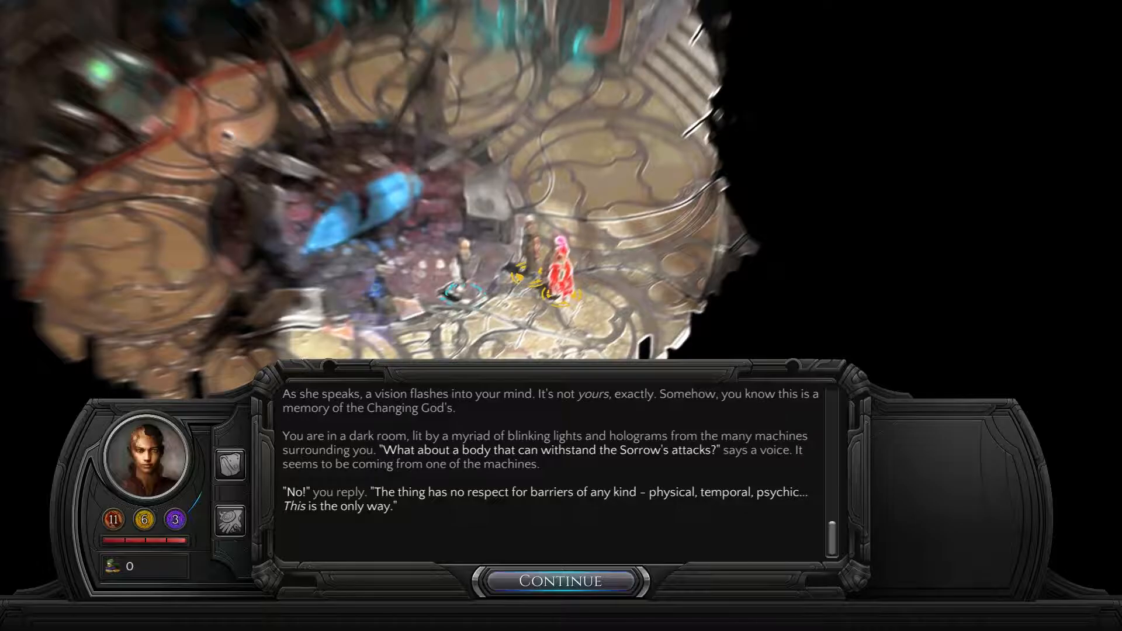
Step: Advance through the resonance chamber memory until it fades
click(562, 581)
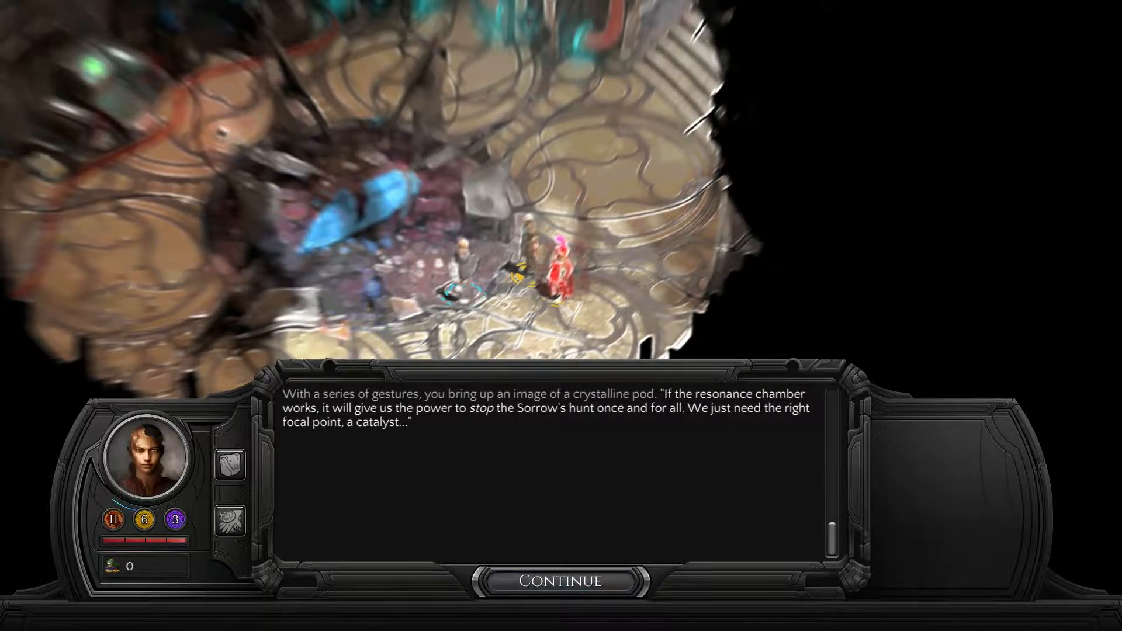
click(561, 580)
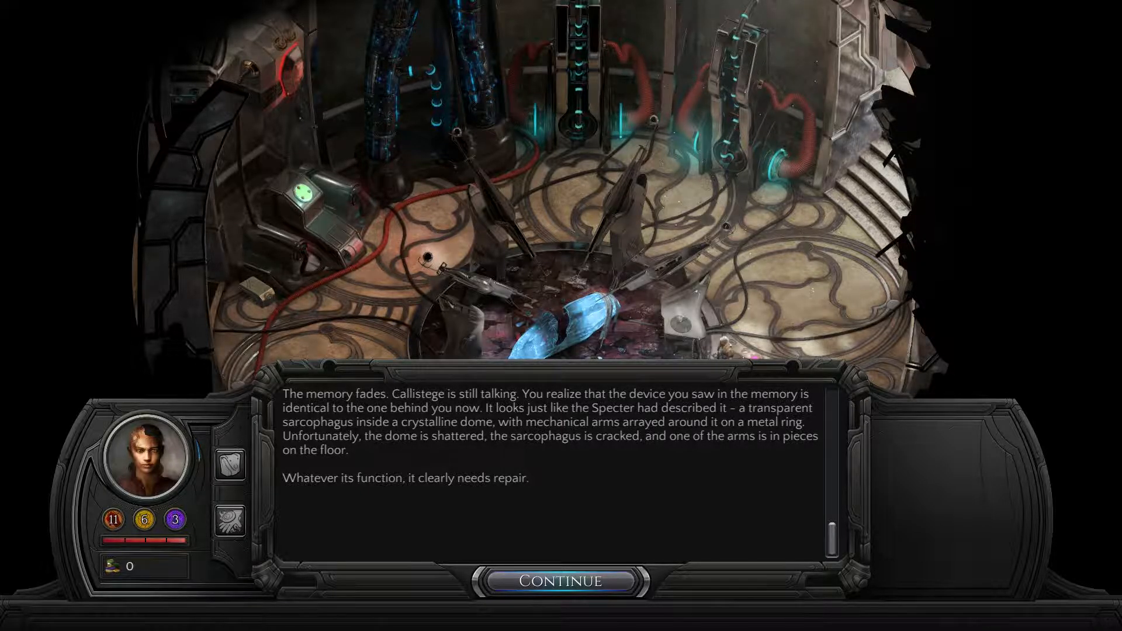
Step: Continue past the faded memory through Callistege's and Aligern's remarks
click(561, 581)
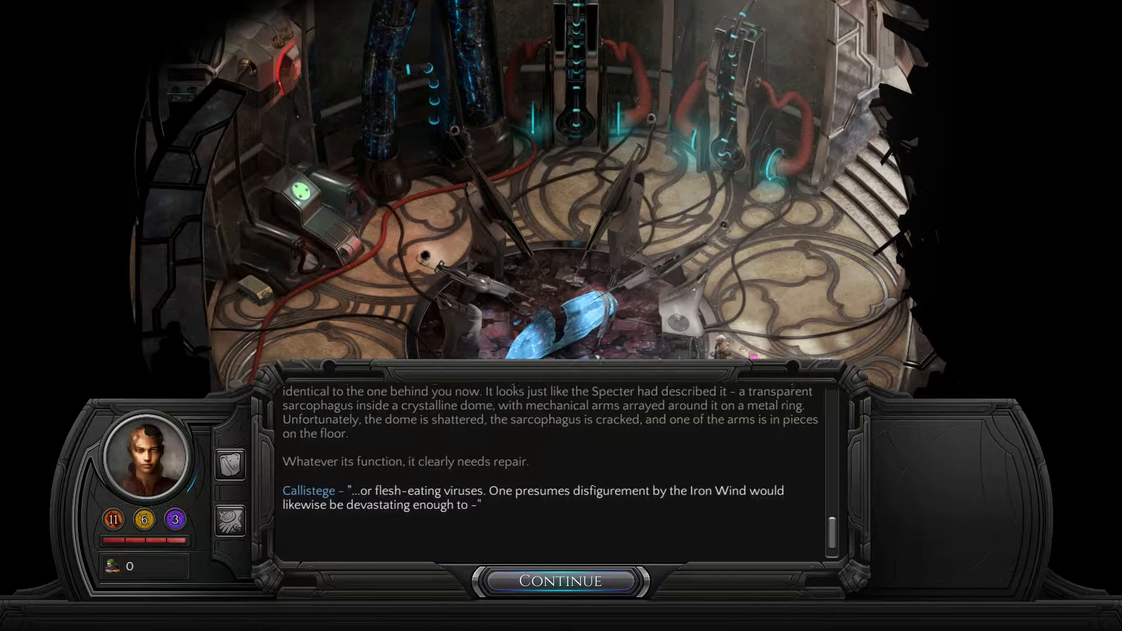
click(561, 581)
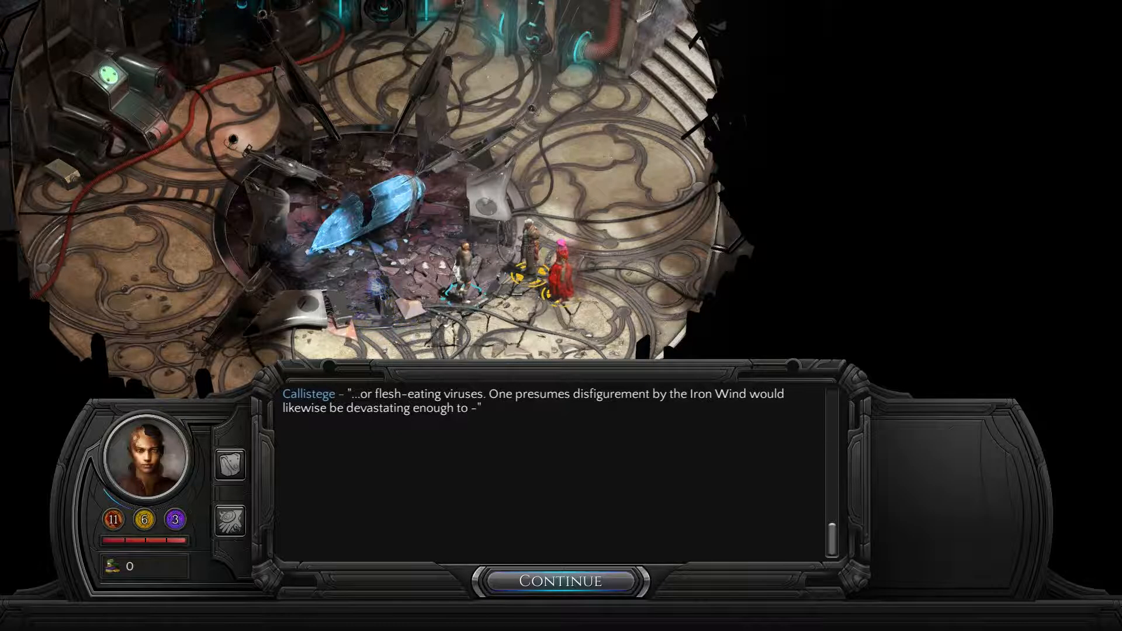
click(562, 580)
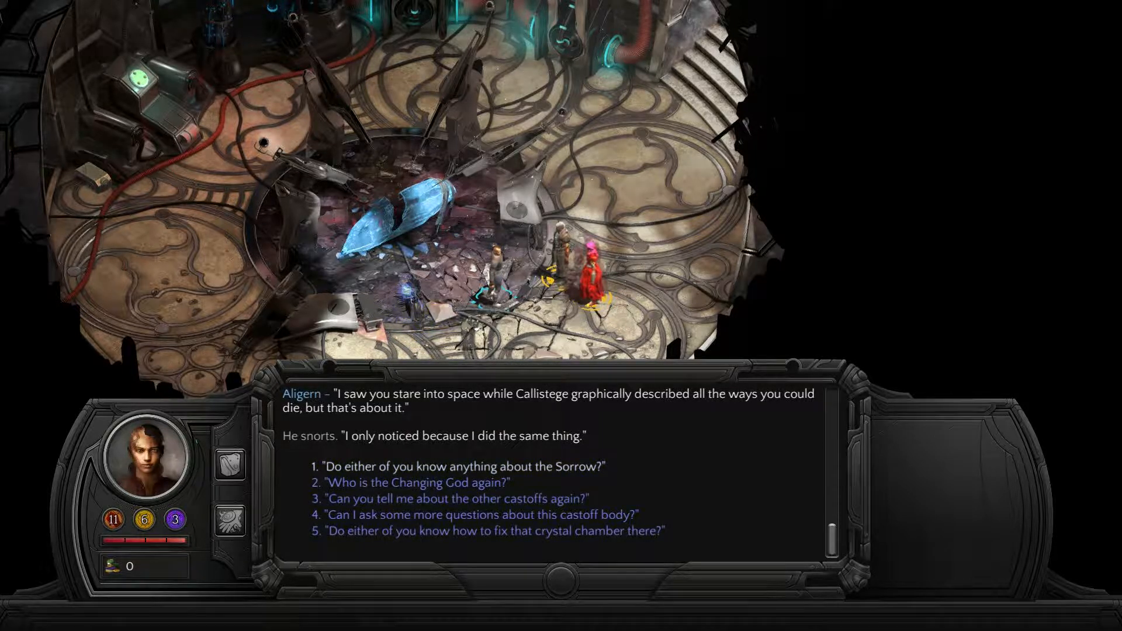
Step: Ask 'Do either of you know anything about the Sorrow?' and hear both replies
click(462, 467)
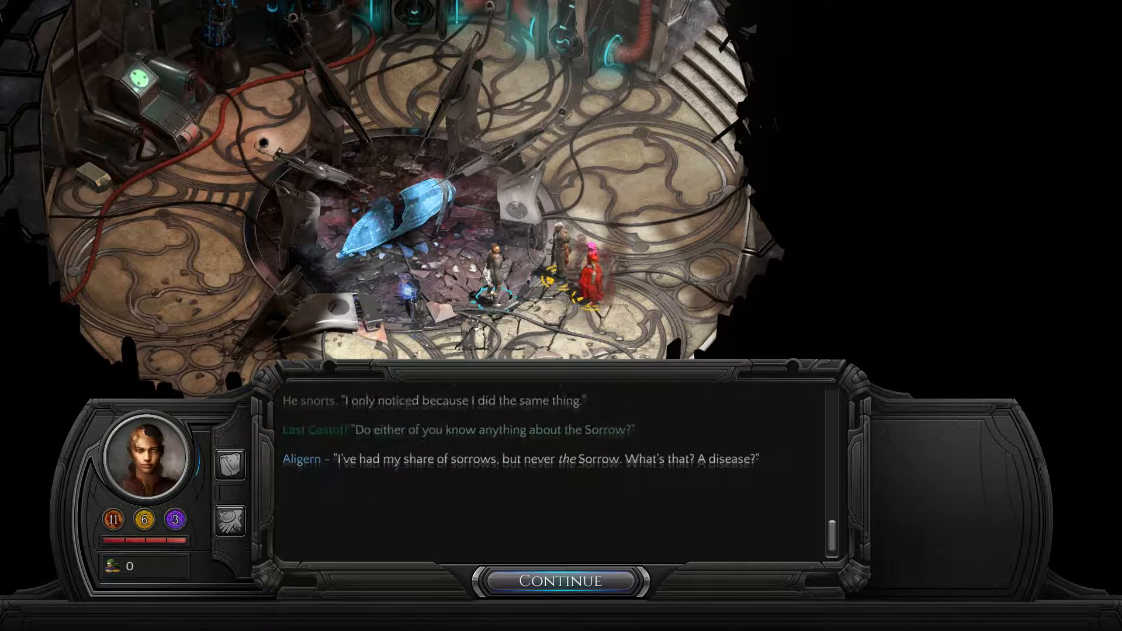
click(562, 580)
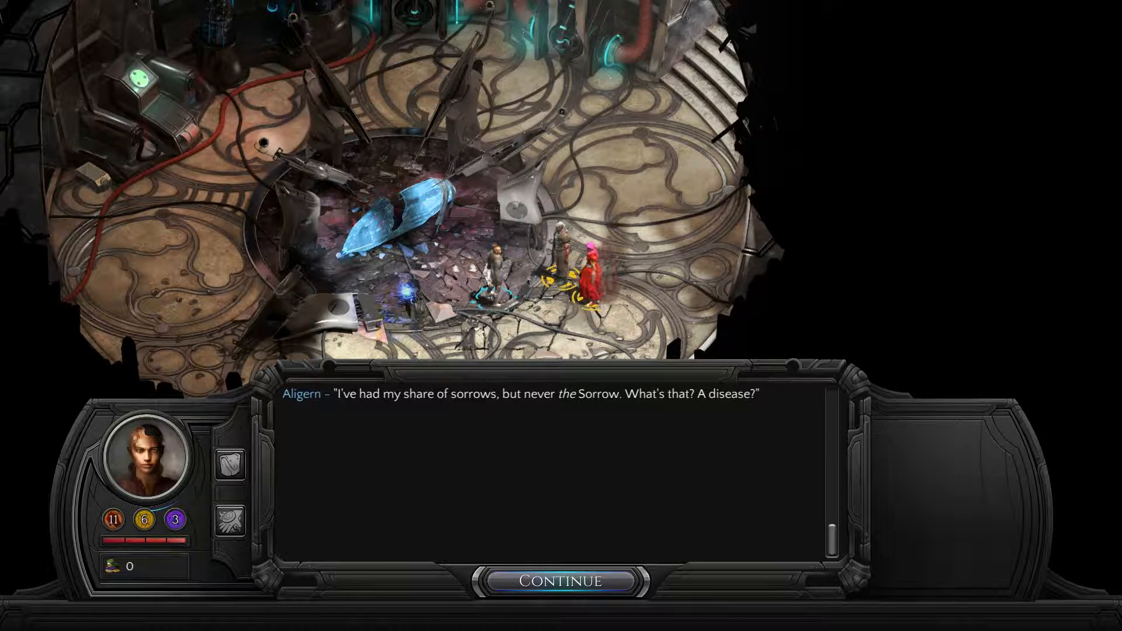
click(561, 580)
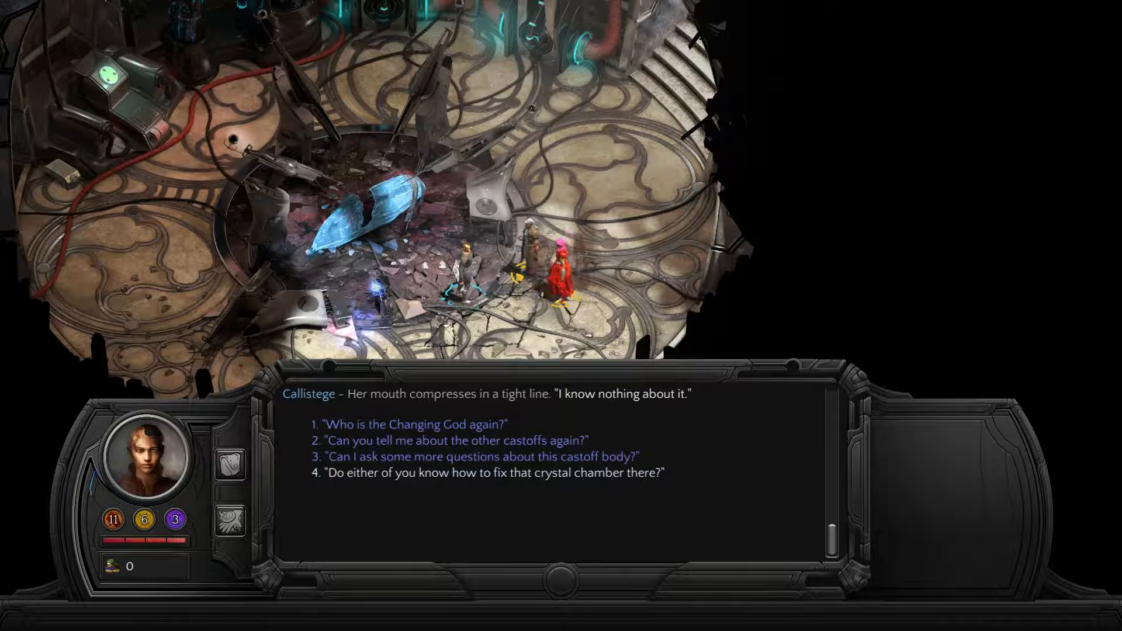
Step: Ask how to fix the crystal chamber, starting Fallen To Earth, and hear both rival suggestions
click(488, 472)
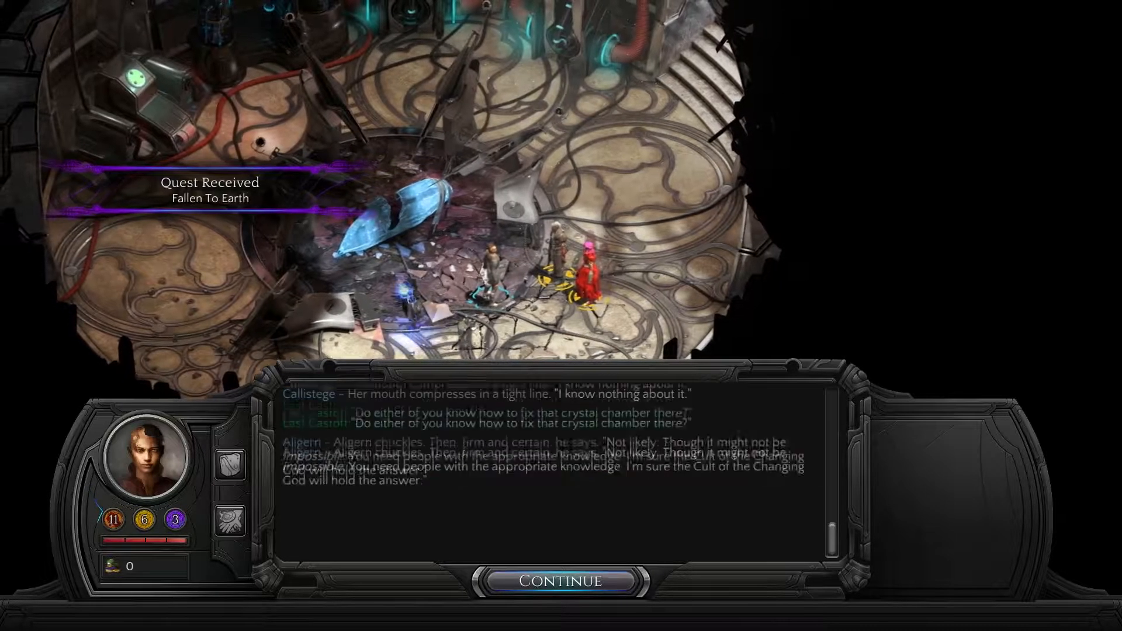
click(562, 581)
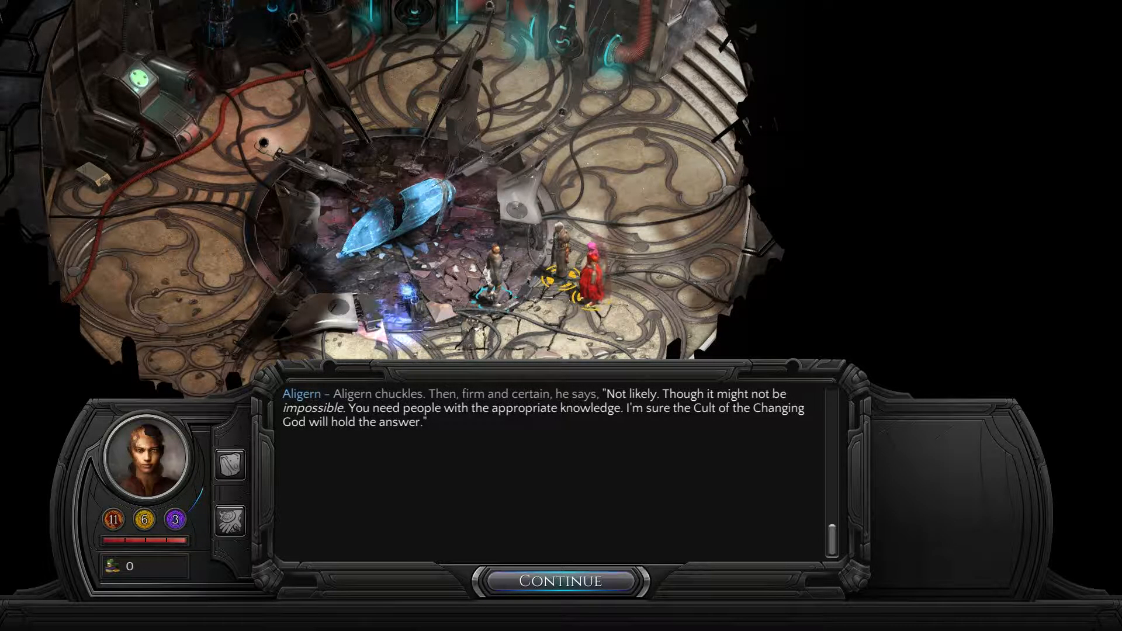
click(562, 581)
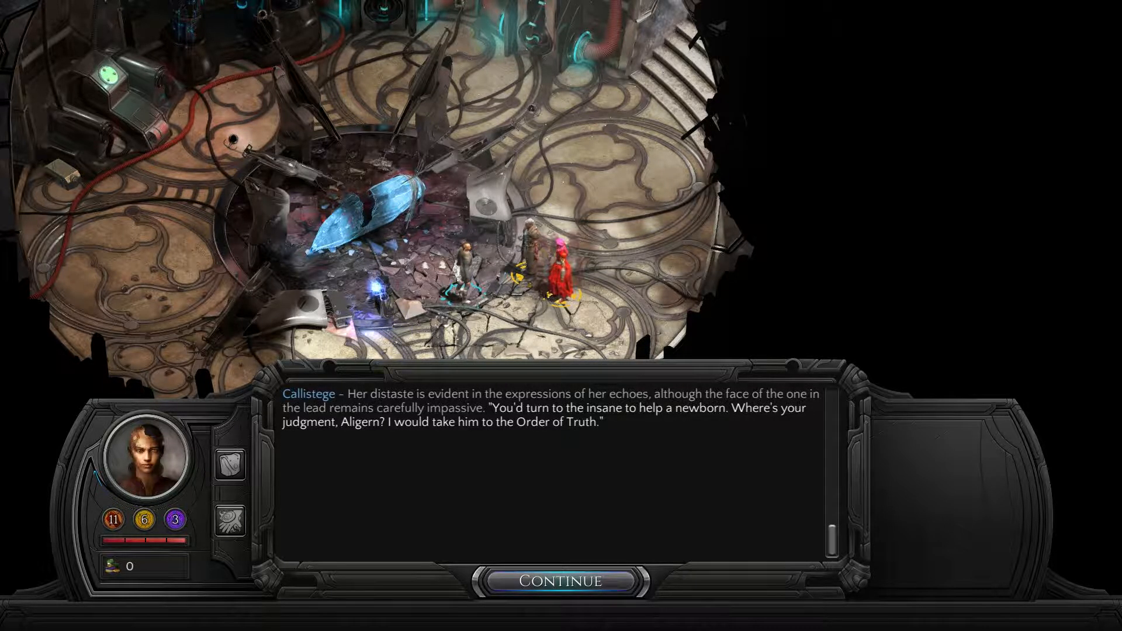
click(563, 580)
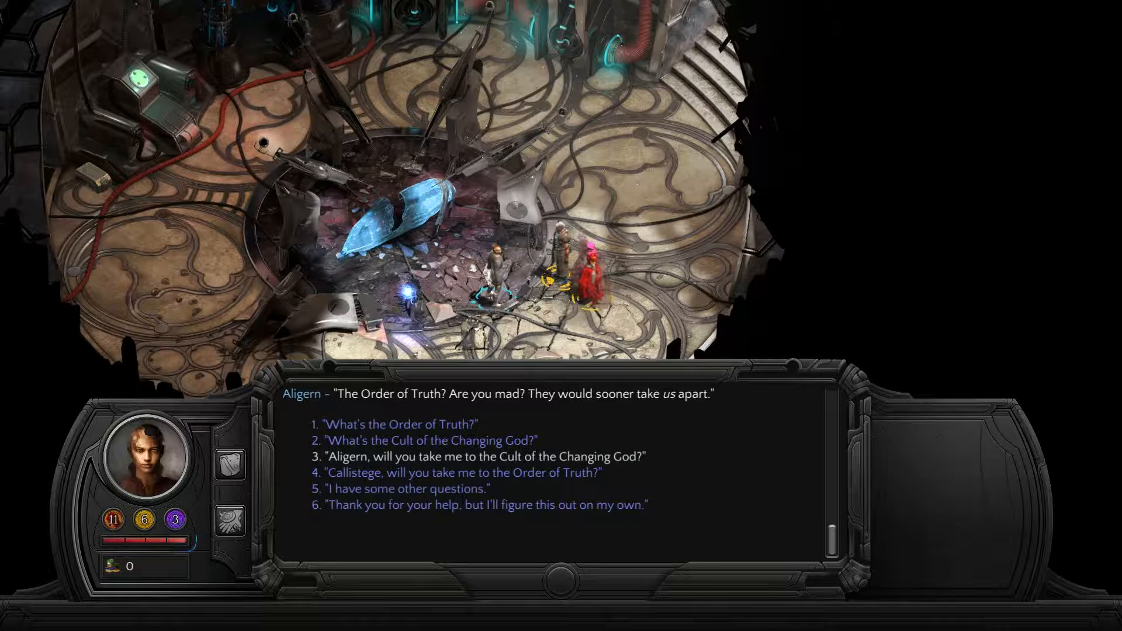
Step: Ask Aligern to lead you to the Cult, both companions join, and dismiss two tutorials
click(484, 456)
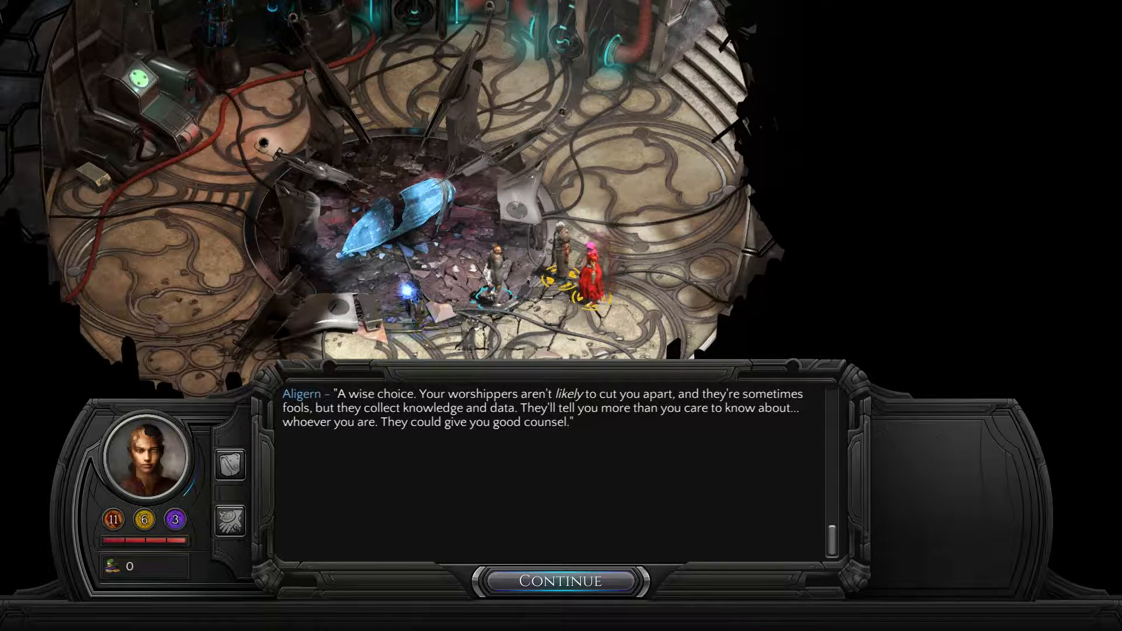
click(562, 580)
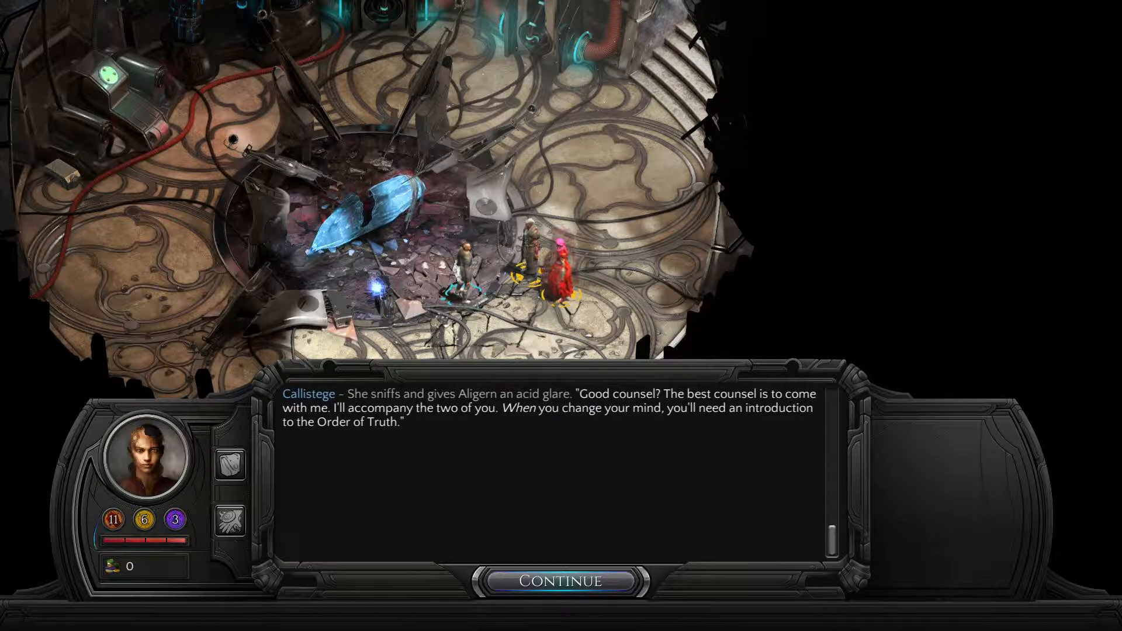
click(562, 581)
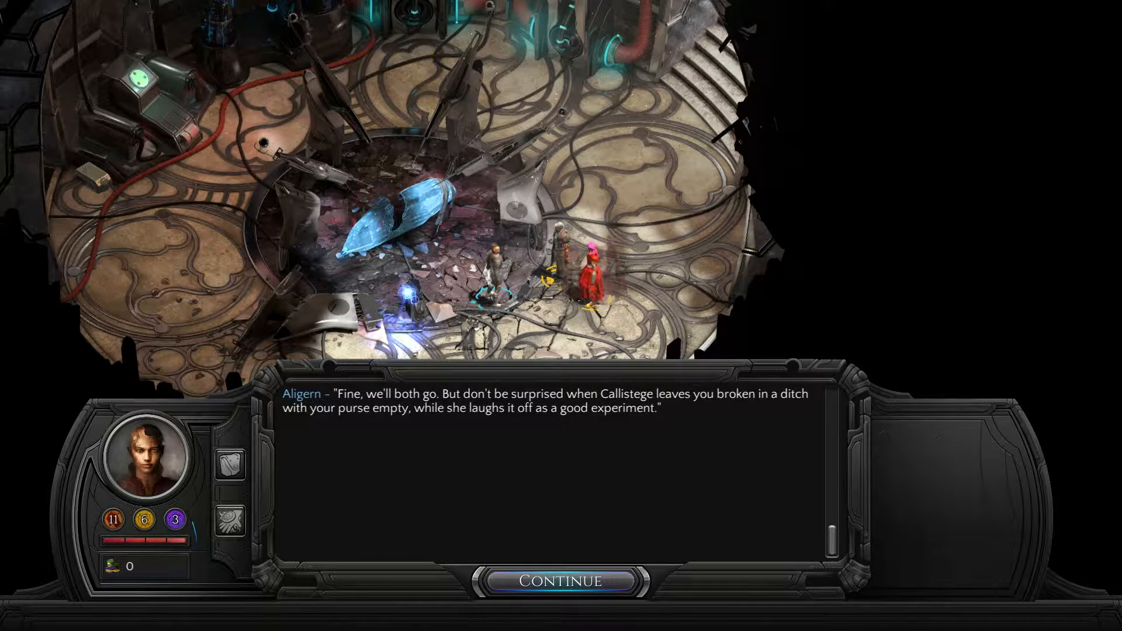
click(560, 581)
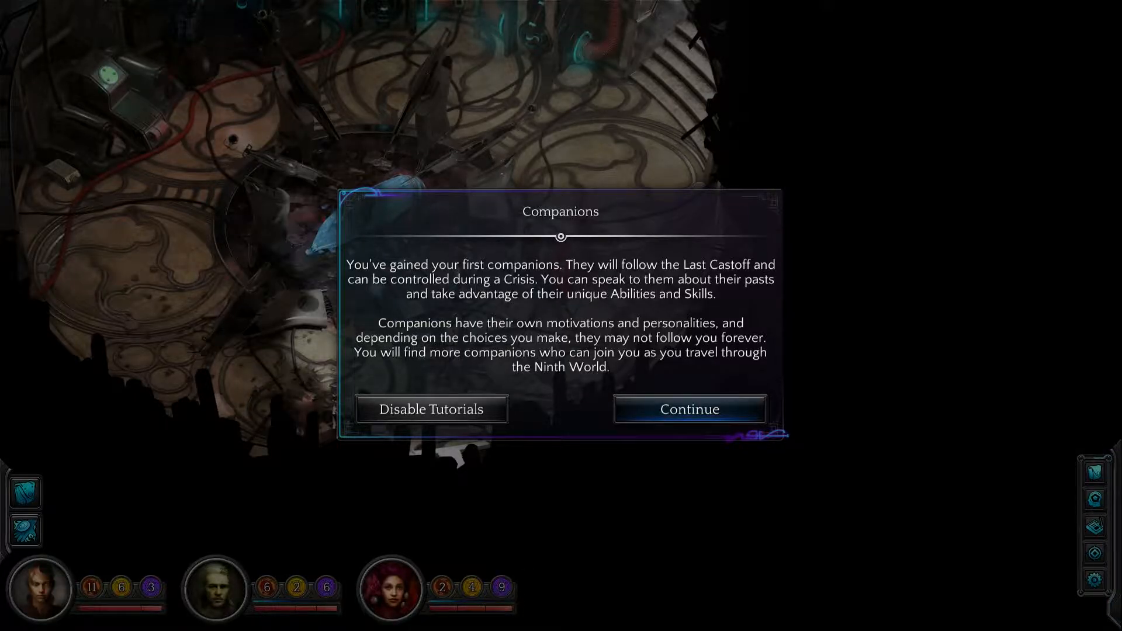
click(688, 408)
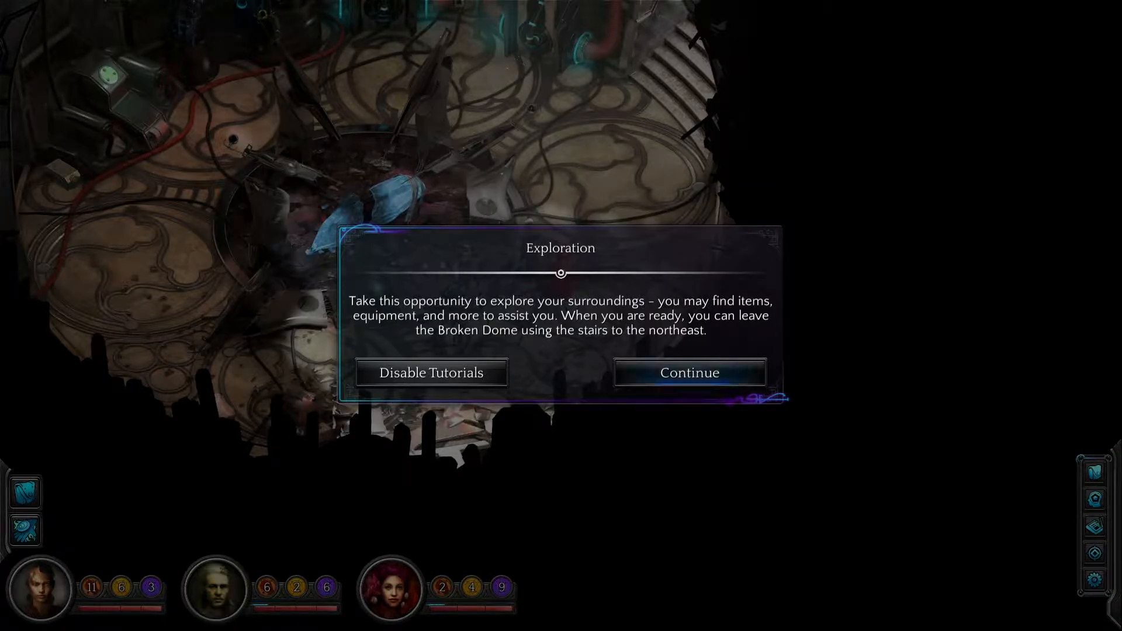
click(689, 372)
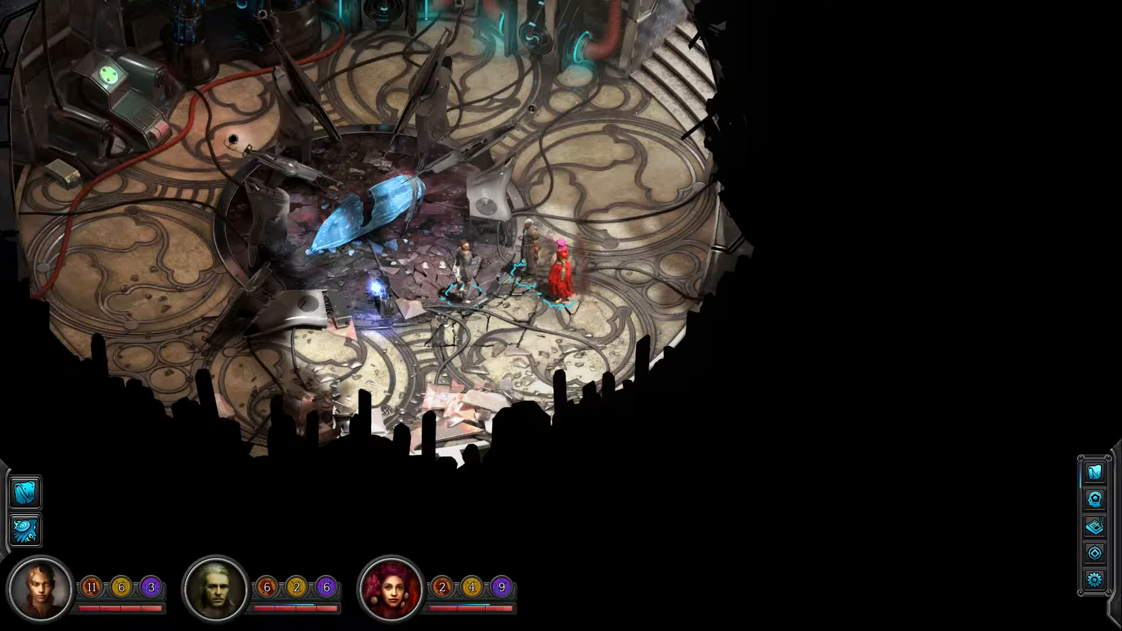